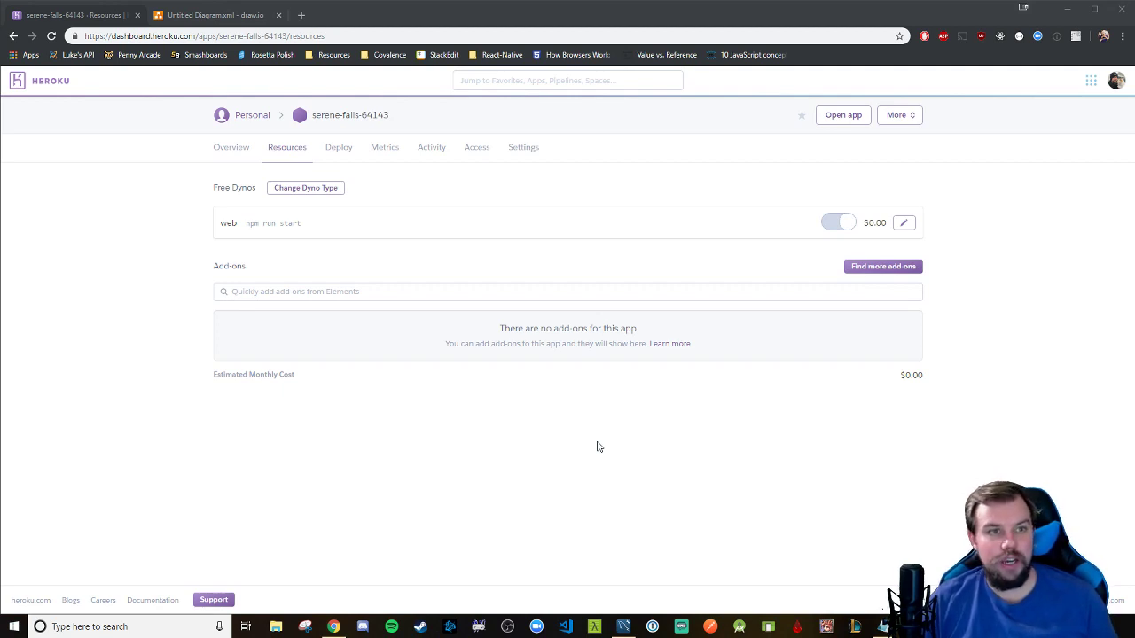
{"action": "mouse_move", "coordinate": [335, 125]}
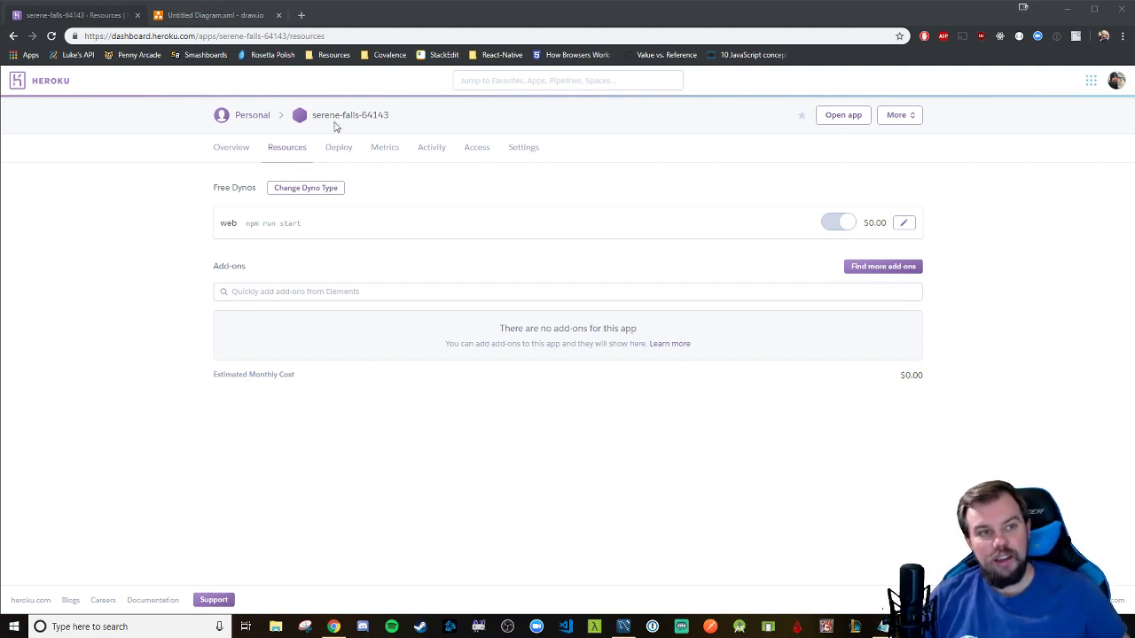
{"action": "mouse_move", "coordinate": [401, 116]}
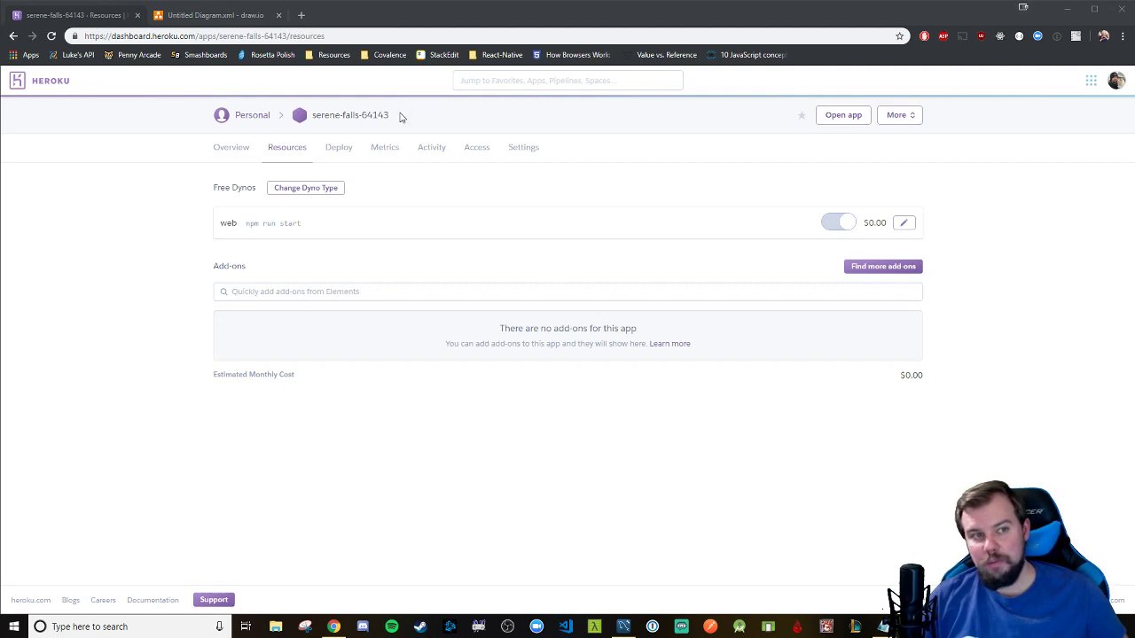
Open the serene-falls-64143 app from the personal apps list and view its Resources.
{"action": "double_click", "coordinate": [349, 115]}
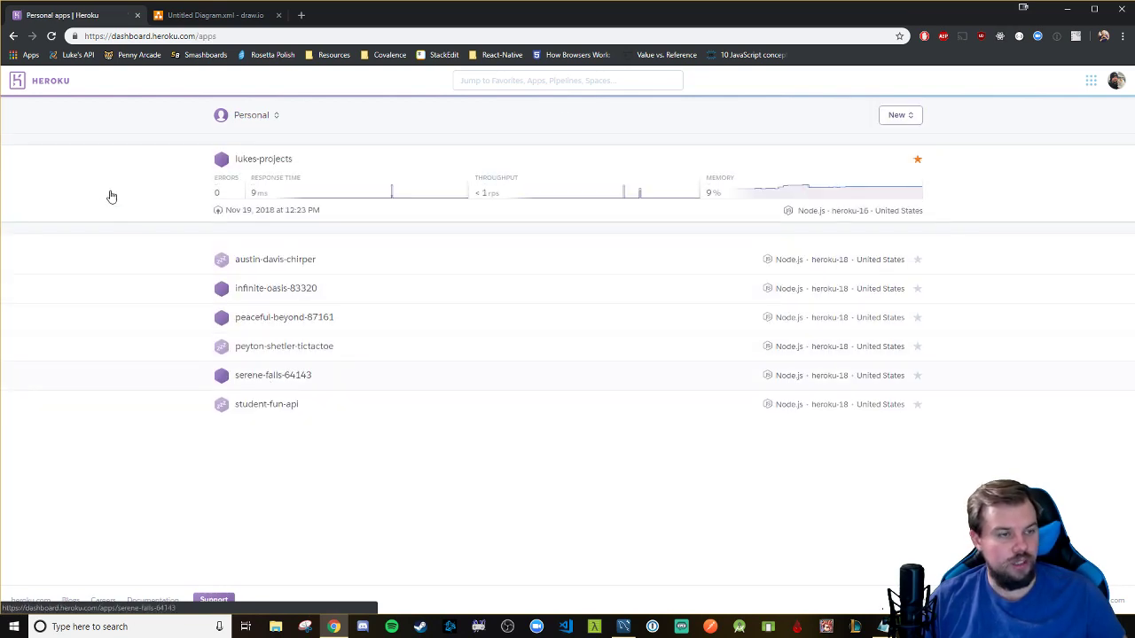
{"action": "left_click", "coordinate": [273, 375]}
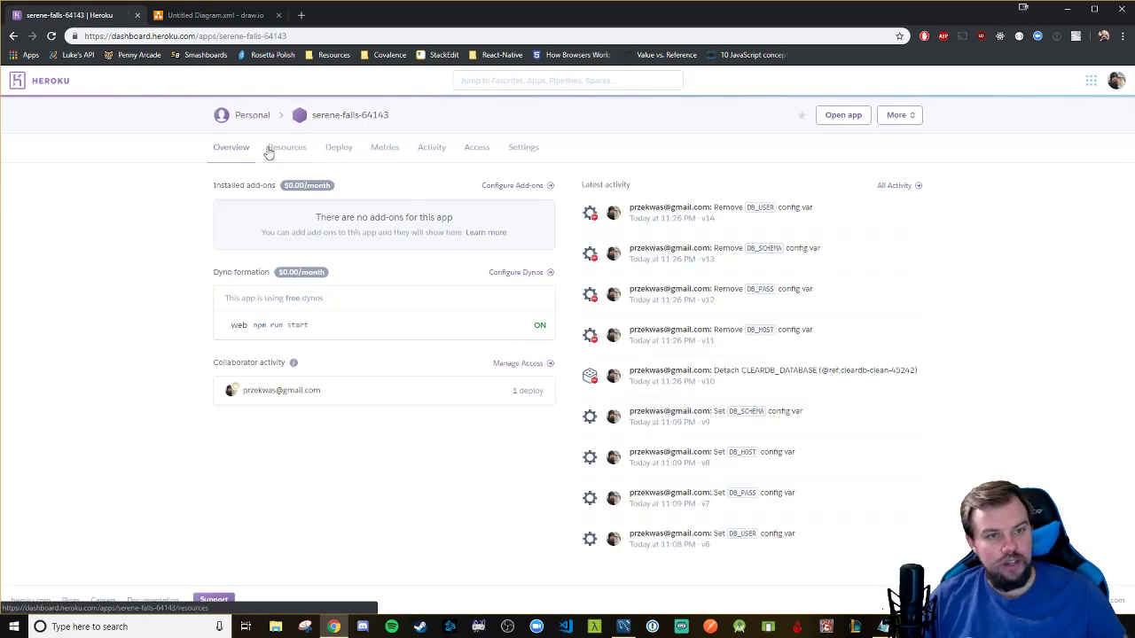
{"action": "left_click", "coordinate": [287, 148]}
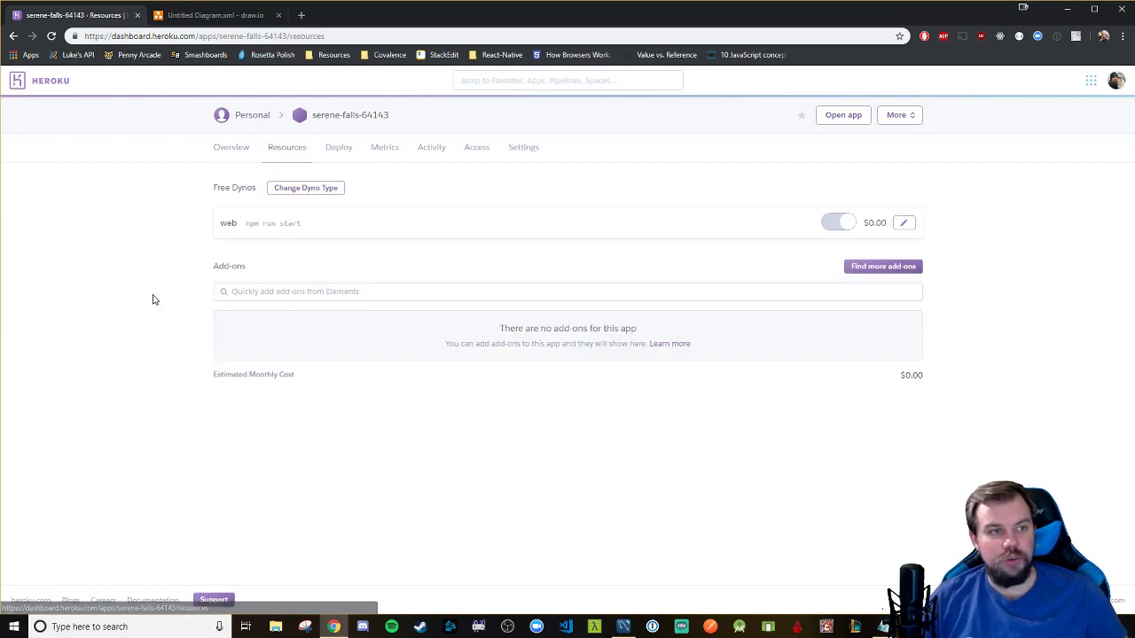
{"action": "left_click", "coordinate": [230, 147]}
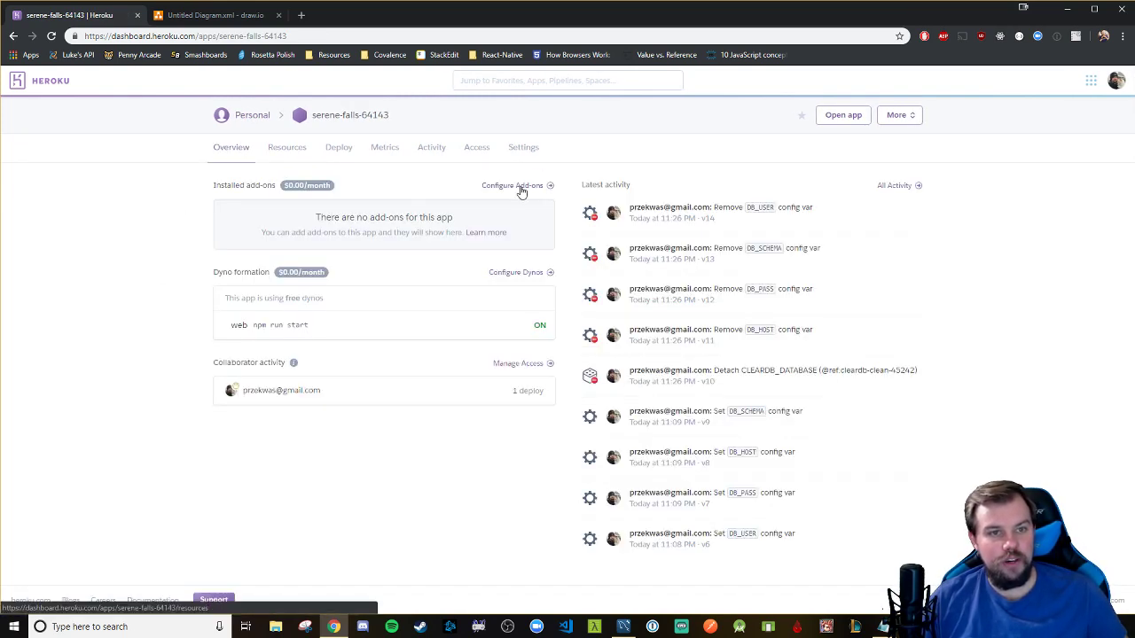
{"action": "left_click", "coordinate": [287, 147]}
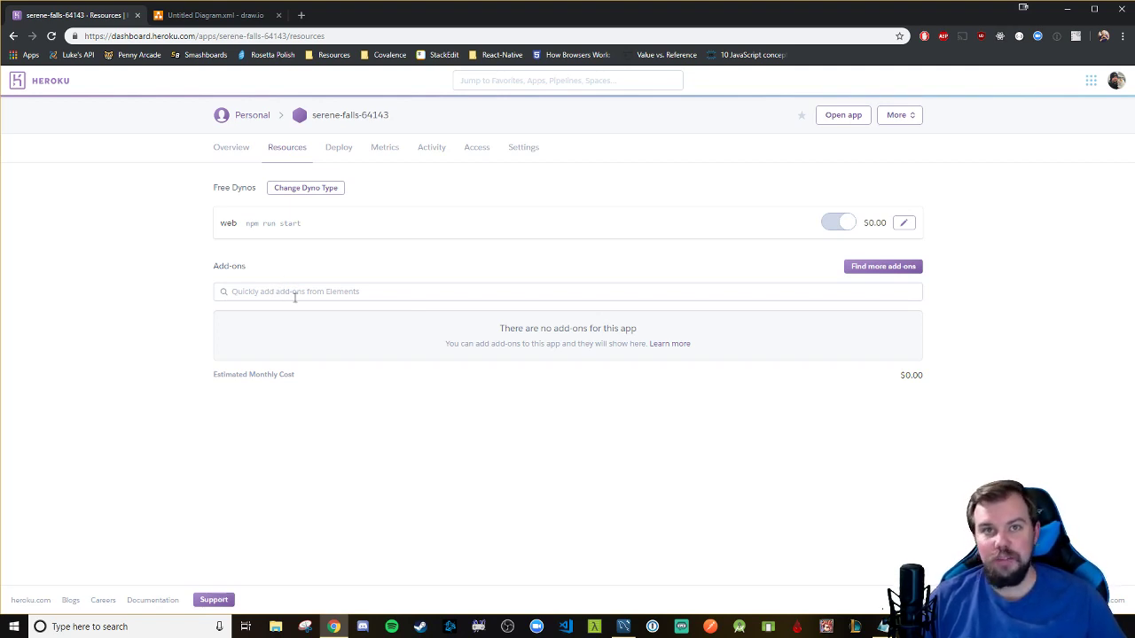
Search add-ons for 'Clear', pick ClearDB MySQL, and keep the free Ignite plan.
{"action": "left_click", "coordinate": [567, 291]}
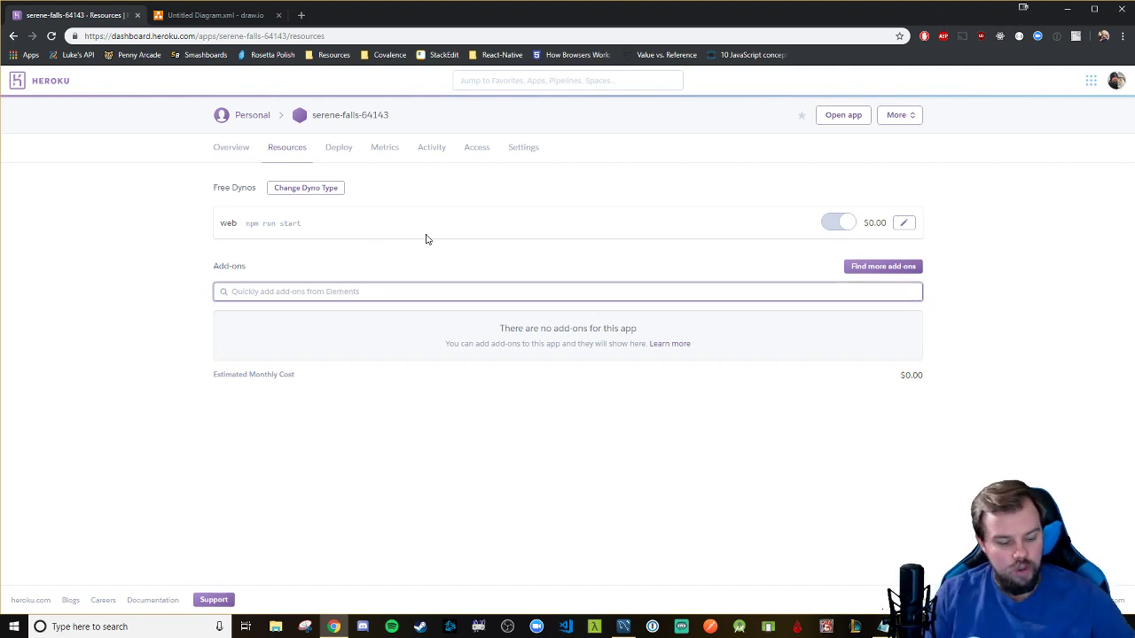
{"action": "type", "text": "Clear"}
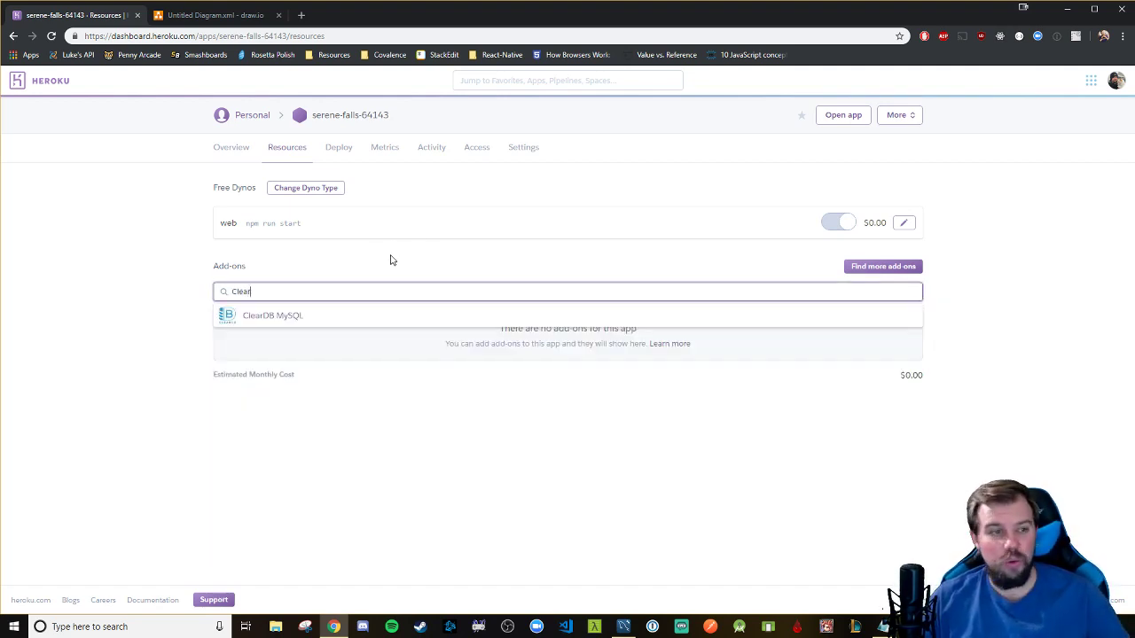
{"action": "mouse_move", "coordinate": [287, 320]}
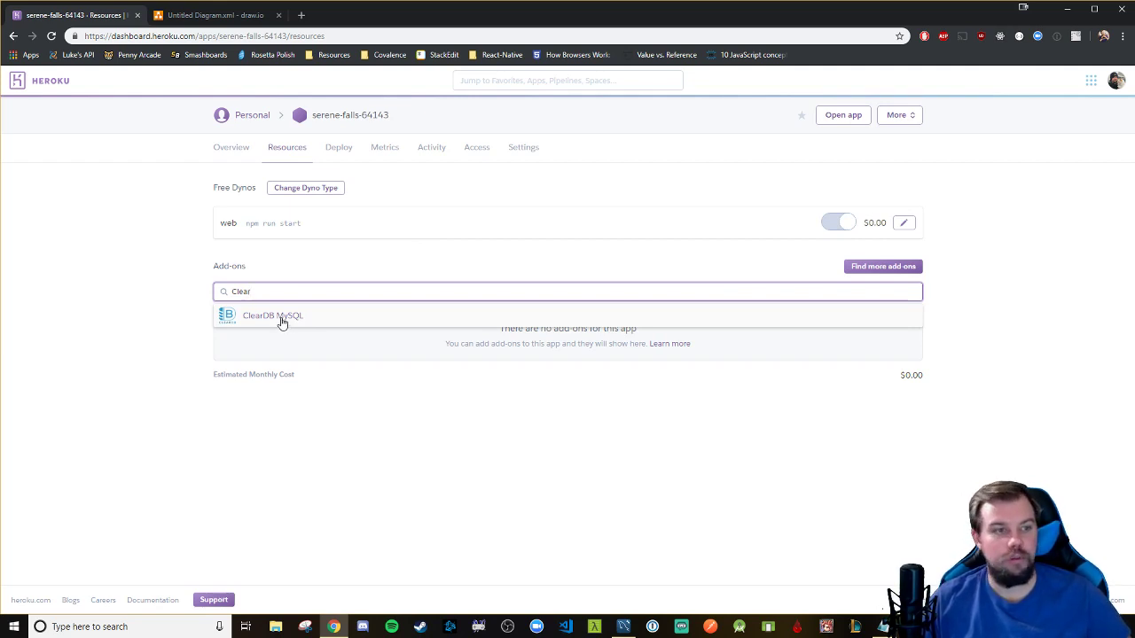
{"action": "left_click", "coordinate": [272, 316]}
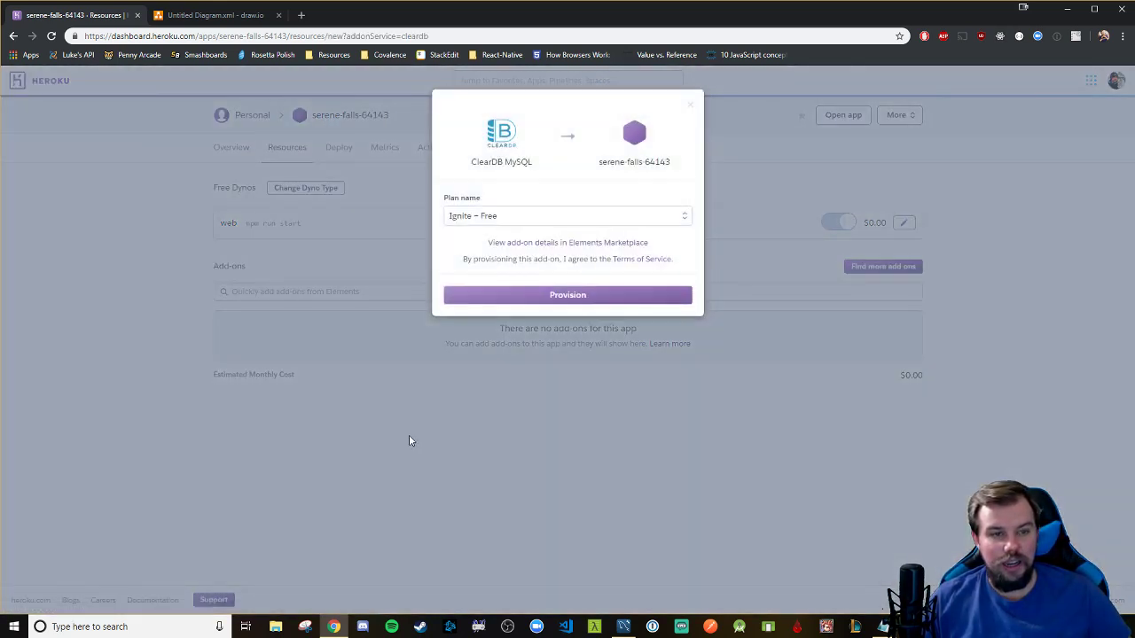
{"action": "left_click", "coordinate": [568, 215]}
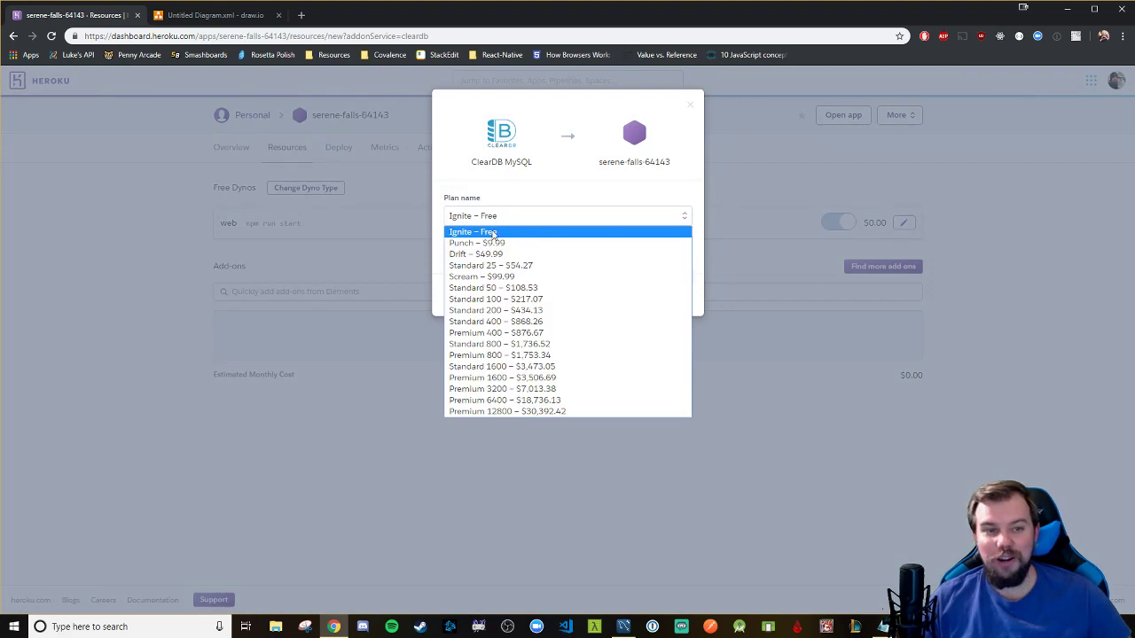
{"action": "mouse_move", "coordinate": [506, 411]}
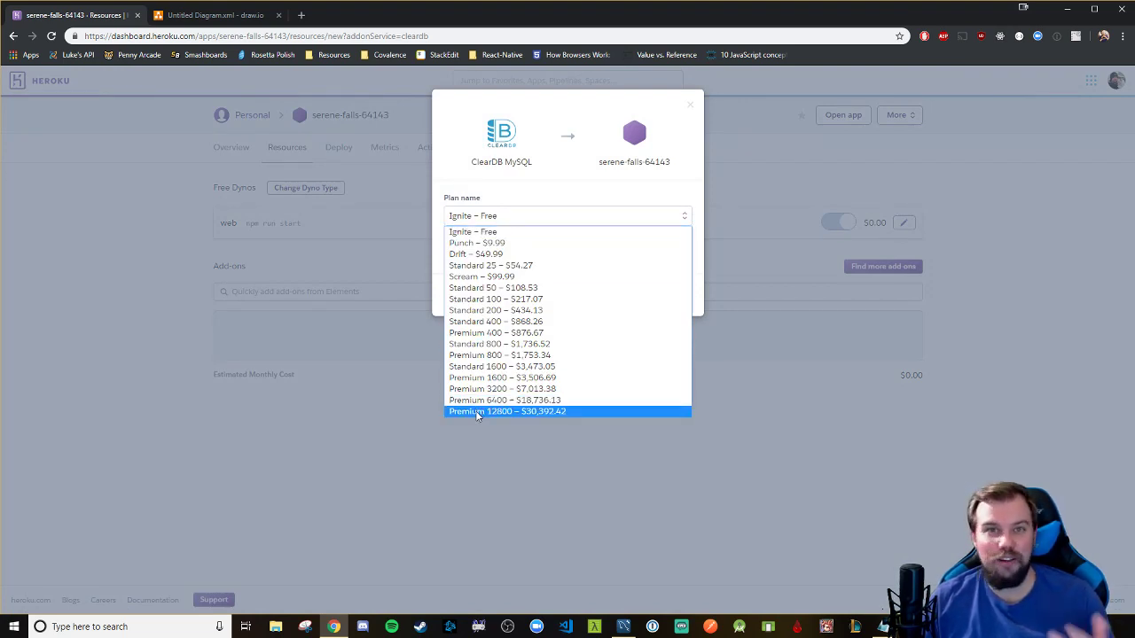
{"action": "left_click", "coordinate": [472, 232]}
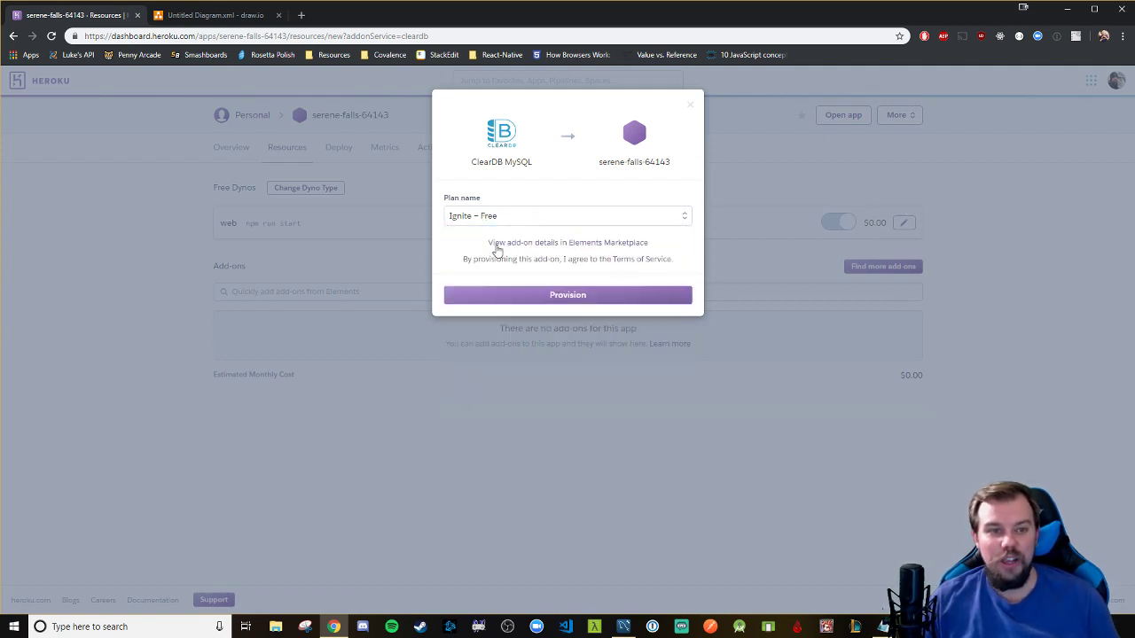
{"action": "mouse_move", "coordinate": [443, 251]}
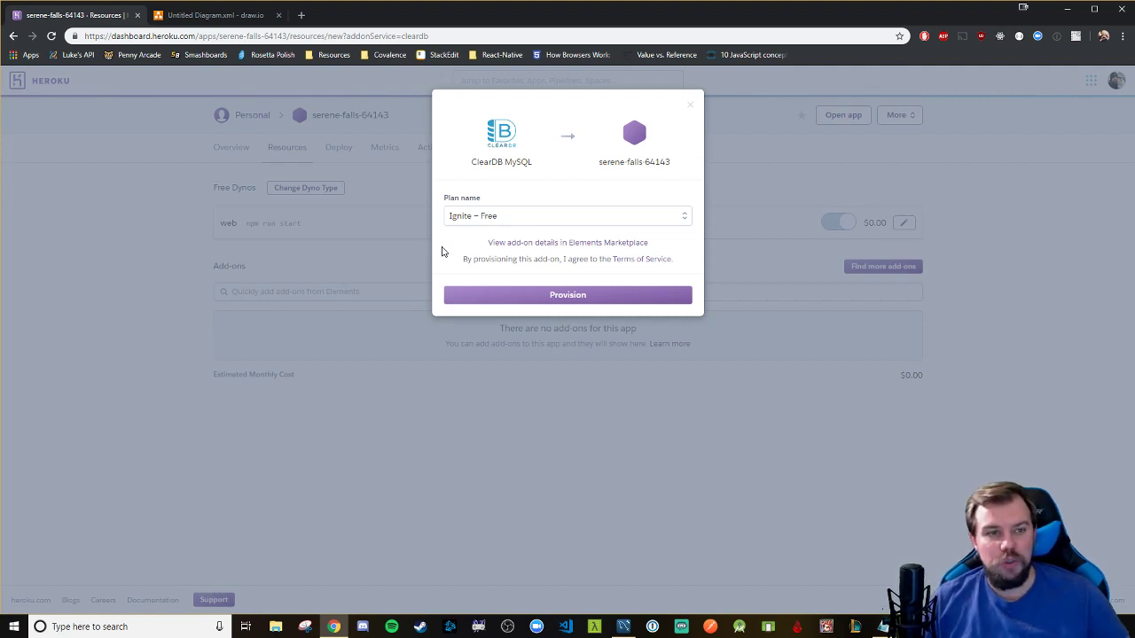
Provision the free Ignite ClearDB MySQL add-on on serene-falls-64143.
{"action": "left_click", "coordinate": [568, 294]}
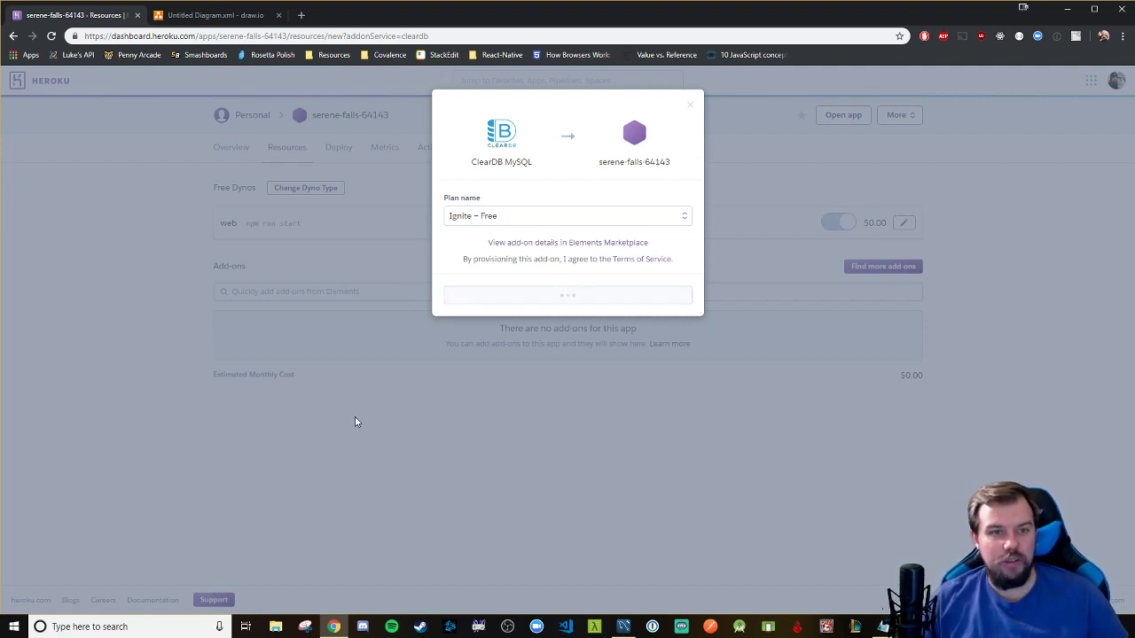
{"action": "mouse_move", "coordinate": [294, 441]}
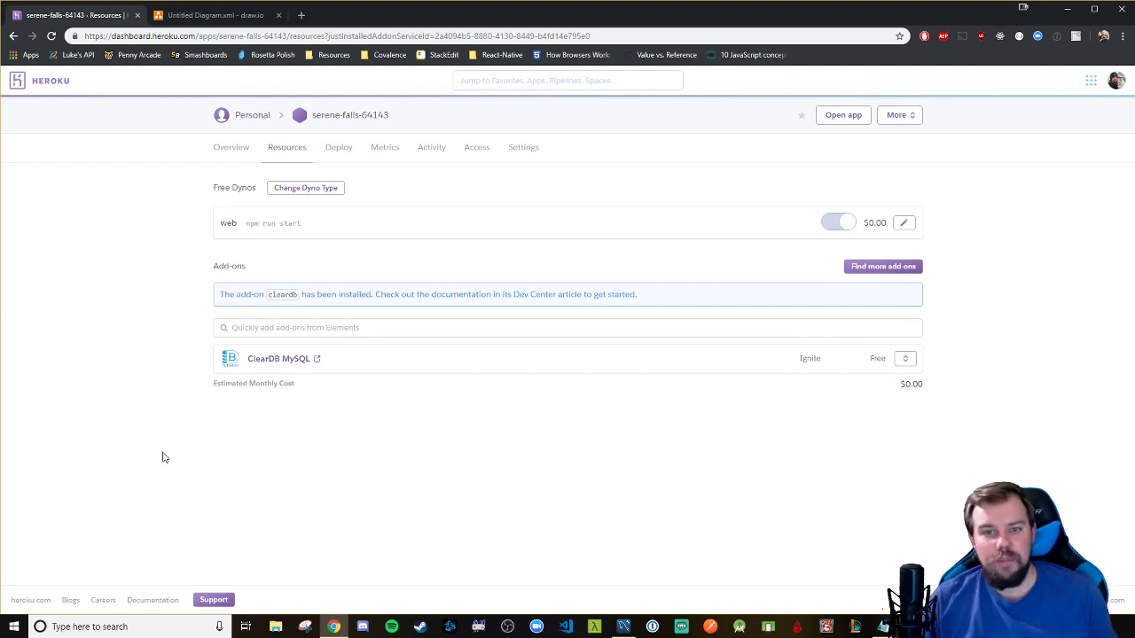
{"action": "mouse_move", "coordinate": [523, 147]}
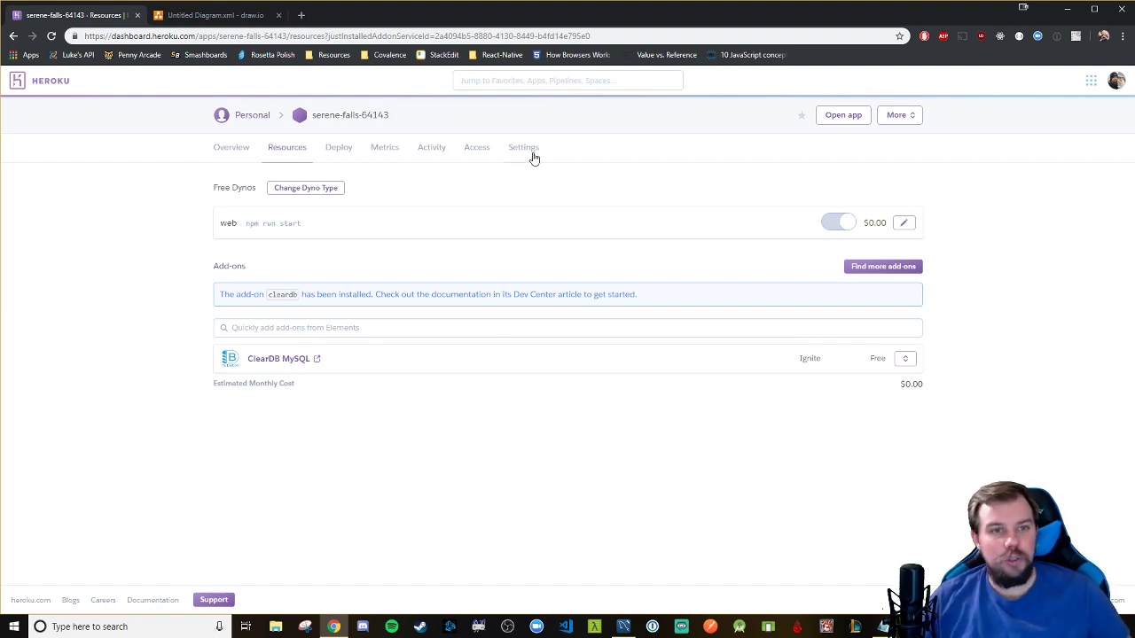
Reveal the app's config vars and select the CLEARDB_DATABASE_URL value.
{"action": "left_click", "coordinate": [523, 147]}
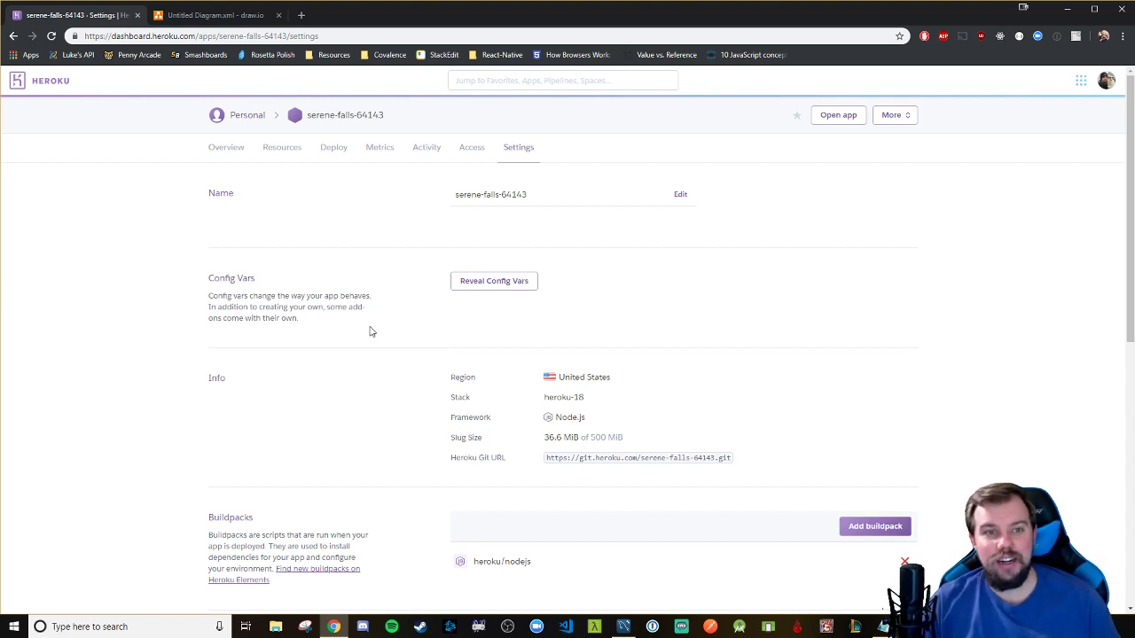
{"action": "left_click", "coordinate": [494, 280]}
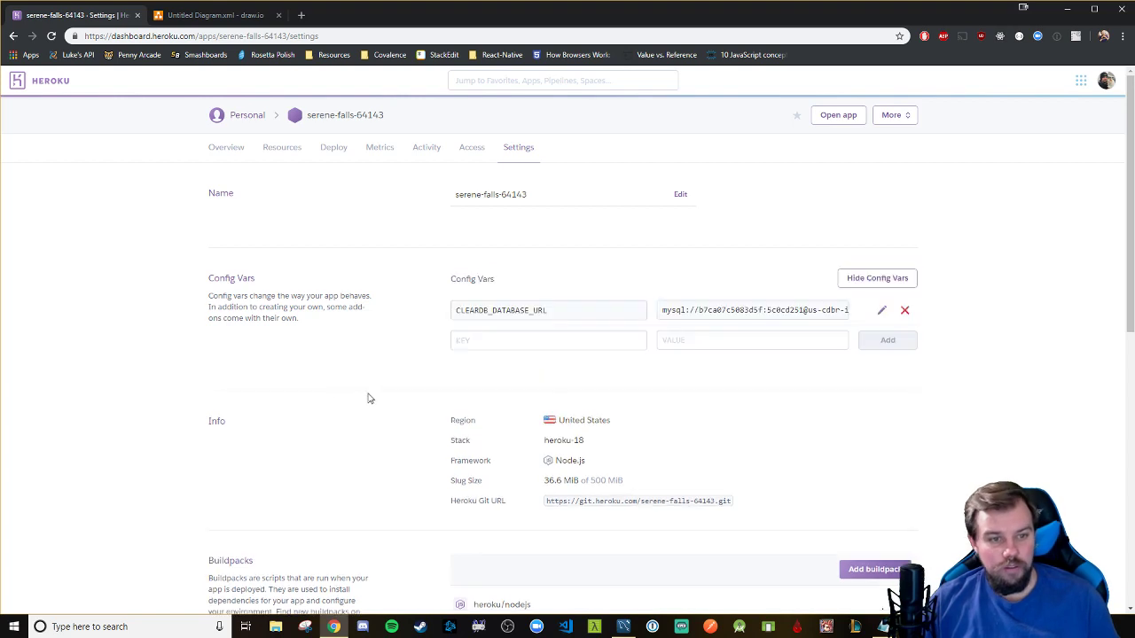
{"action": "mouse_move", "coordinate": [524, 309]}
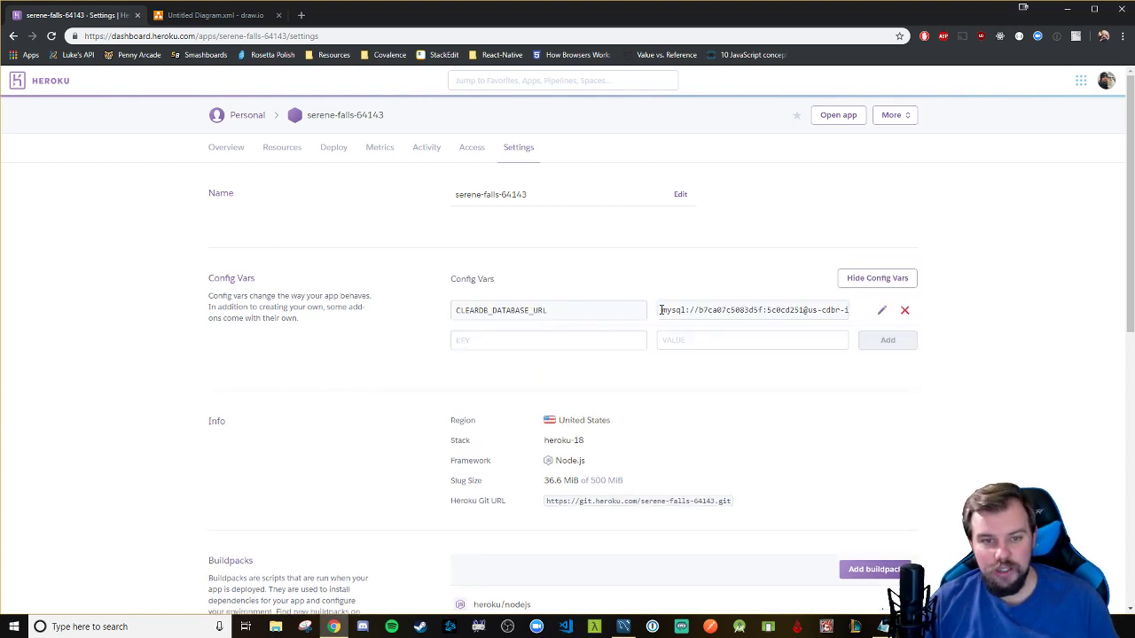
{"action": "triple_click", "coordinate": [752, 309]}
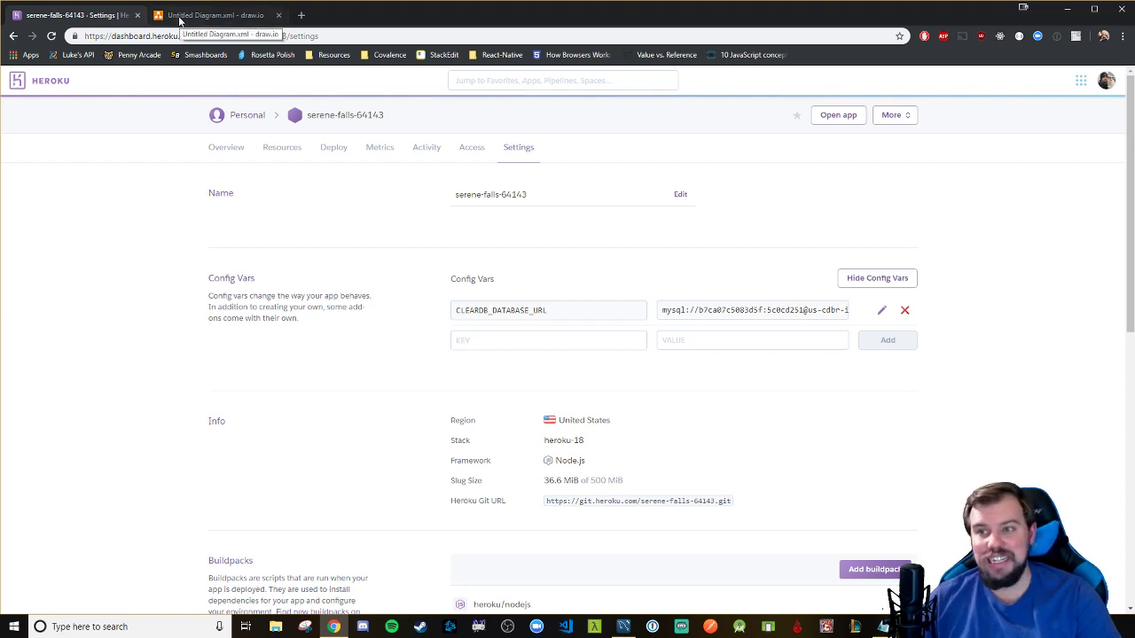
View the draw.io diagram splitting the mysql:// URL into user, password, host, schema.
{"action": "left_click", "coordinate": [216, 15]}
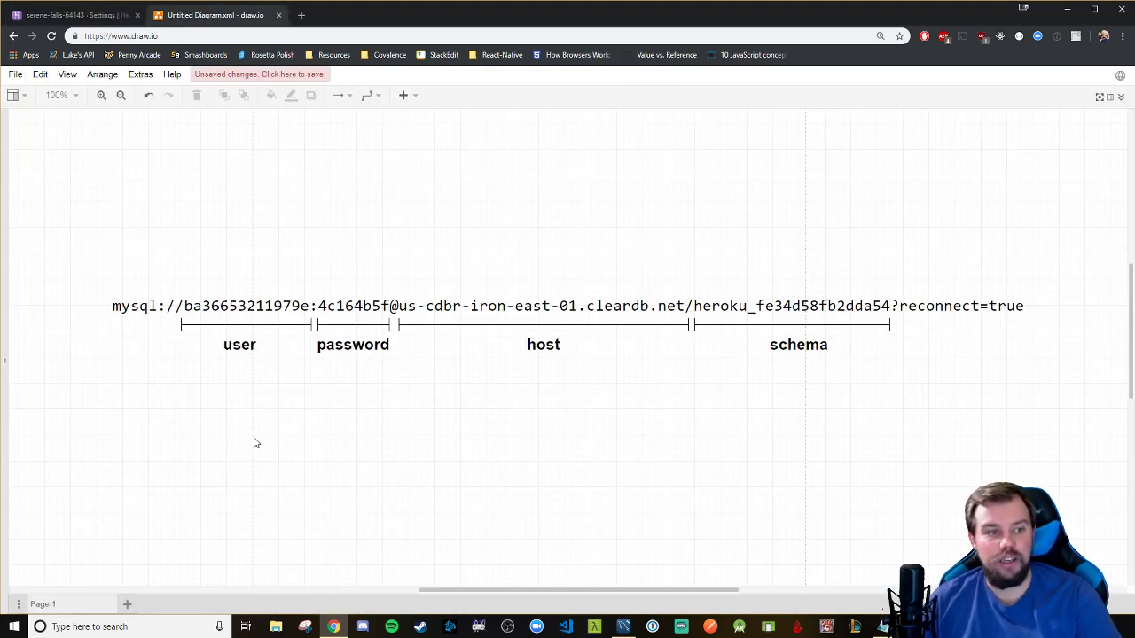
{"action": "left_click", "coordinate": [568, 306]}
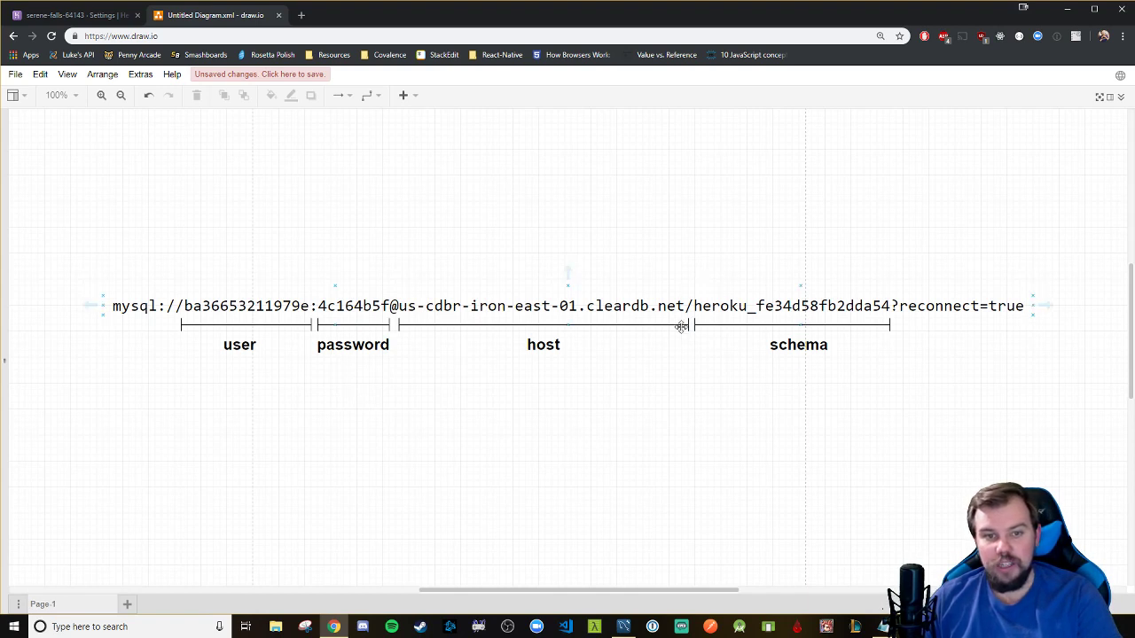
{"action": "mouse_move", "coordinate": [567, 325]}
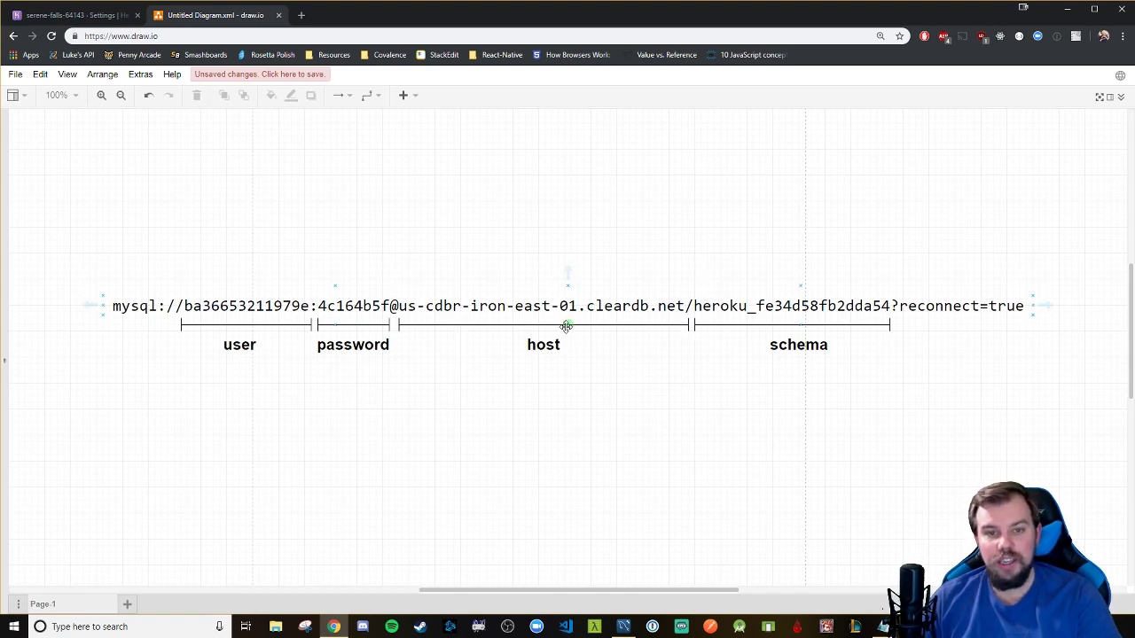
{"action": "mouse_move", "coordinate": [894, 286]}
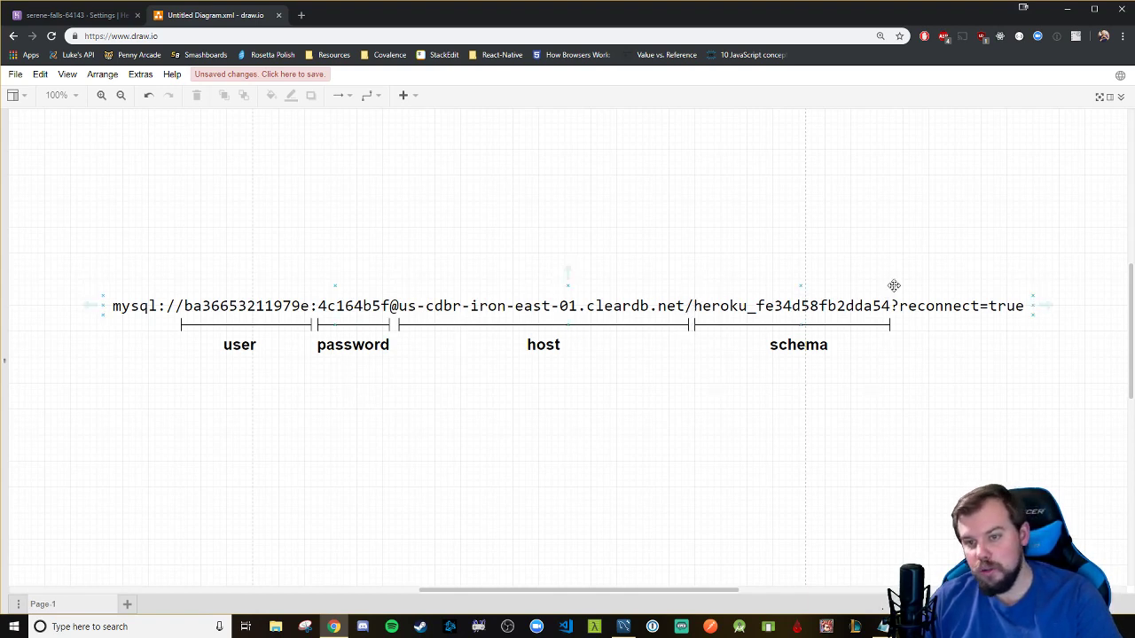
{"action": "left_click", "coordinate": [855, 413]}
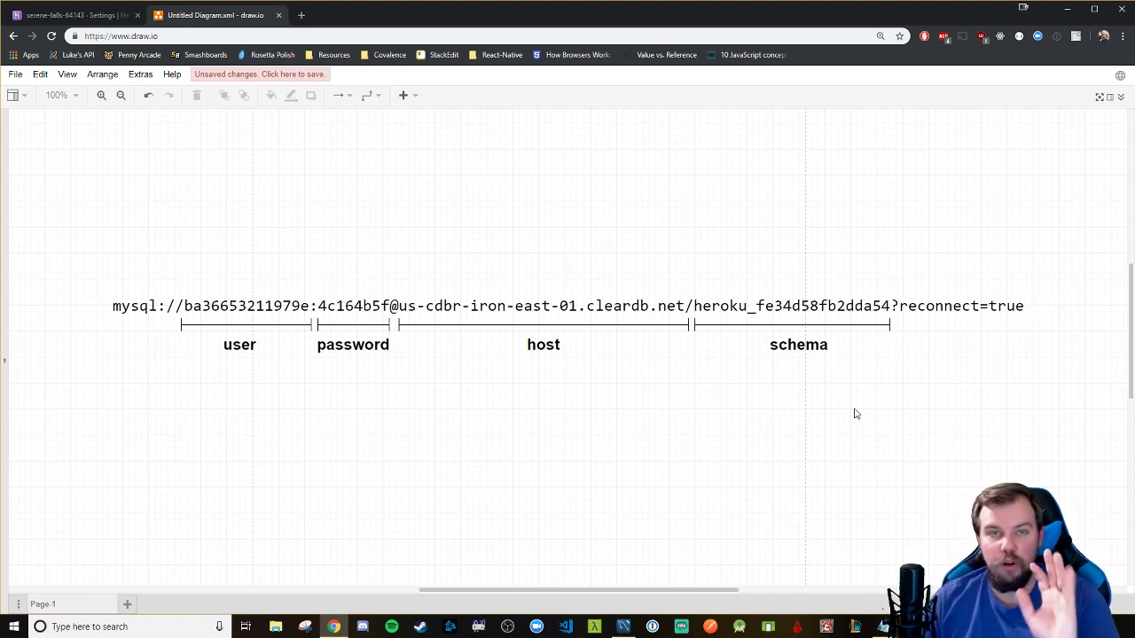
{"action": "mouse_move", "coordinate": [736, 381]}
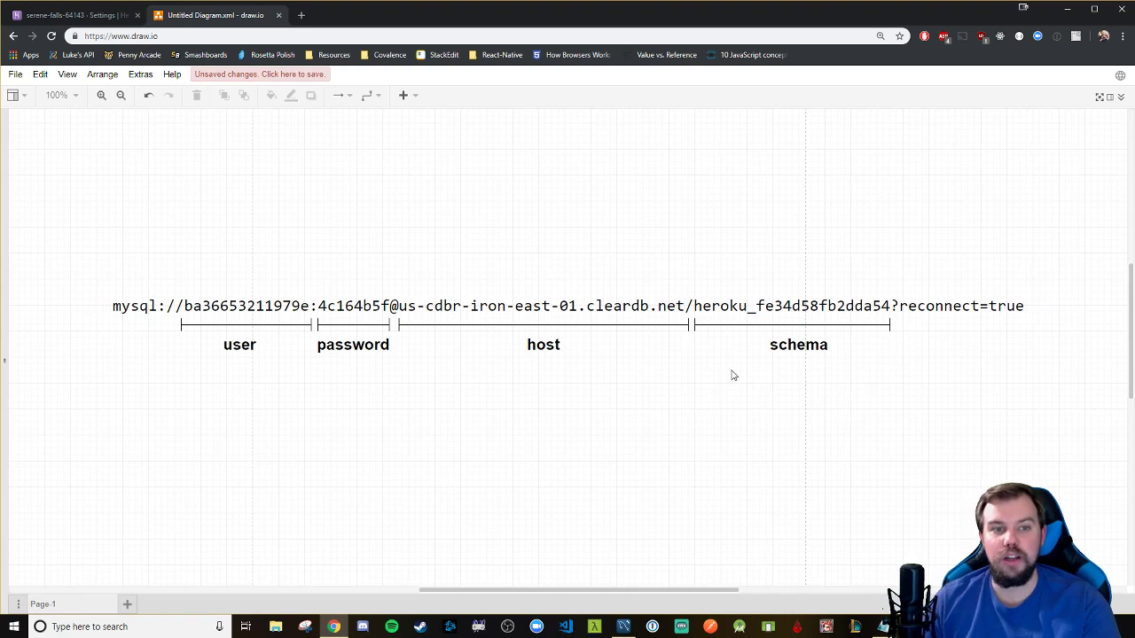
{"action": "mouse_move", "coordinate": [727, 398]}
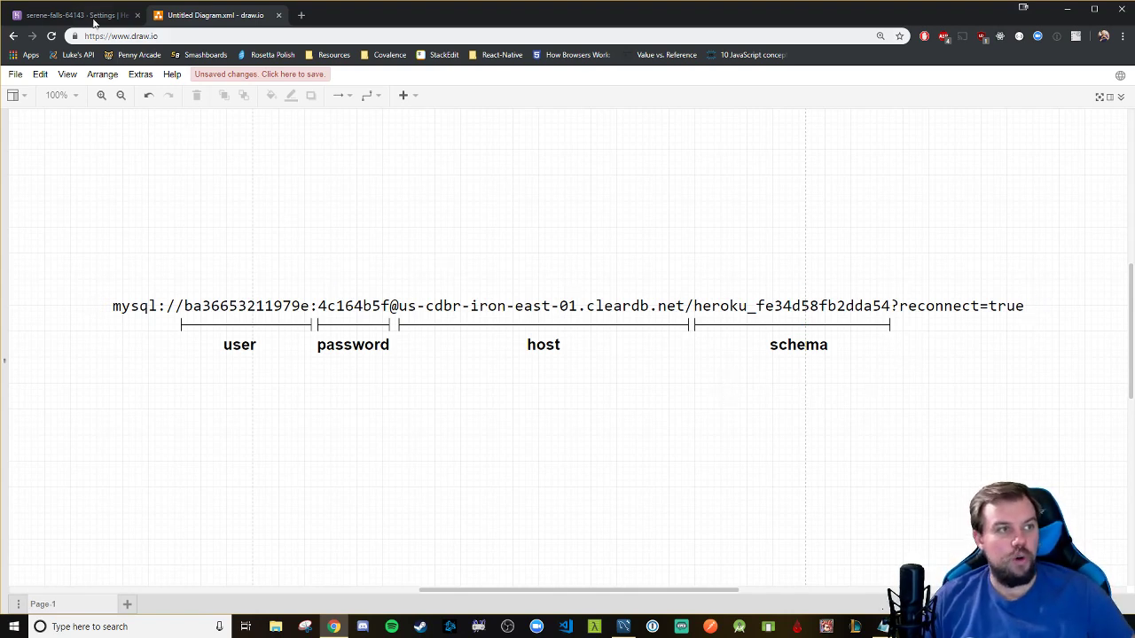
{"action": "left_click", "coordinate": [75, 15]}
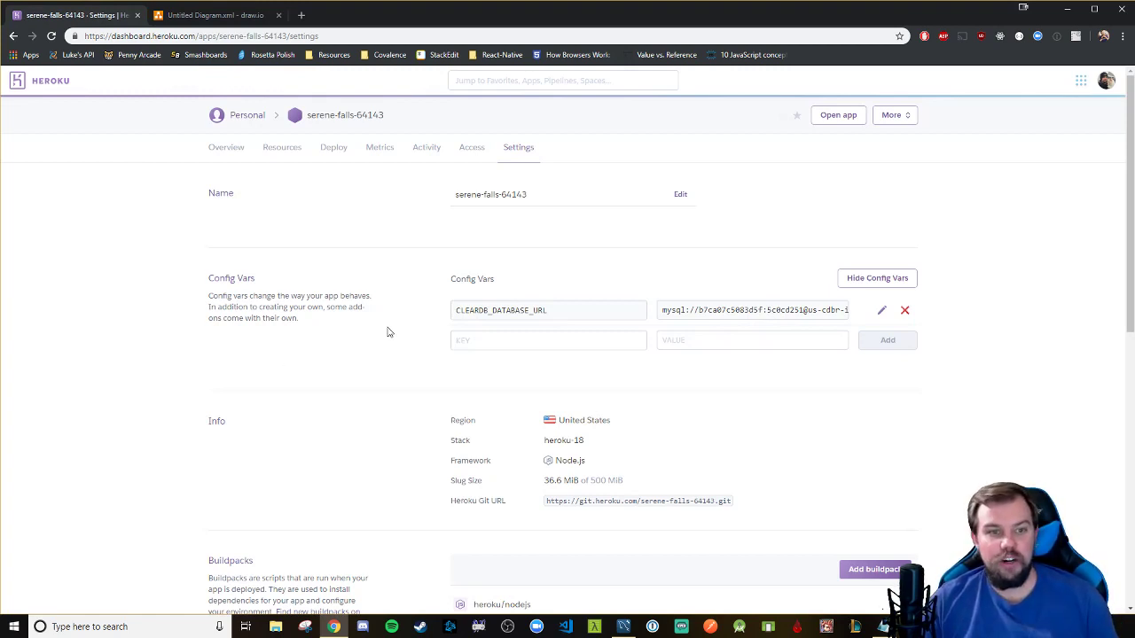
{"action": "left_click", "coordinate": [548, 339]}
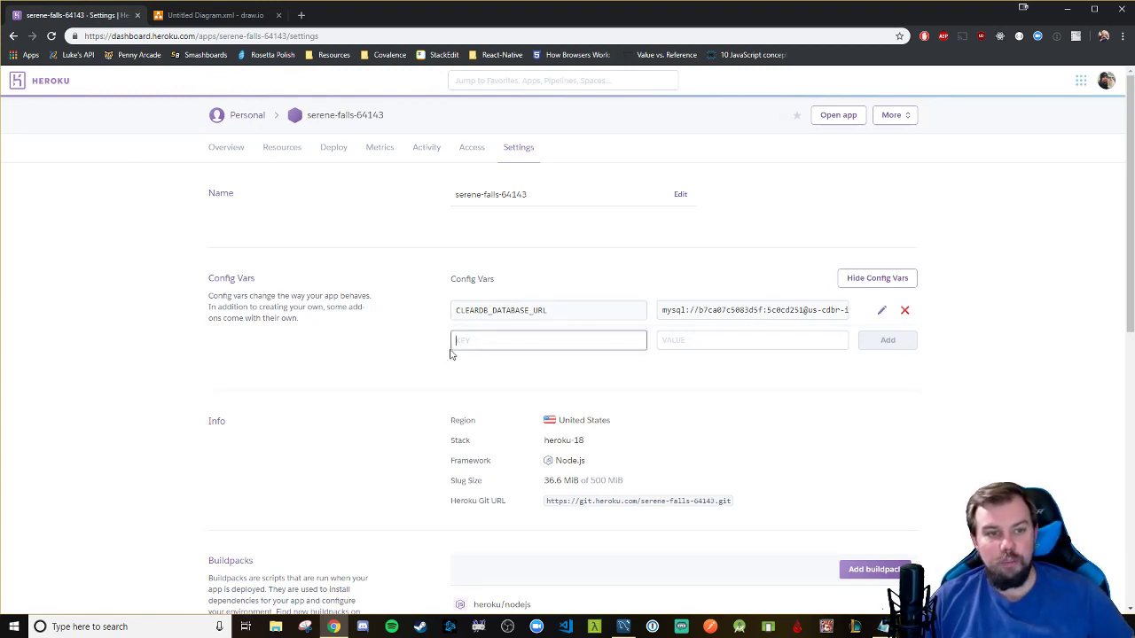
{"action": "mouse_move", "coordinate": [550, 358]}
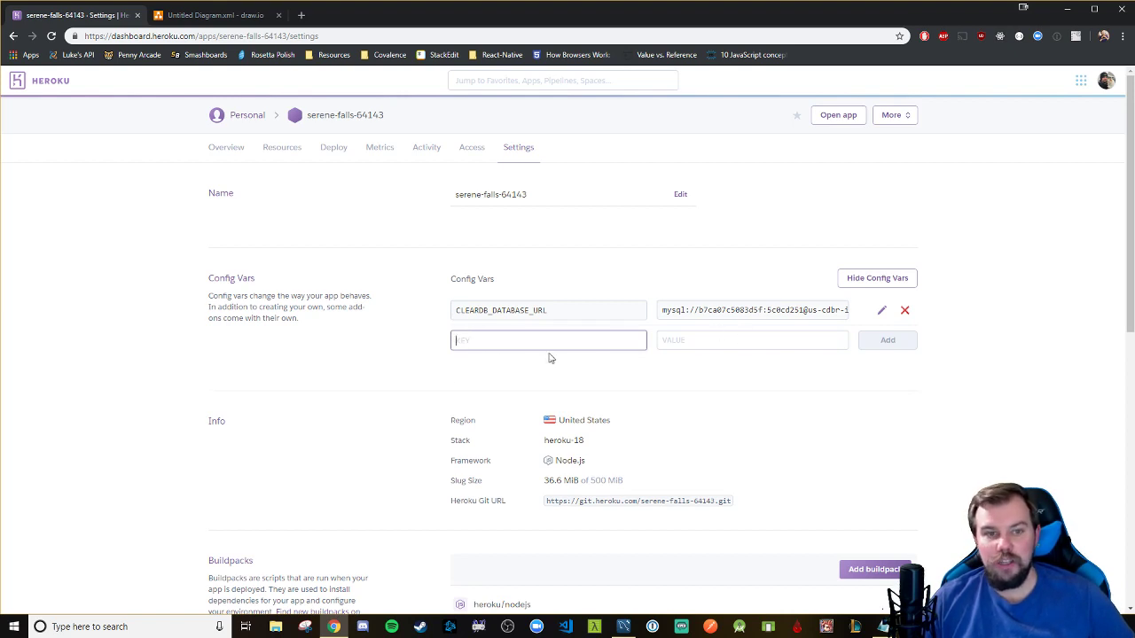
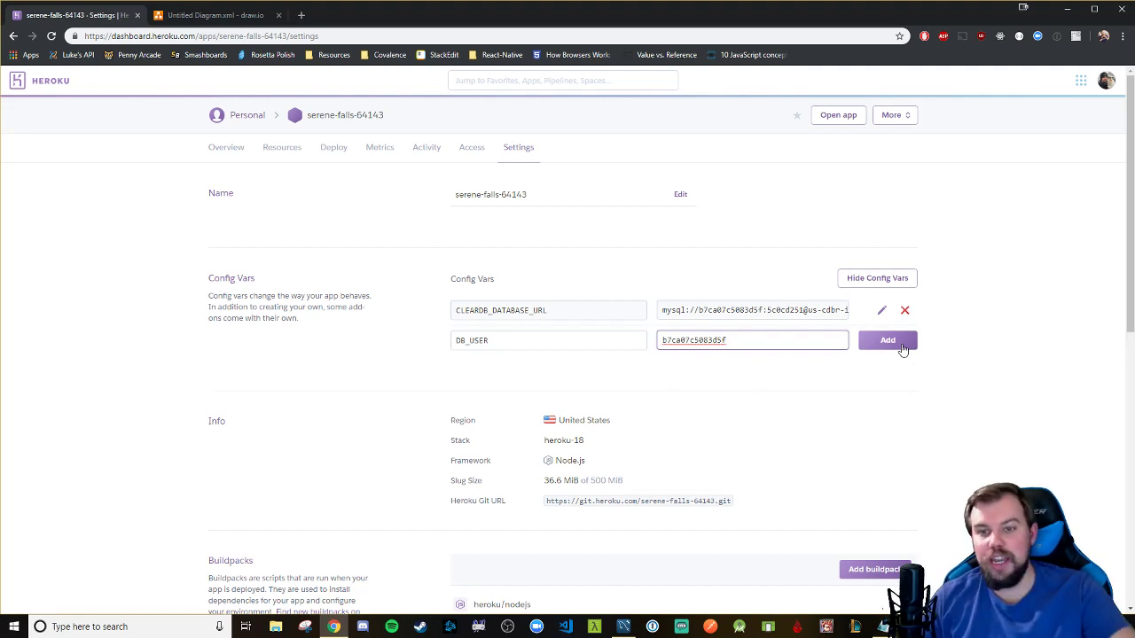
{"action": "left_click", "coordinate": [887, 340]}
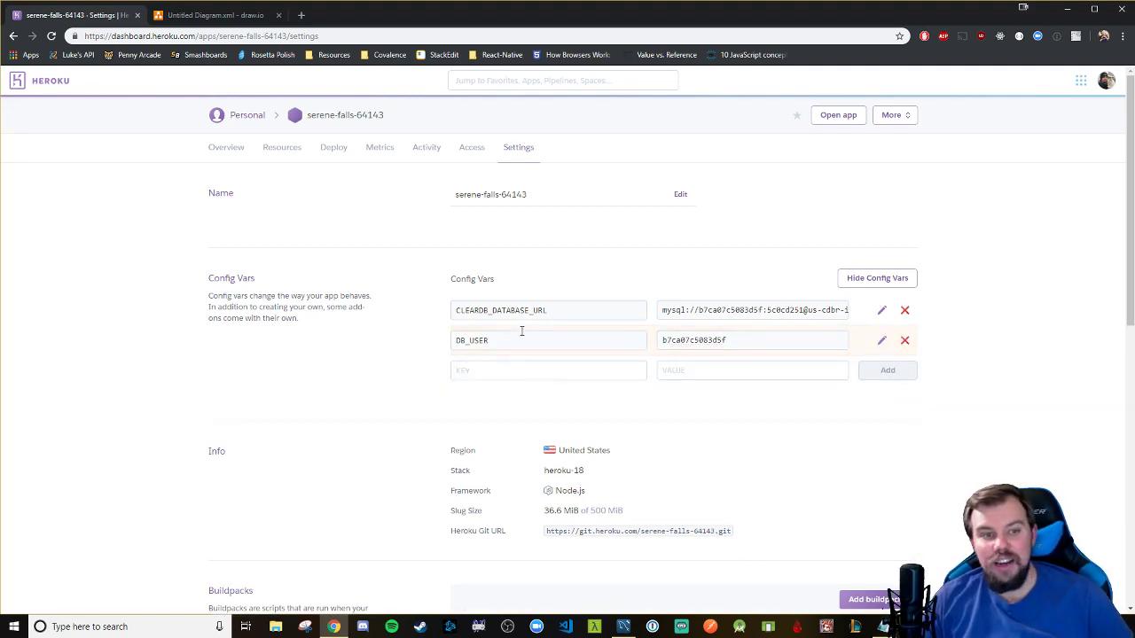
{"action": "double_click", "coordinate": [471, 339]}
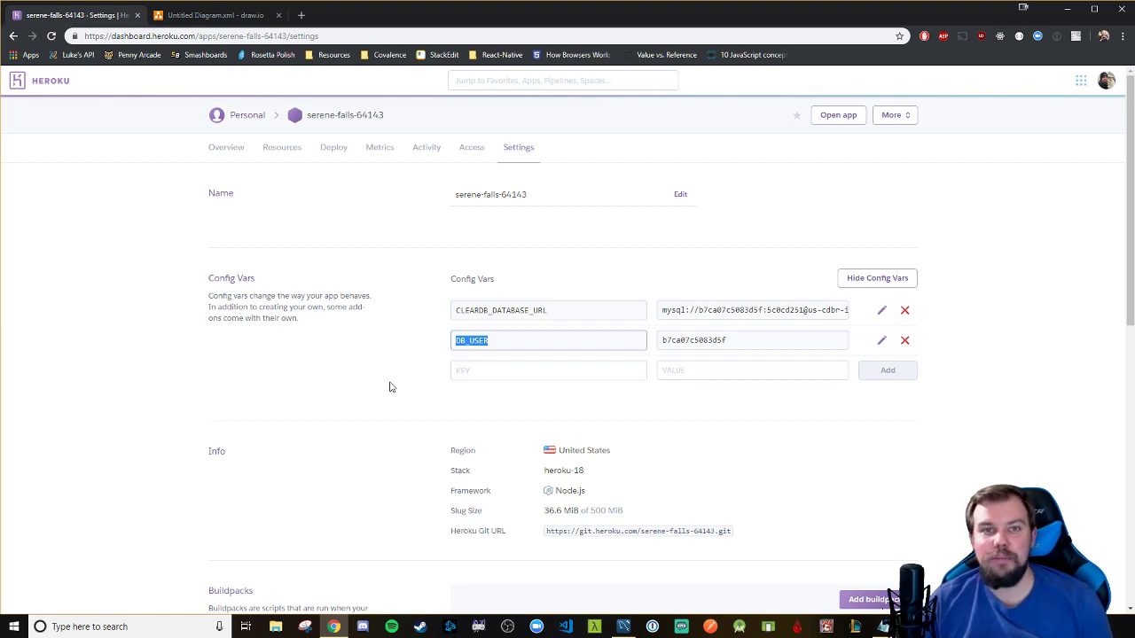
Add DB_PASS, DB_HOST and DB_SCHEMA config vars from the ClearDB URL parts.
{"action": "left_click", "coordinate": [548, 369]}
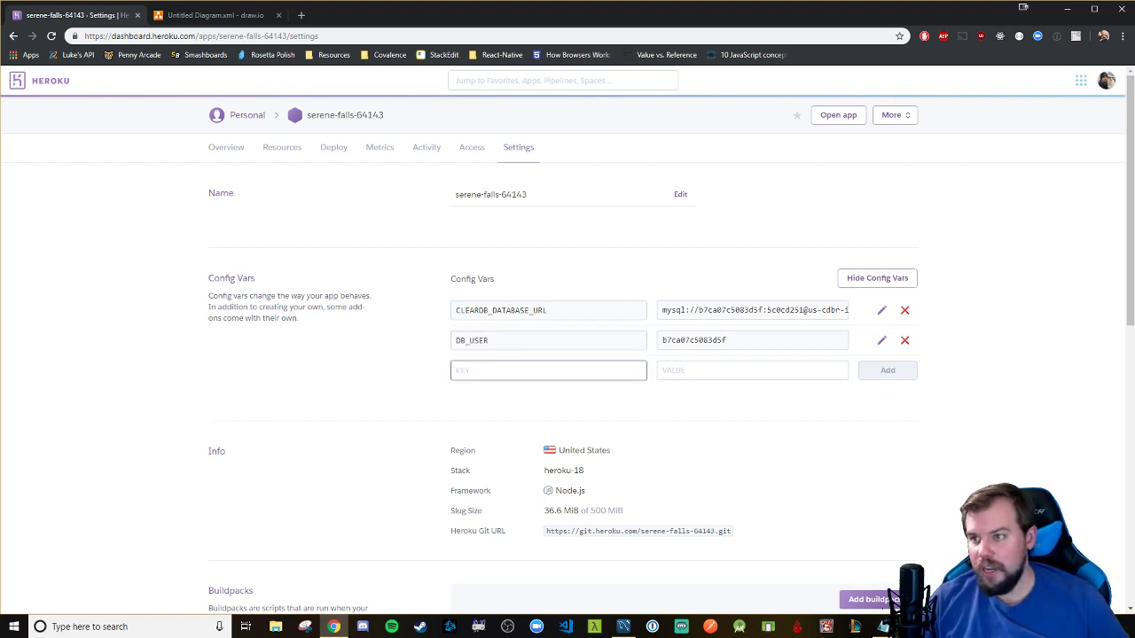
{"action": "left_click", "coordinate": [548, 369]}
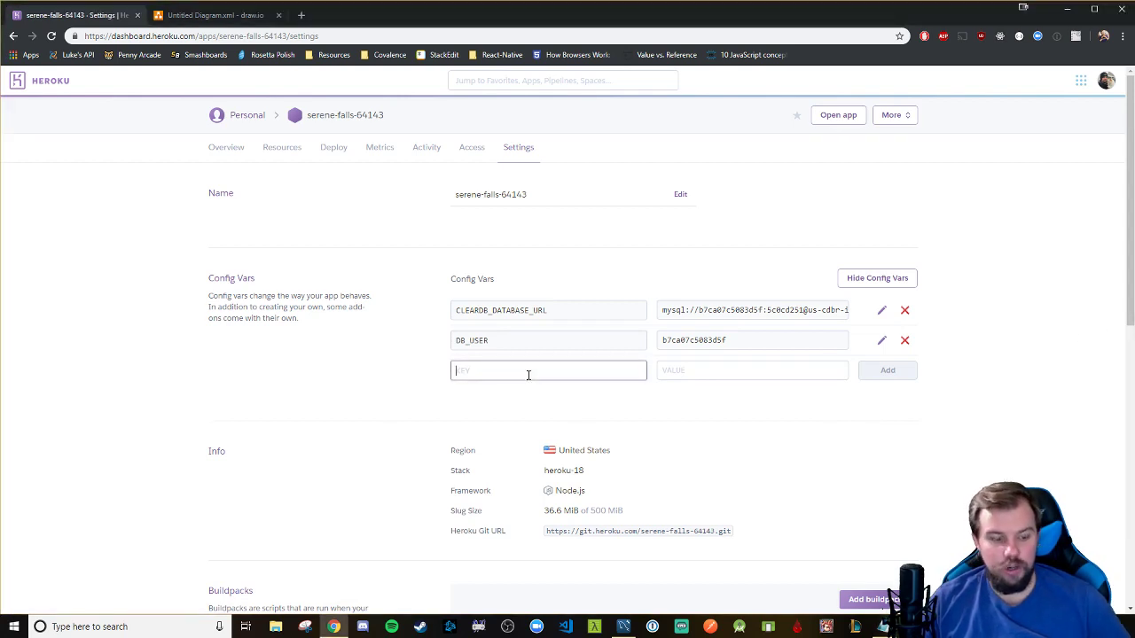
{"action": "type", "text": "DB_PASS"}
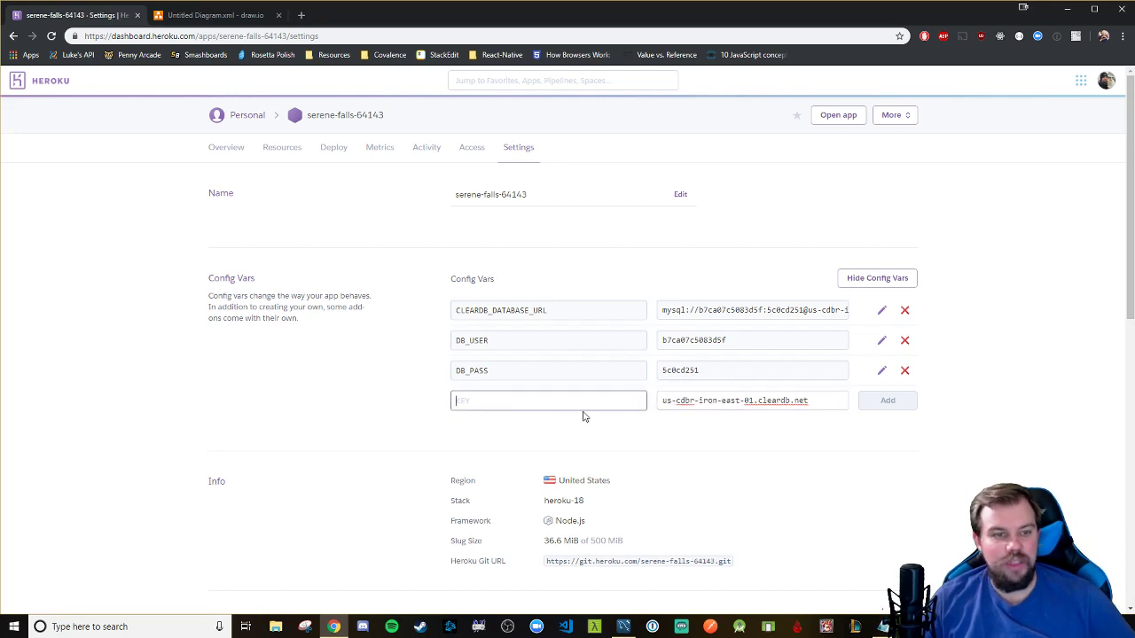
{"action": "type", "text": "DB_HOST"}
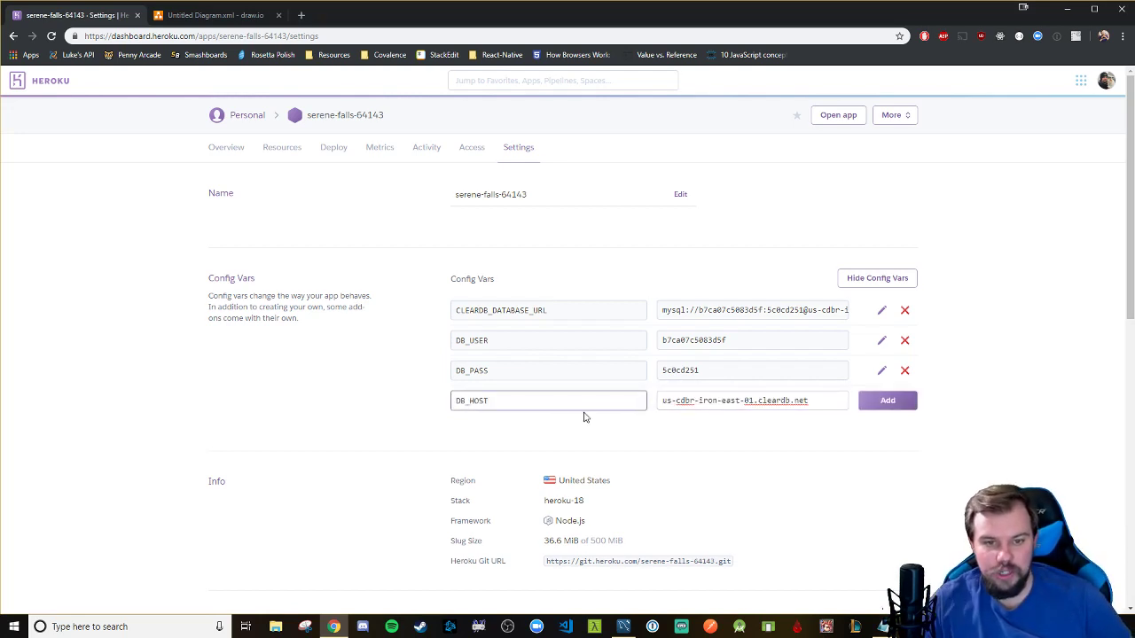
{"action": "left_click", "coordinate": [886, 400]}
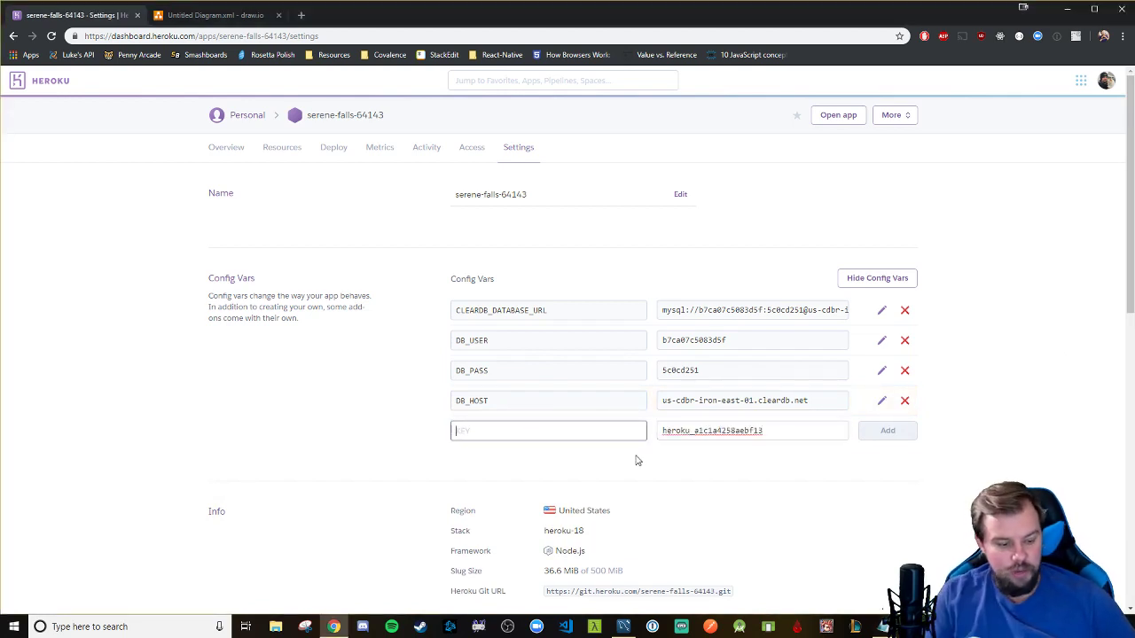
{"action": "type", "text": "DB_SCH"}
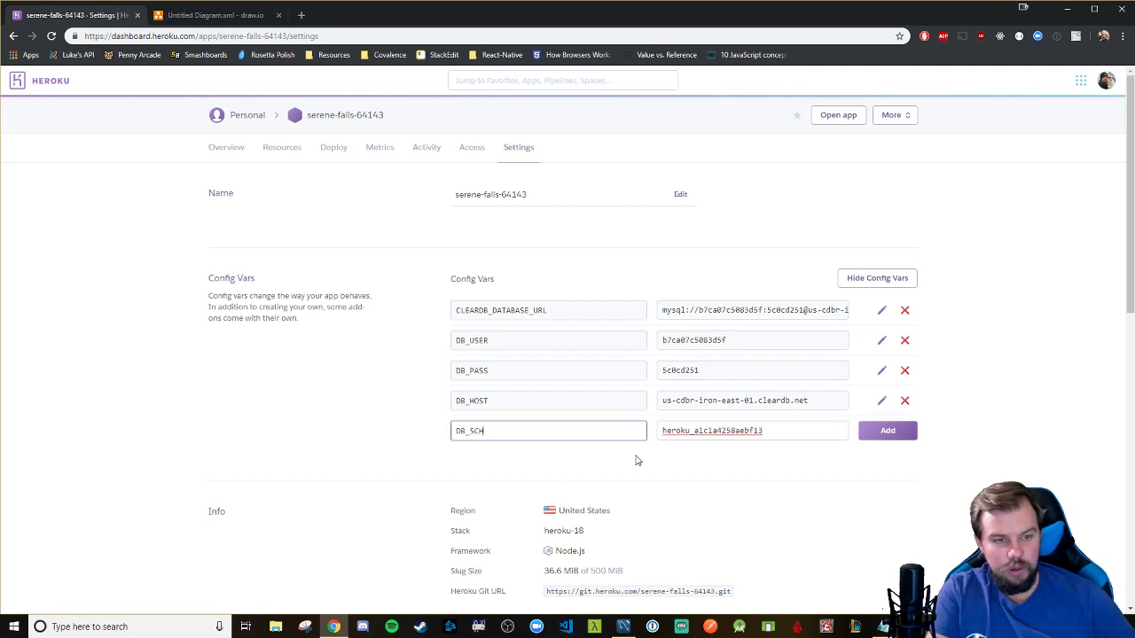
{"action": "type", "text": "EMA"}
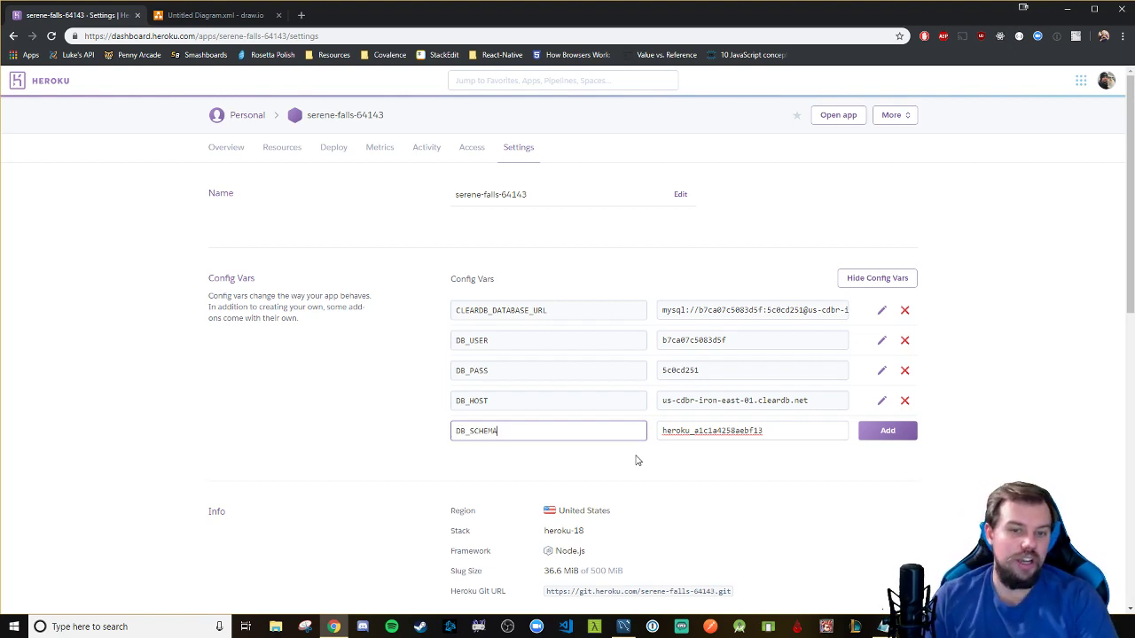
{"action": "mouse_move", "coordinate": [599, 249]}
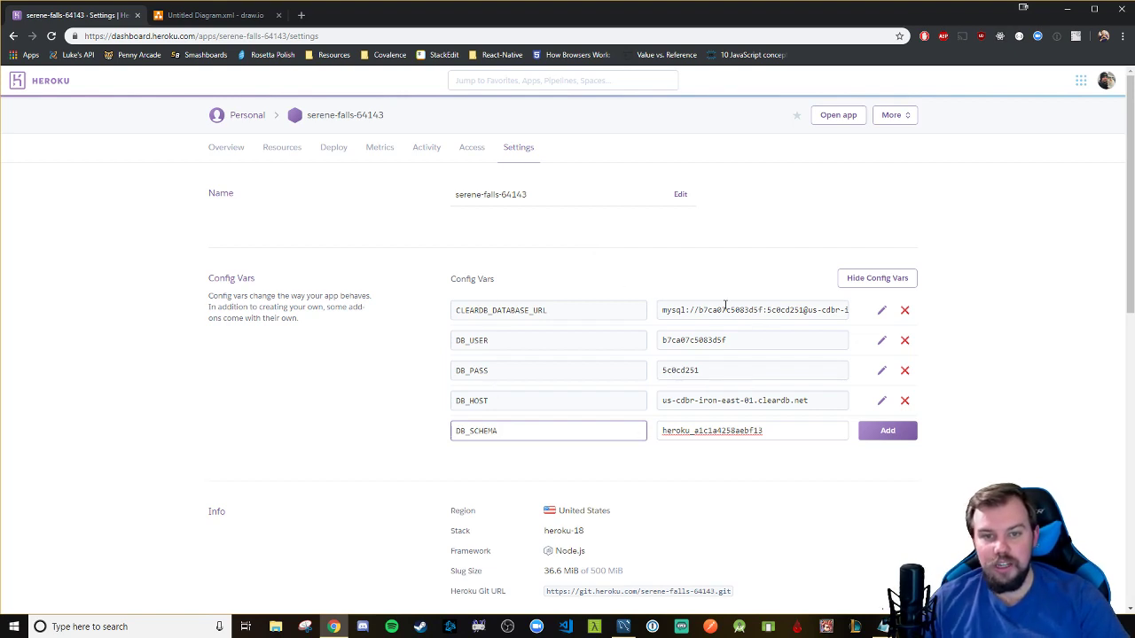
{"action": "mouse_move", "coordinate": [695, 281]}
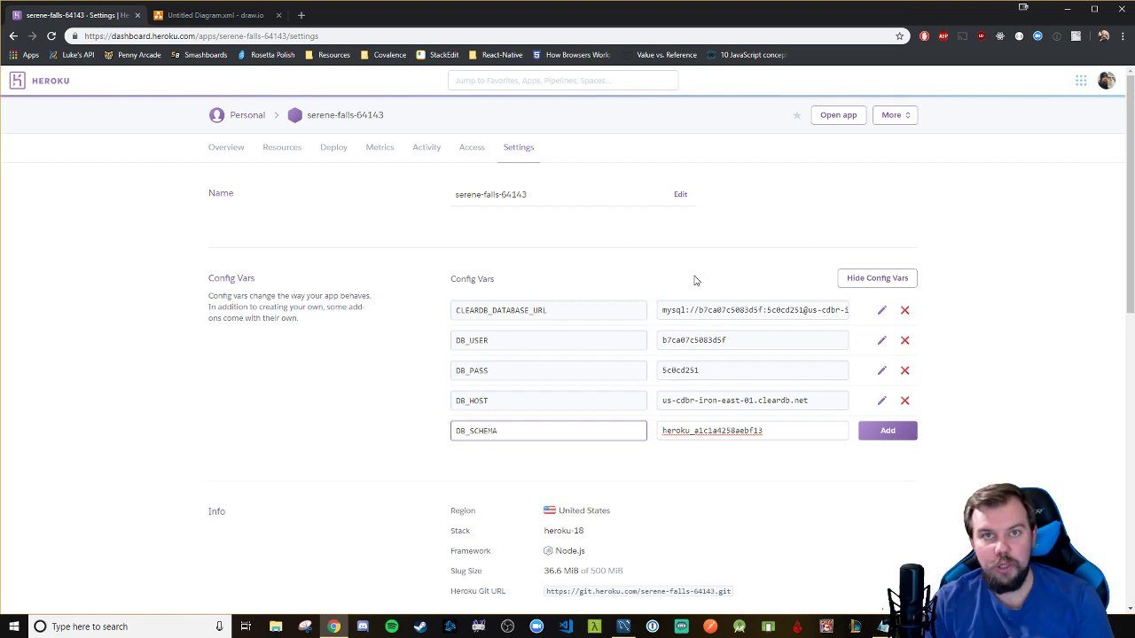
{"action": "mouse_move", "coordinate": [692, 315]}
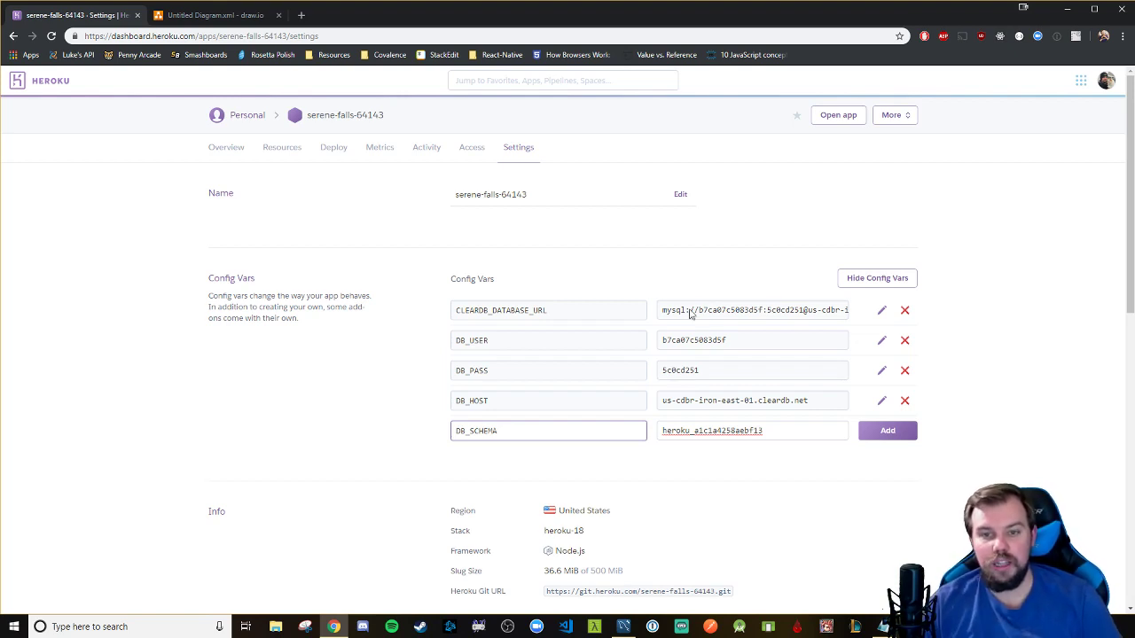
{"action": "left_click", "coordinate": [887, 431]}
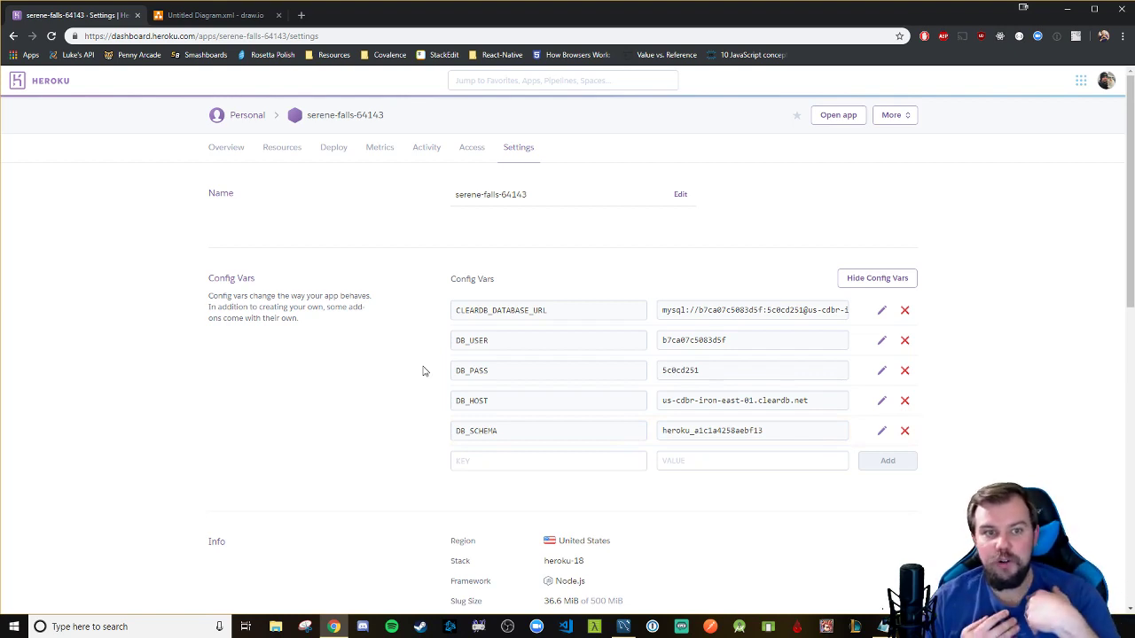
{"action": "mouse_move", "coordinate": [594, 213]}
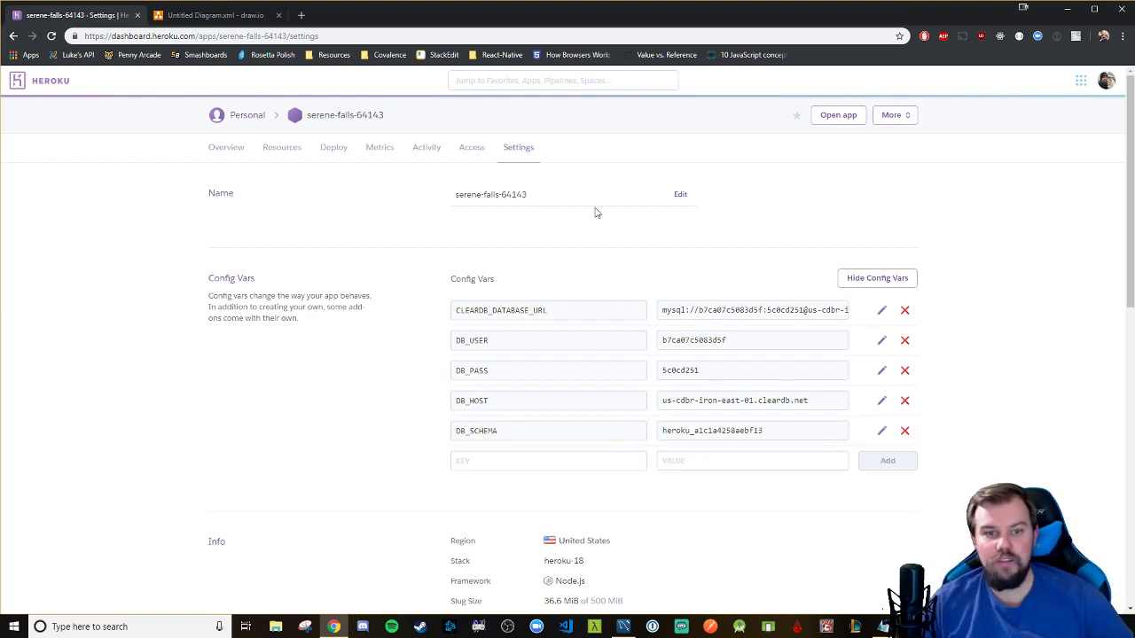
{"action": "mouse_move", "coordinate": [484, 482]}
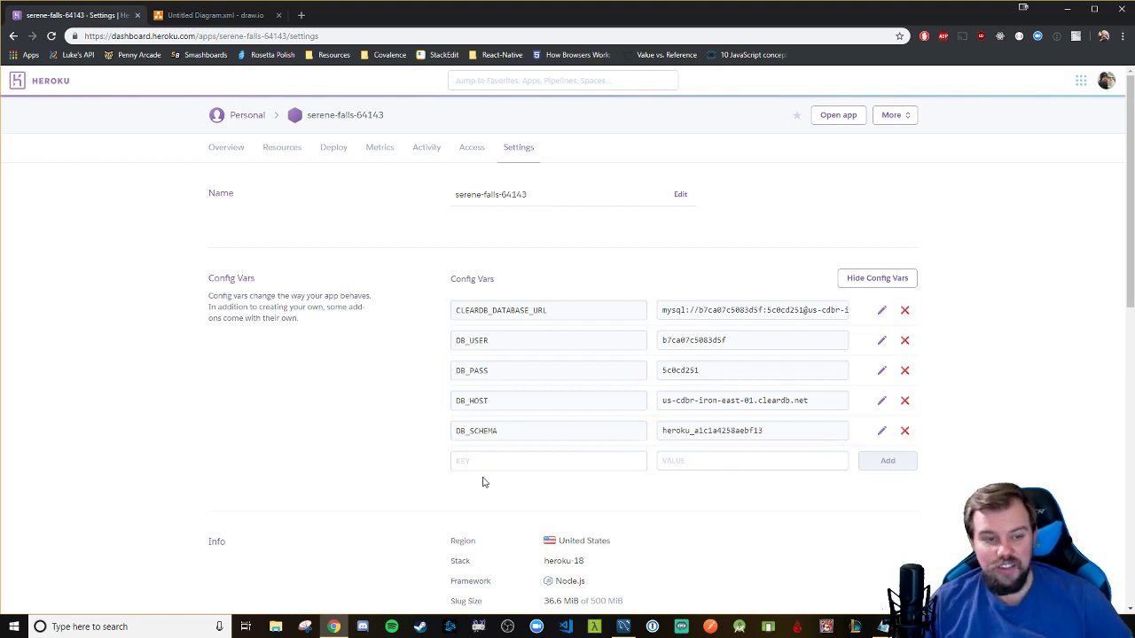
{"action": "mouse_move", "coordinate": [427, 464]}
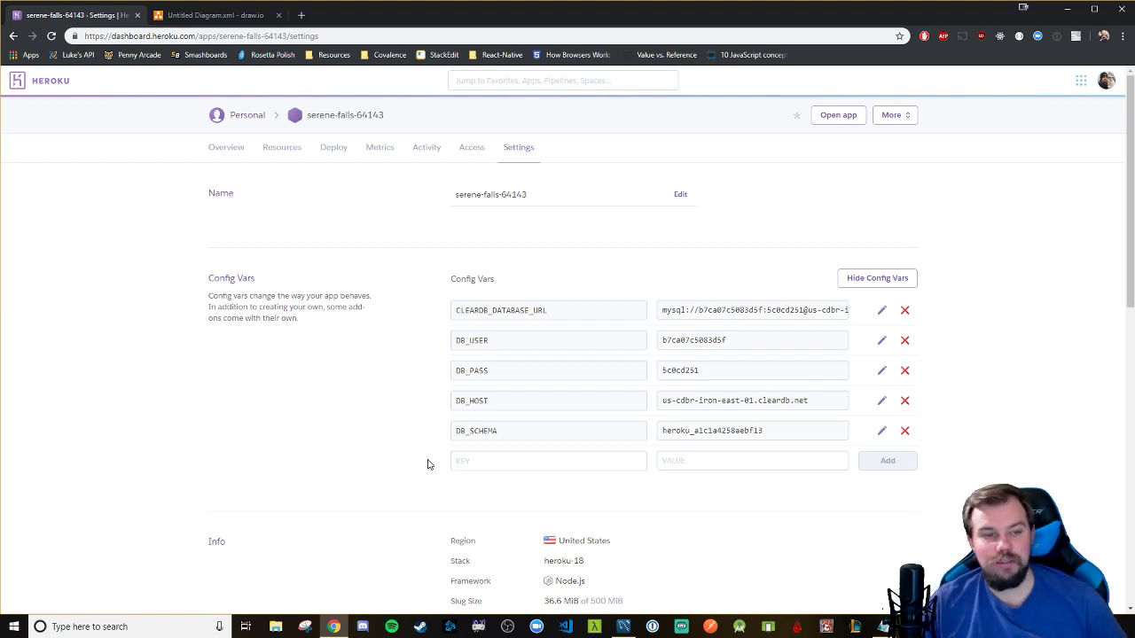
{"action": "mouse_move", "coordinate": [421, 342]}
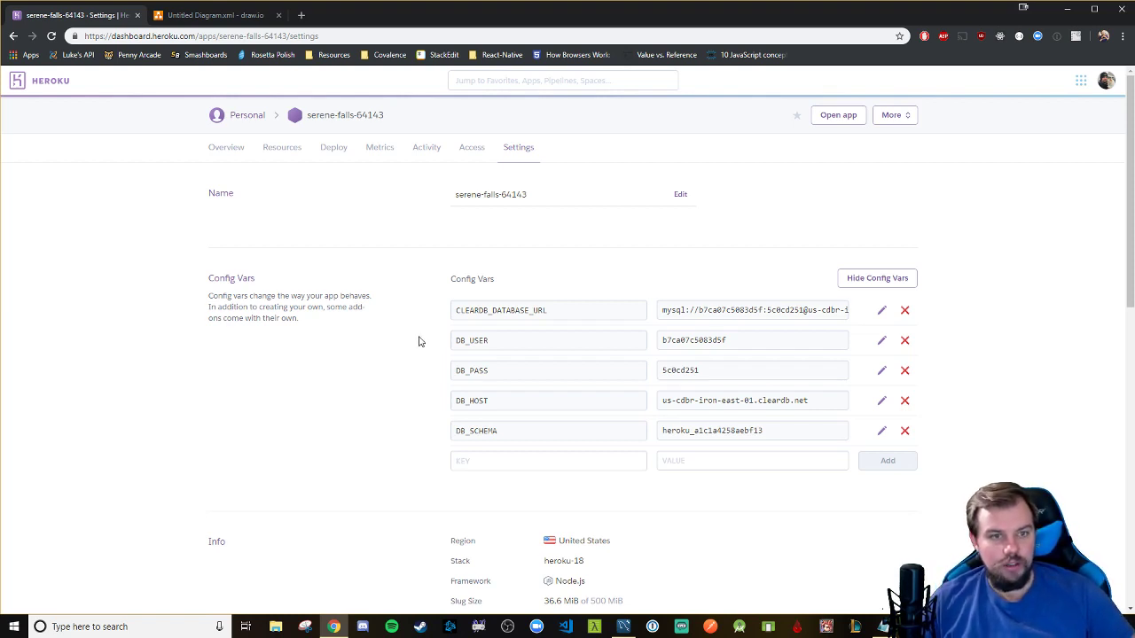
{"action": "mouse_move", "coordinate": [325, 358]}
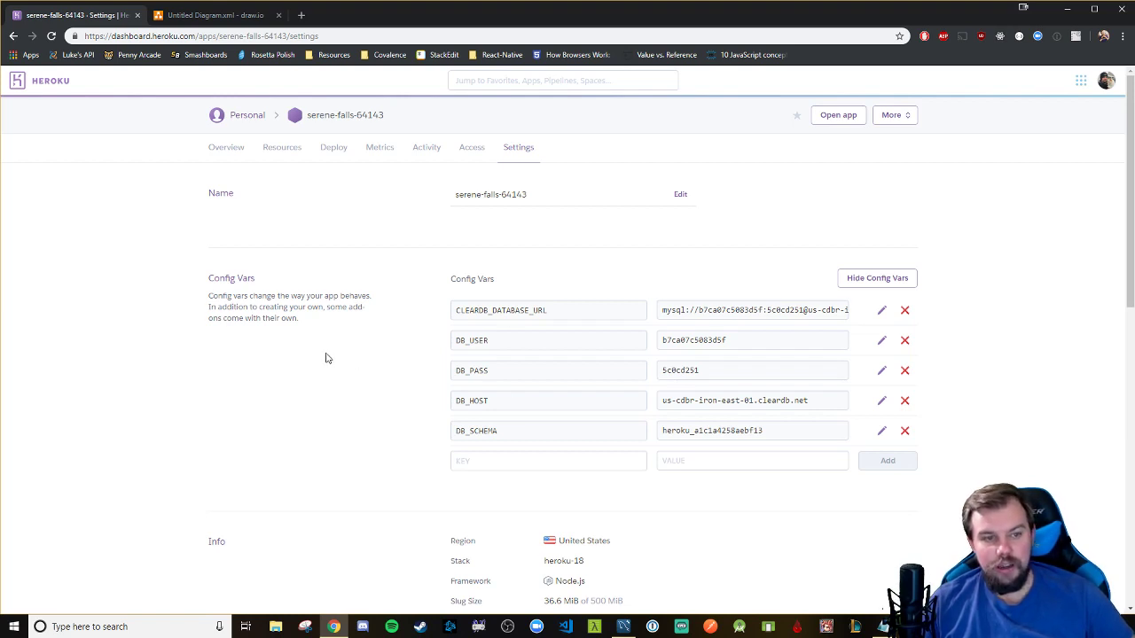
{"action": "mouse_move", "coordinate": [353, 341]}
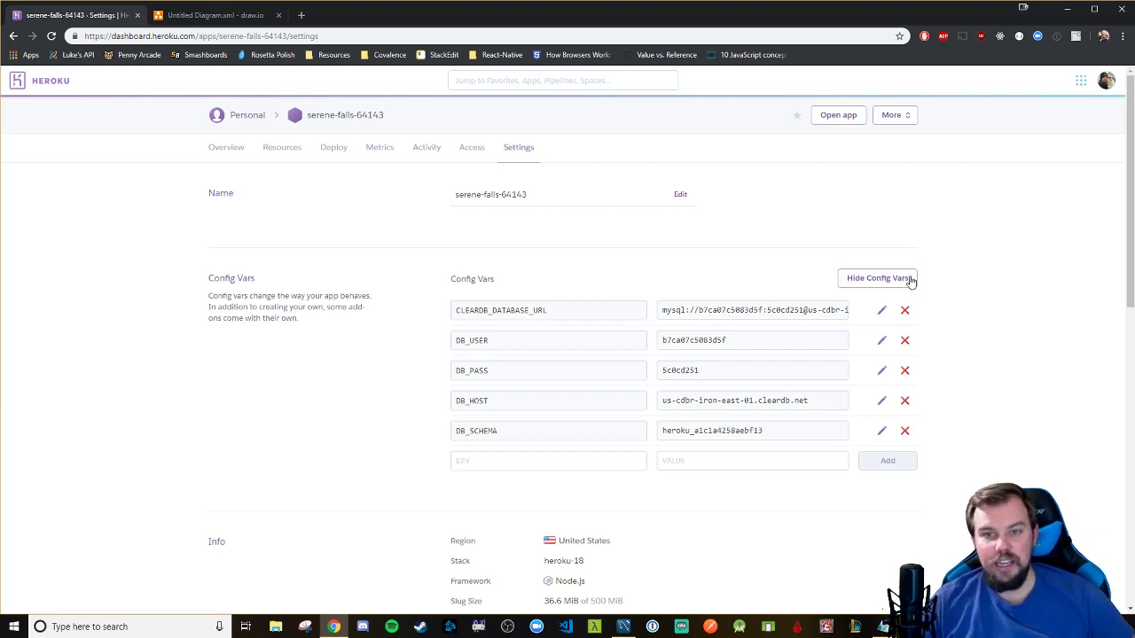
{"action": "left_click", "coordinate": [878, 277]}
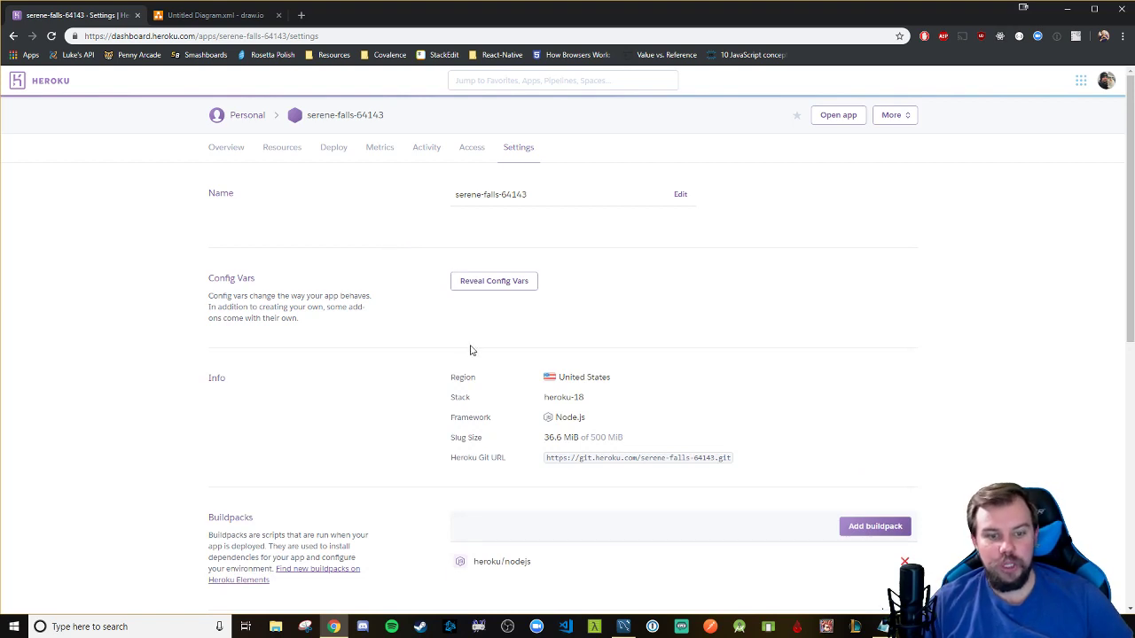
{"action": "mouse_move", "coordinate": [420, 409]}
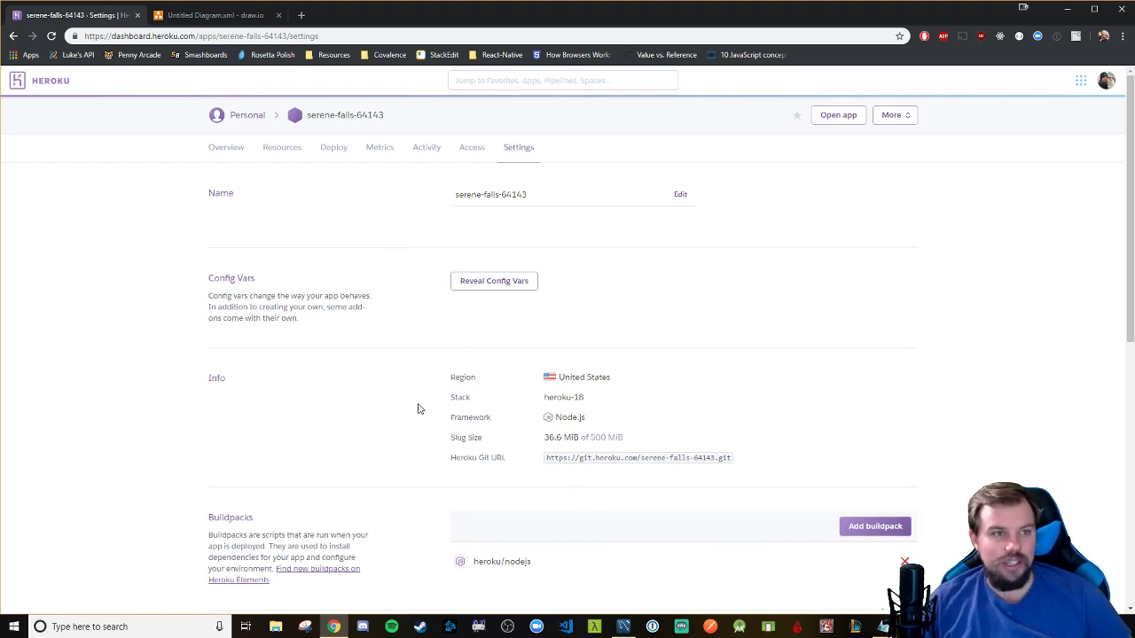
{"action": "mouse_move", "coordinate": [585, 526]}
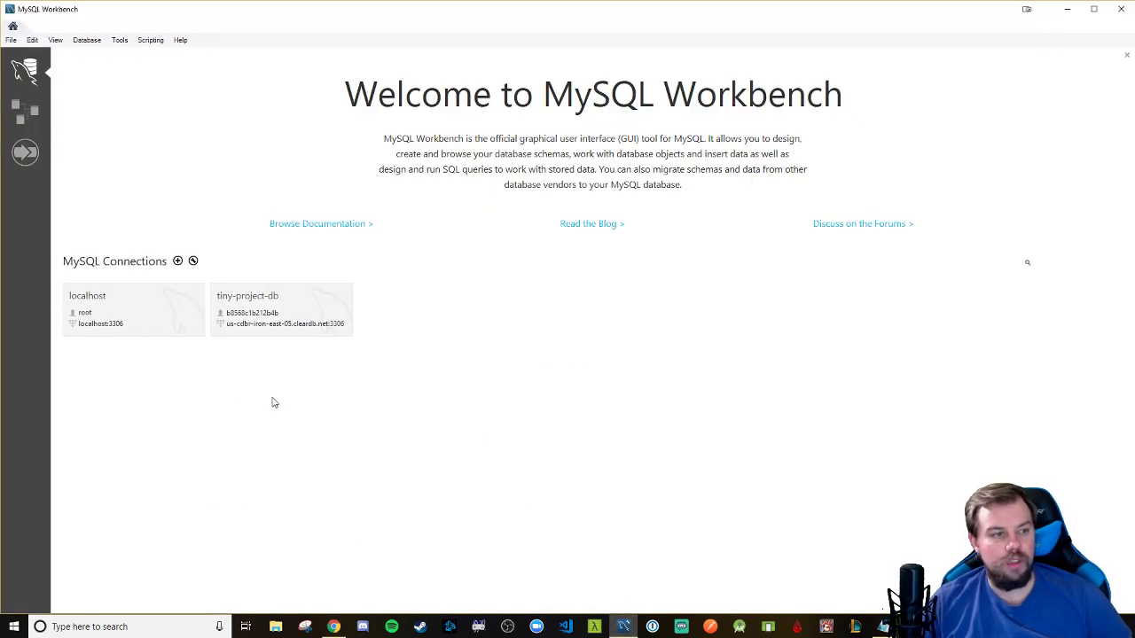
{"action": "mouse_move", "coordinate": [234, 433]}
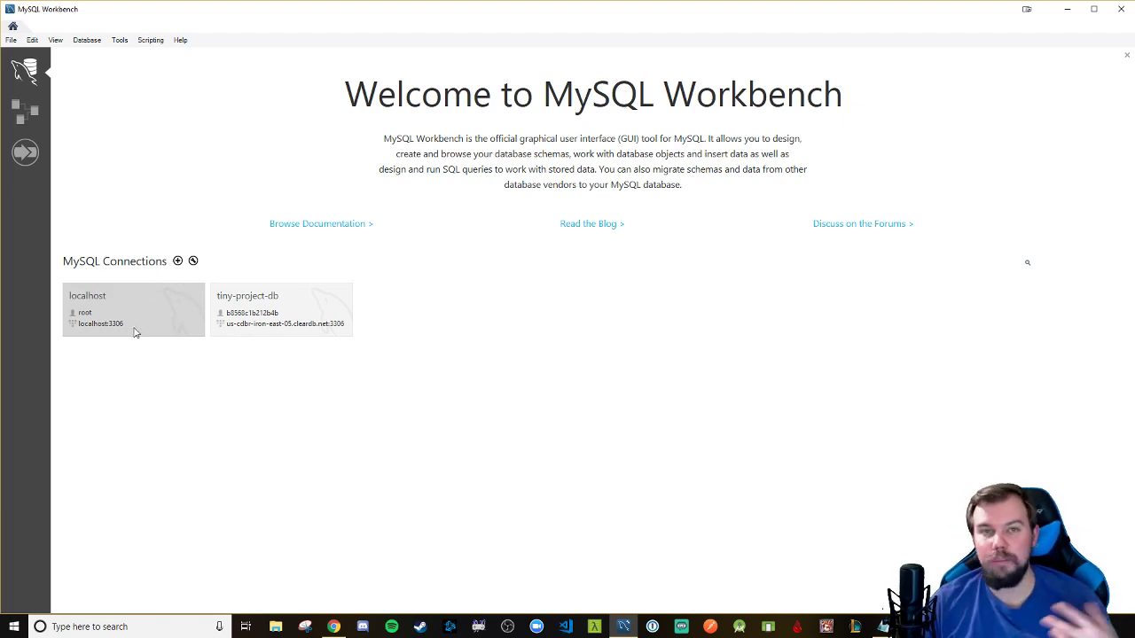
{"action": "mouse_move", "coordinate": [162, 313]}
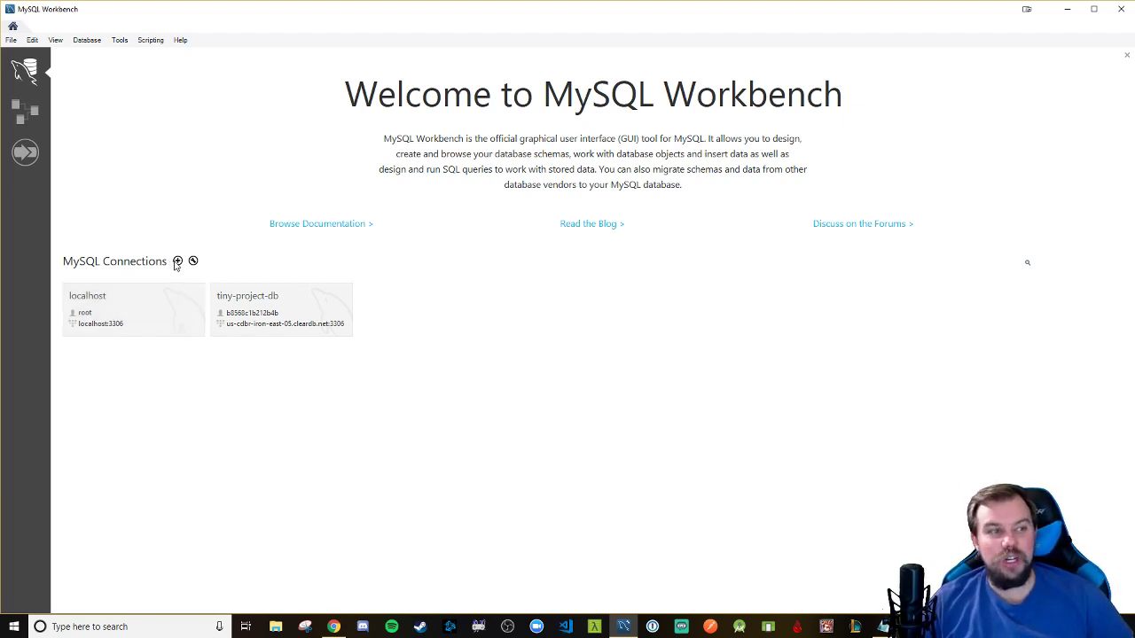
Create a connection named 'Deployed DB' with host us-cdbr-iron-east-01.cleardb.net, plus username.
{"action": "left_click", "coordinate": [178, 261]}
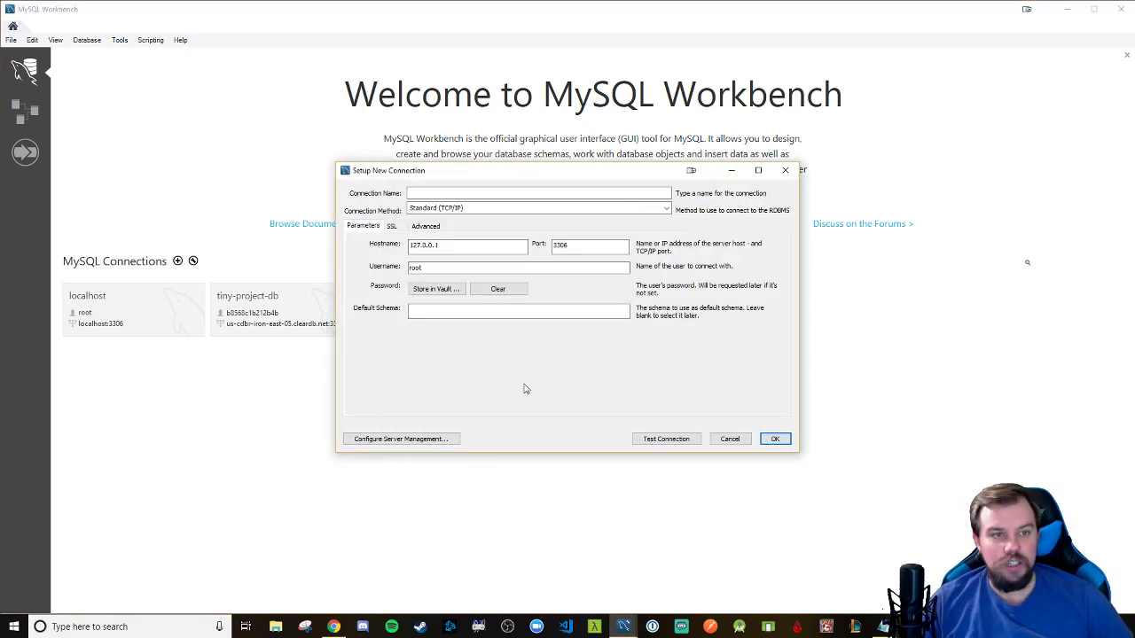
{"action": "type", "text": "Deplo"}
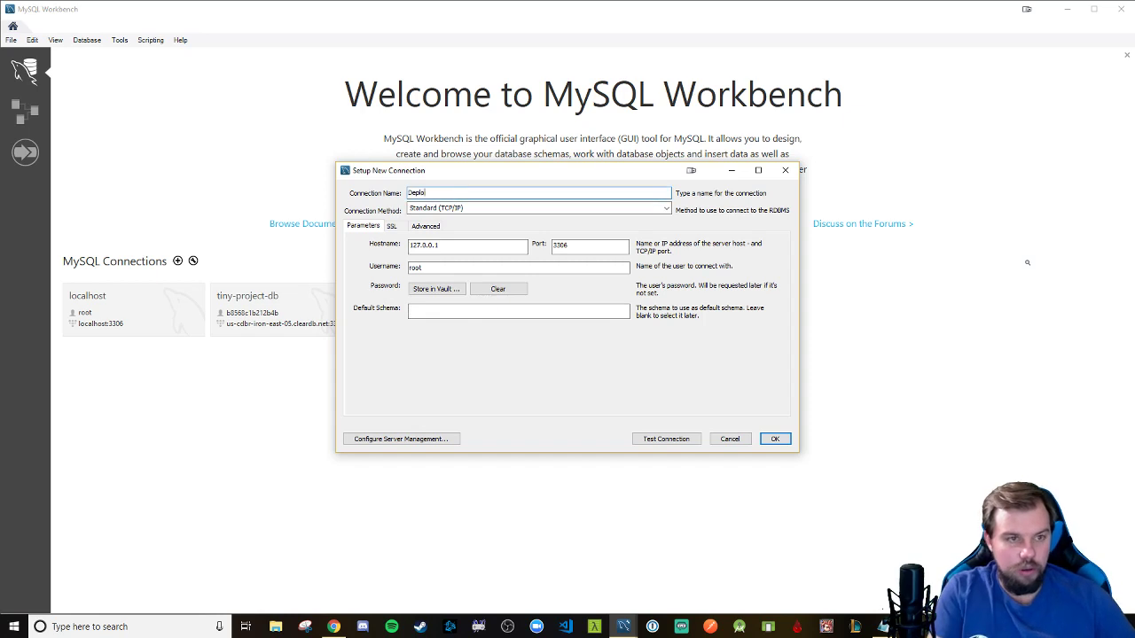
{"action": "type", "text": "yed DB"}
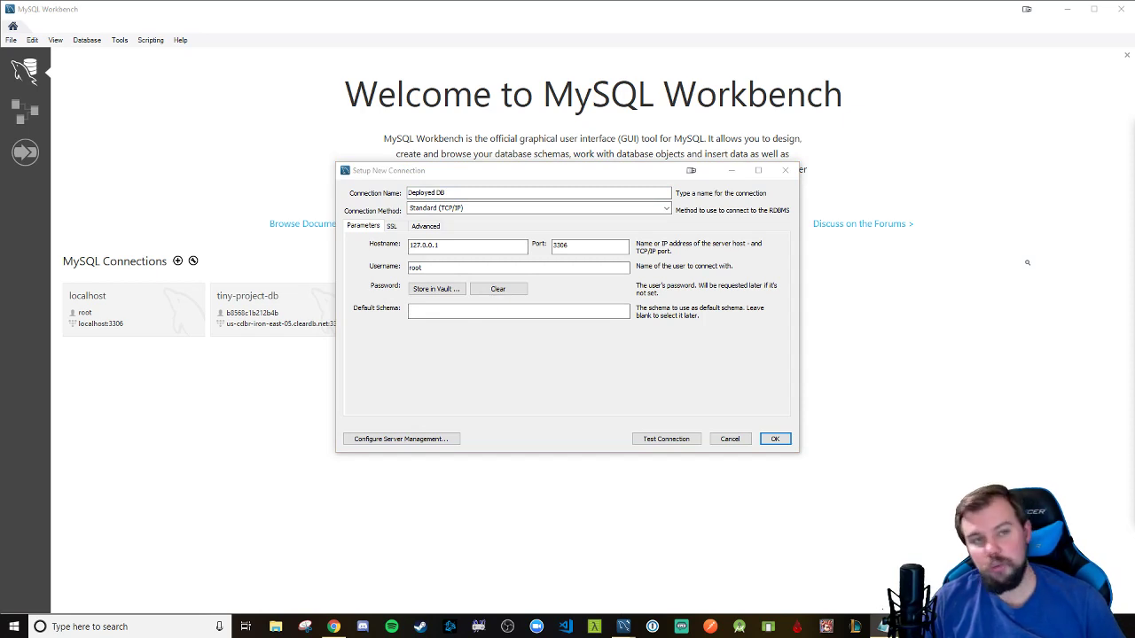
{"action": "left_click", "coordinate": [538, 208]}
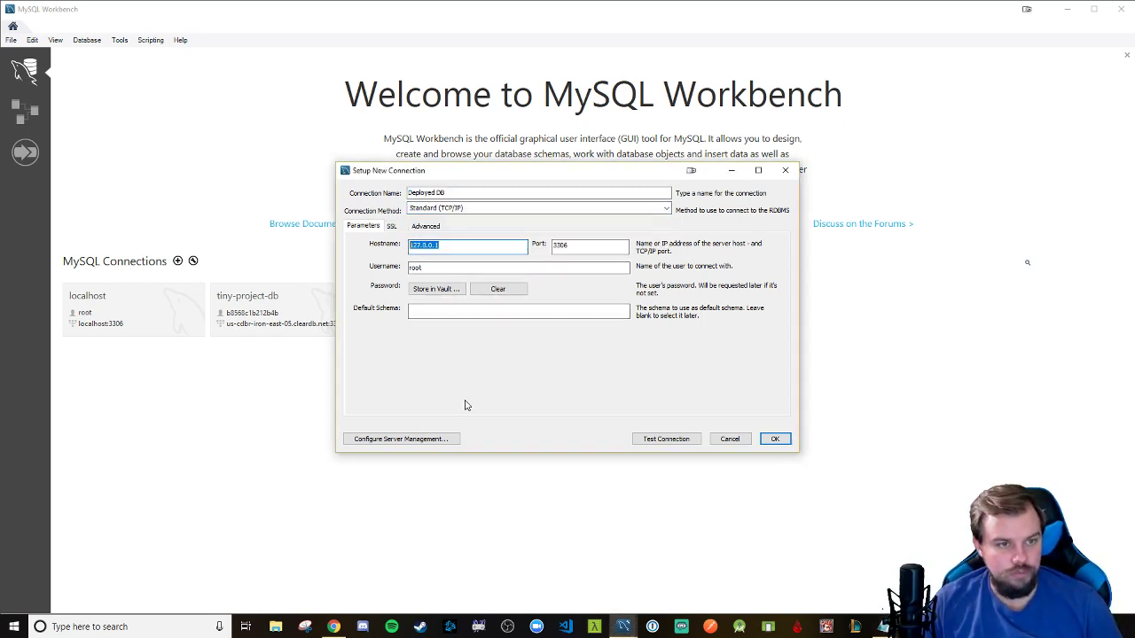
{"action": "mouse_move", "coordinate": [474, 384]}
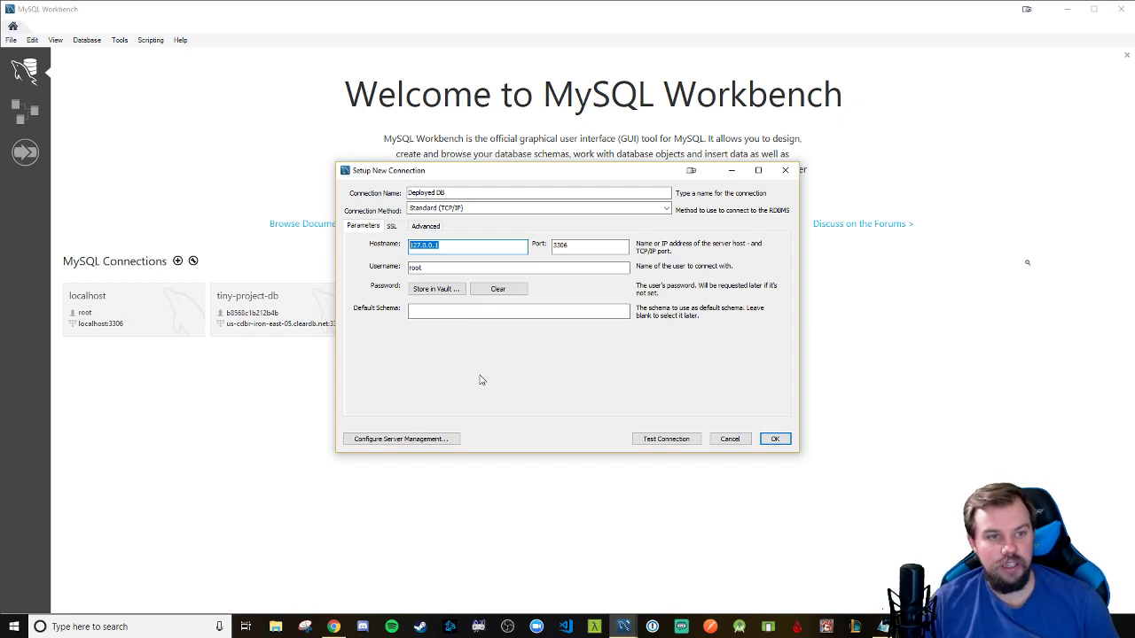
{"action": "type", "text": "us-cdbr-iron-east-01.cleardb.net"}
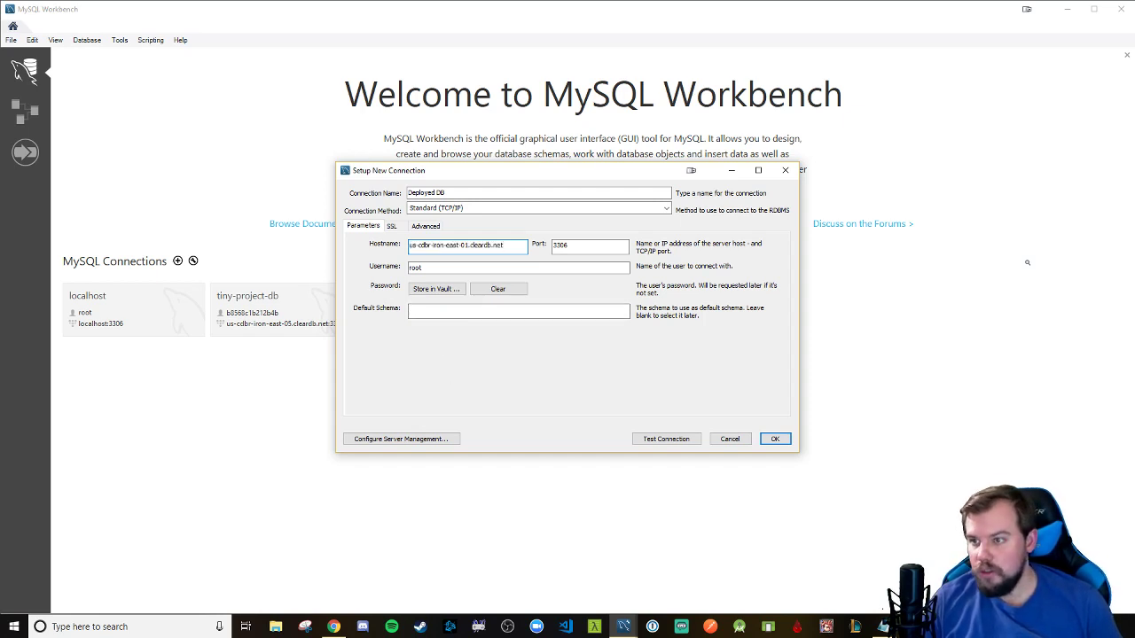
{"action": "left_click", "coordinate": [518, 311]}
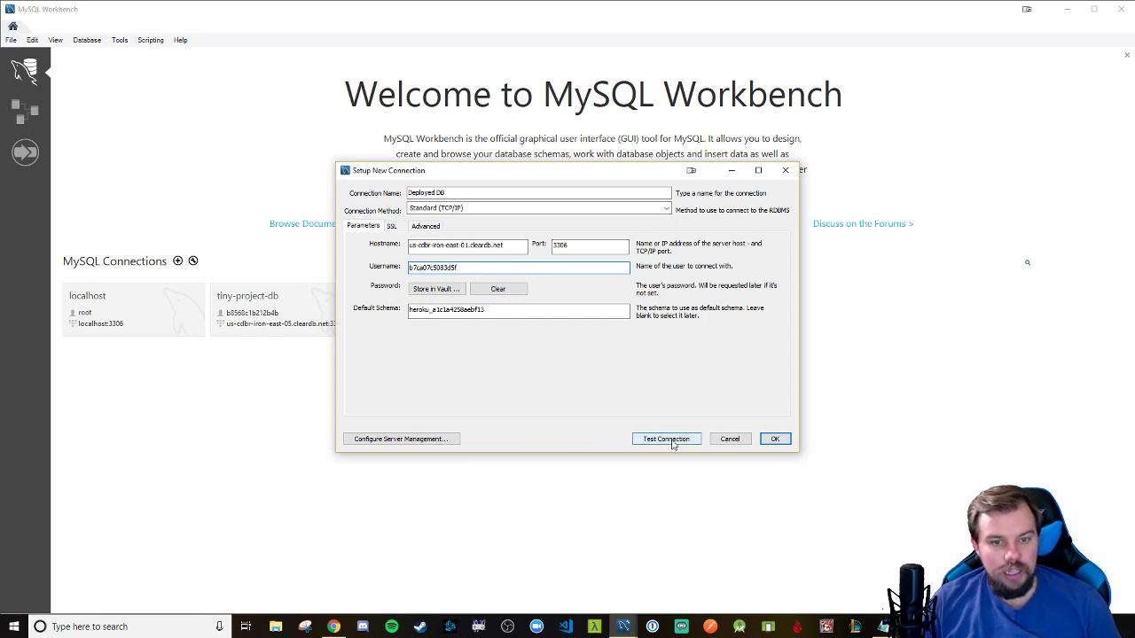
Test the connection, entering the ClearDB password and saving it in the vault.
{"action": "left_click", "coordinate": [666, 439]}
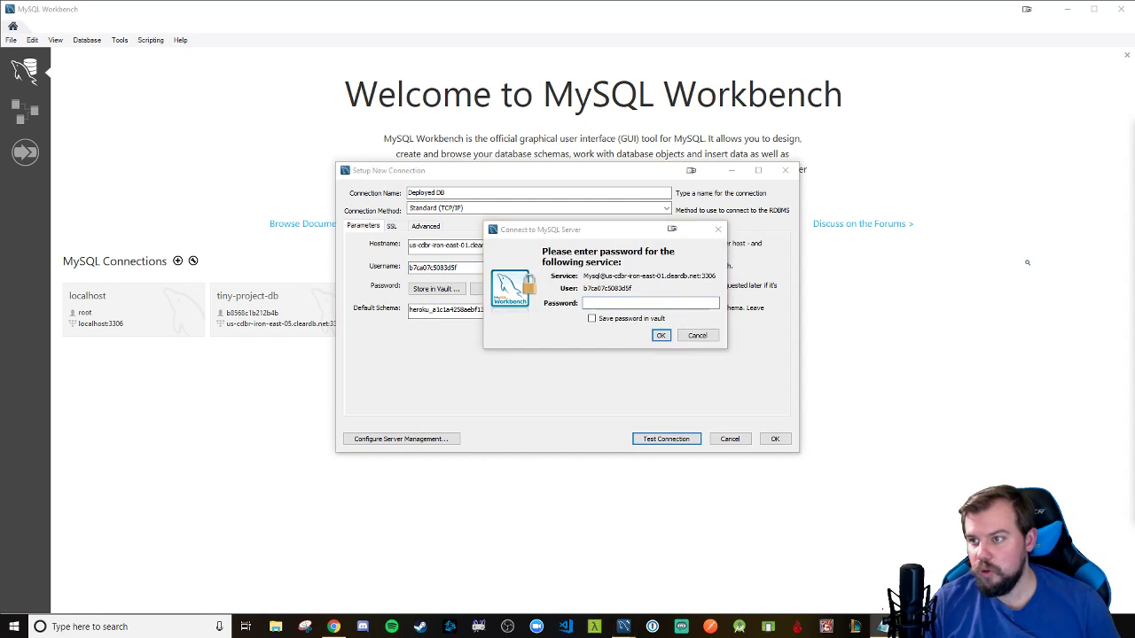
{"action": "type", "text": "password"}
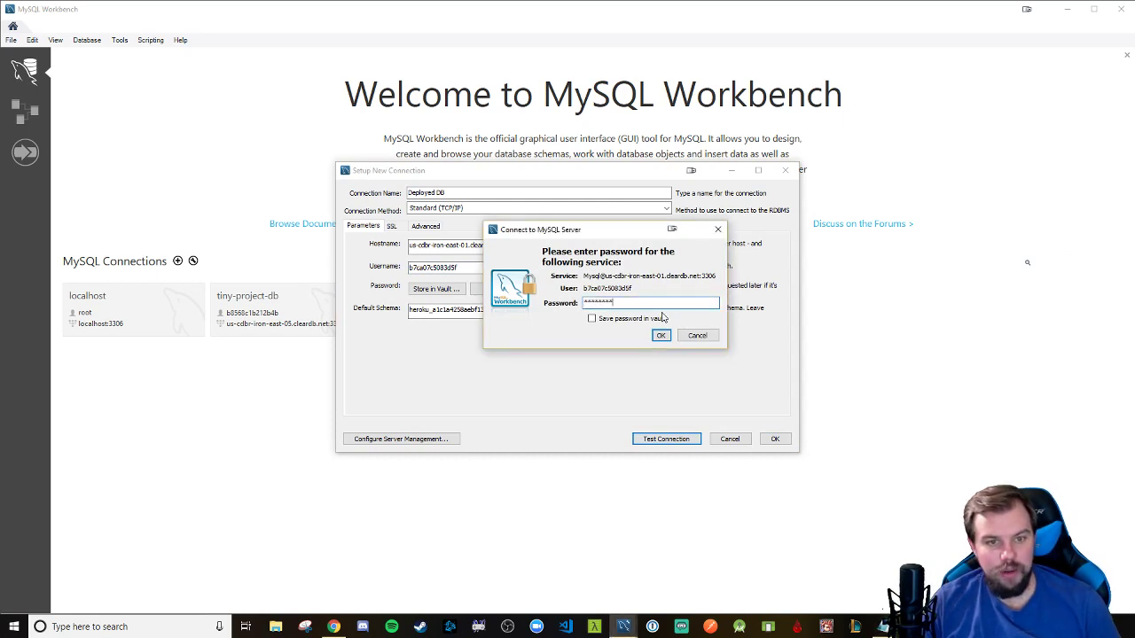
{"action": "left_click", "coordinate": [591, 318]}
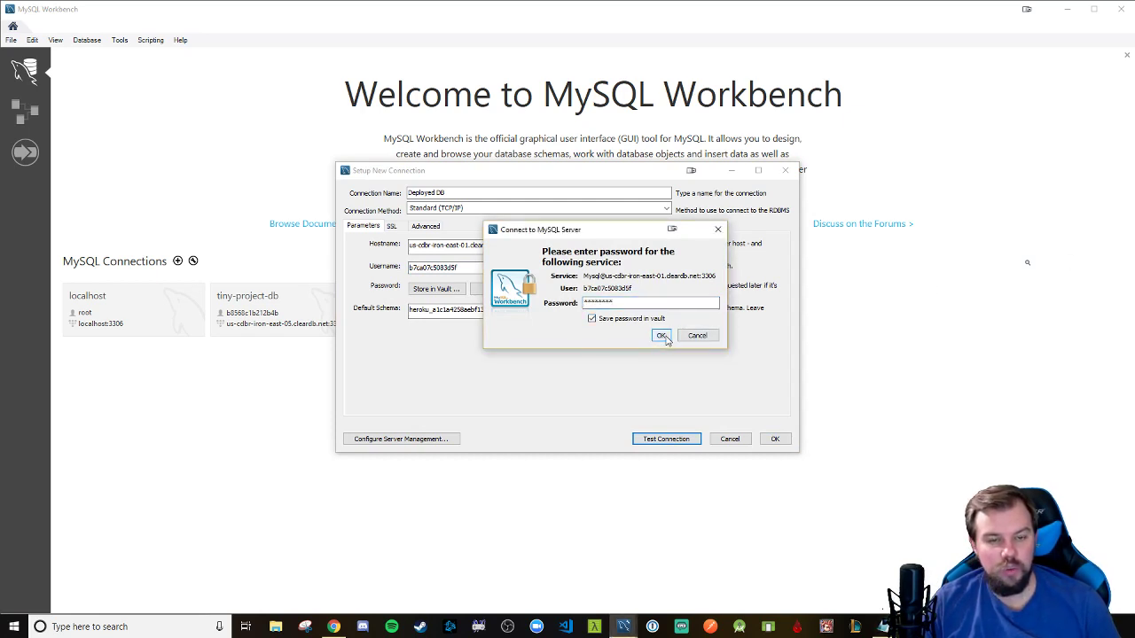
Confirm the successful test, save the Deployed DB connection, and open it.
{"action": "left_click", "coordinate": [661, 335]}
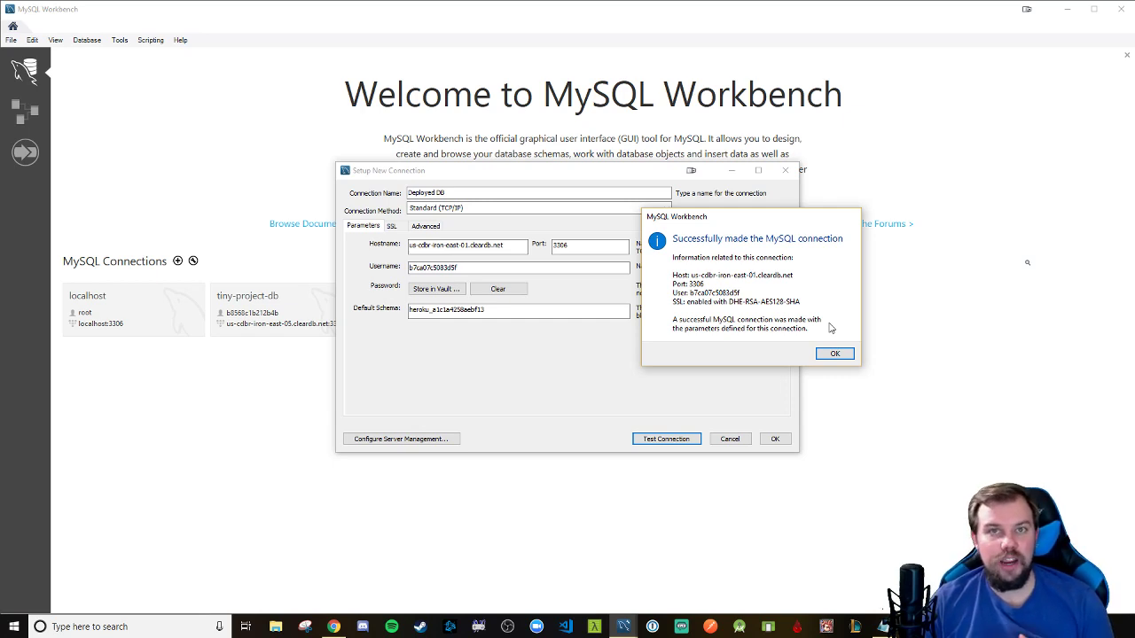
{"action": "left_click", "coordinate": [834, 353]}
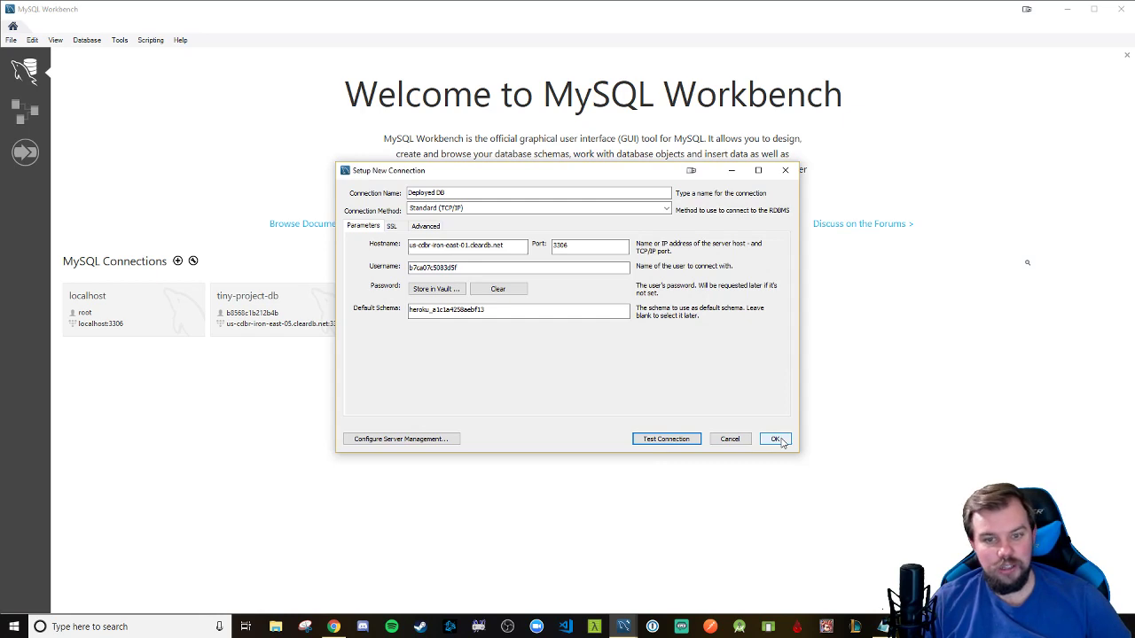
{"action": "left_click", "coordinate": [774, 439]}
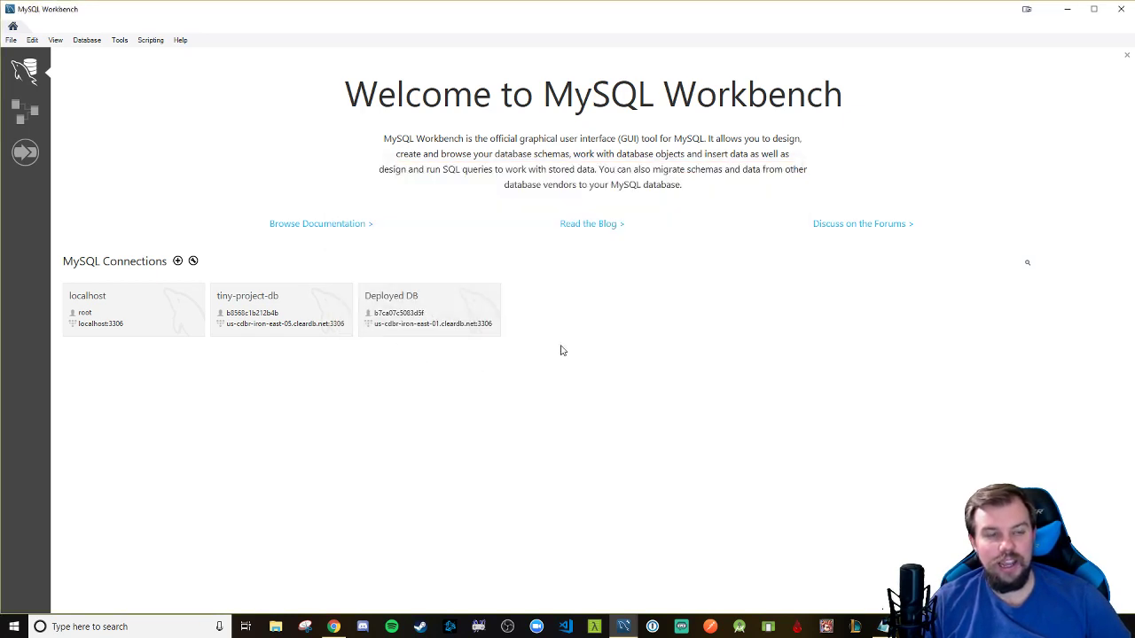
{"action": "double_click", "coordinate": [430, 308]}
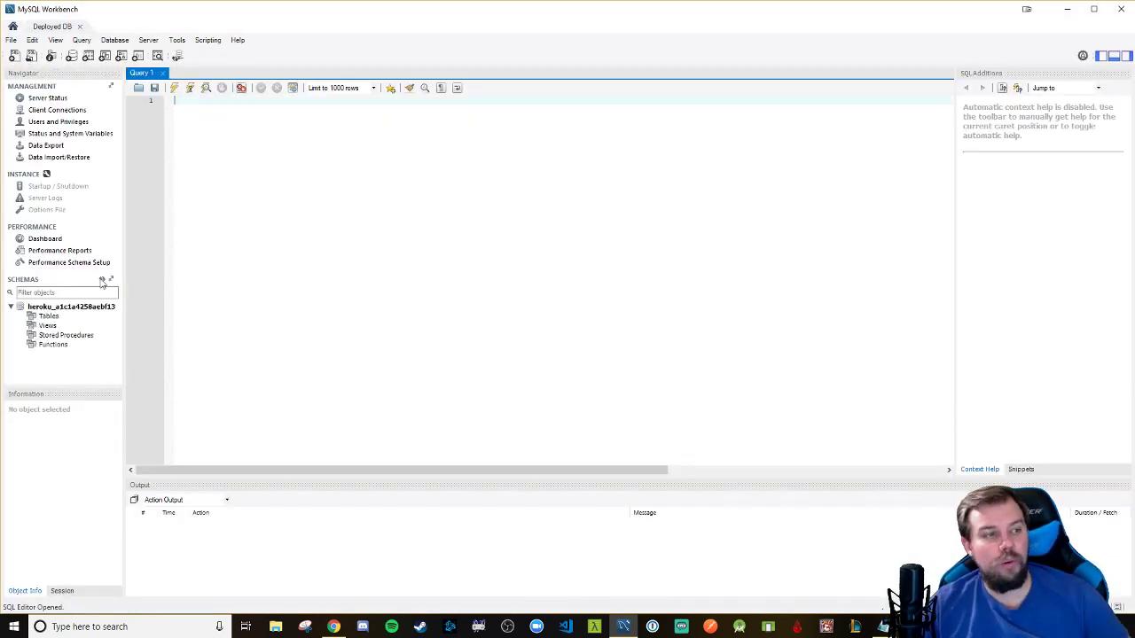
{"action": "mouse_move", "coordinate": [62, 328]}
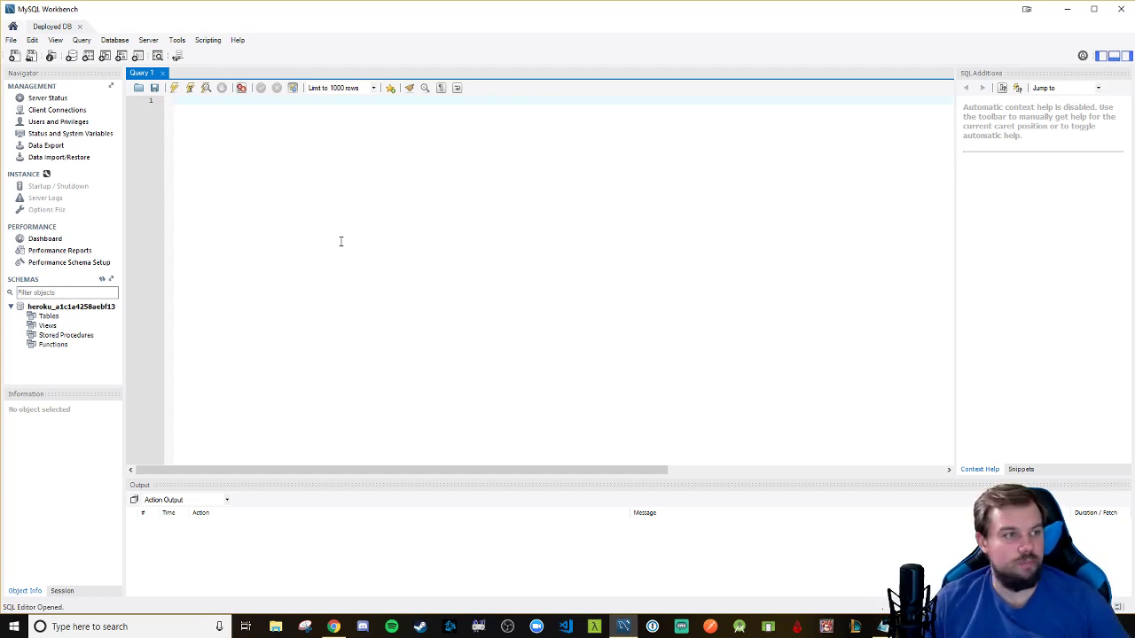
Return from the Deployed DB editor to the saved connections home screen.
{"action": "left_click", "coordinate": [13, 26]}
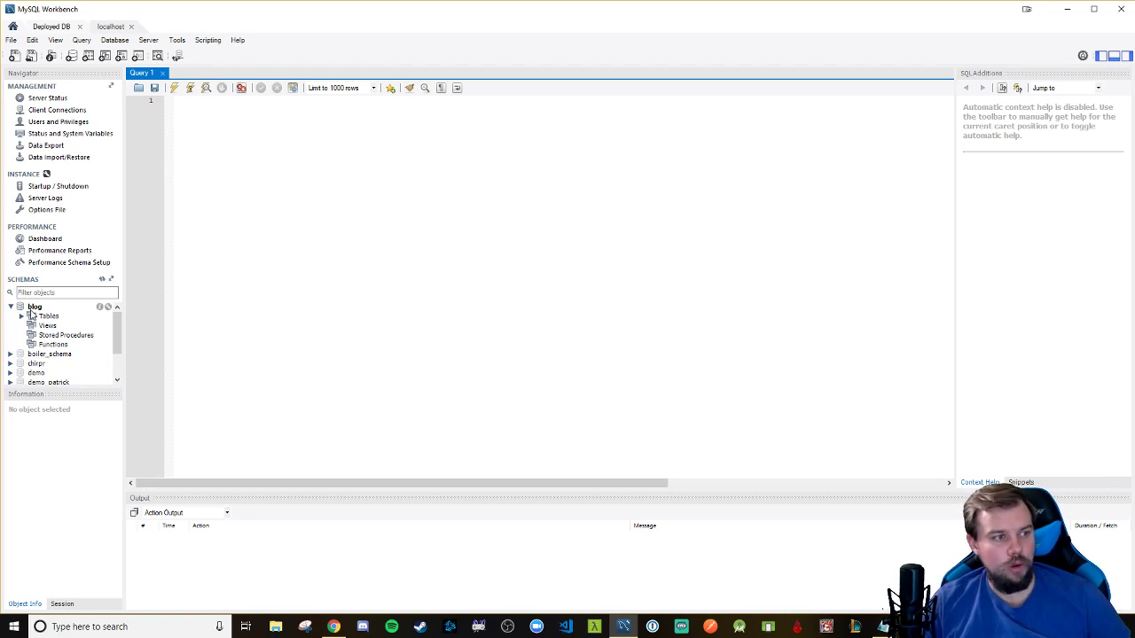
On localhost, expand and collapse the blog schema's tables, then open Data Export.
{"action": "left_click", "coordinate": [48, 316]}
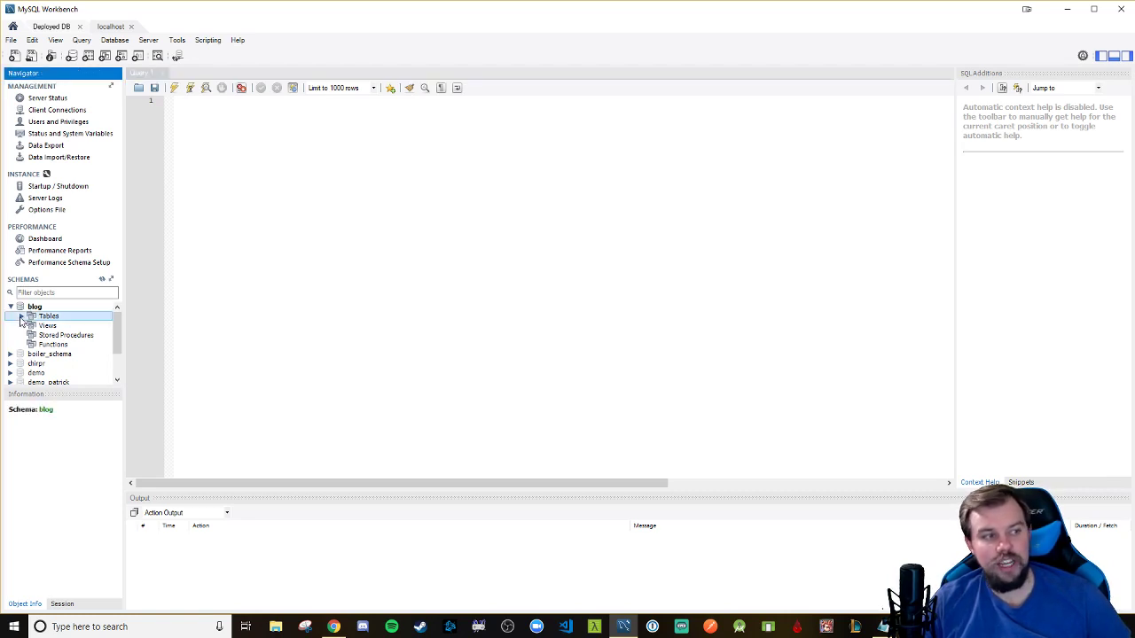
{"action": "left_click", "coordinate": [23, 315]}
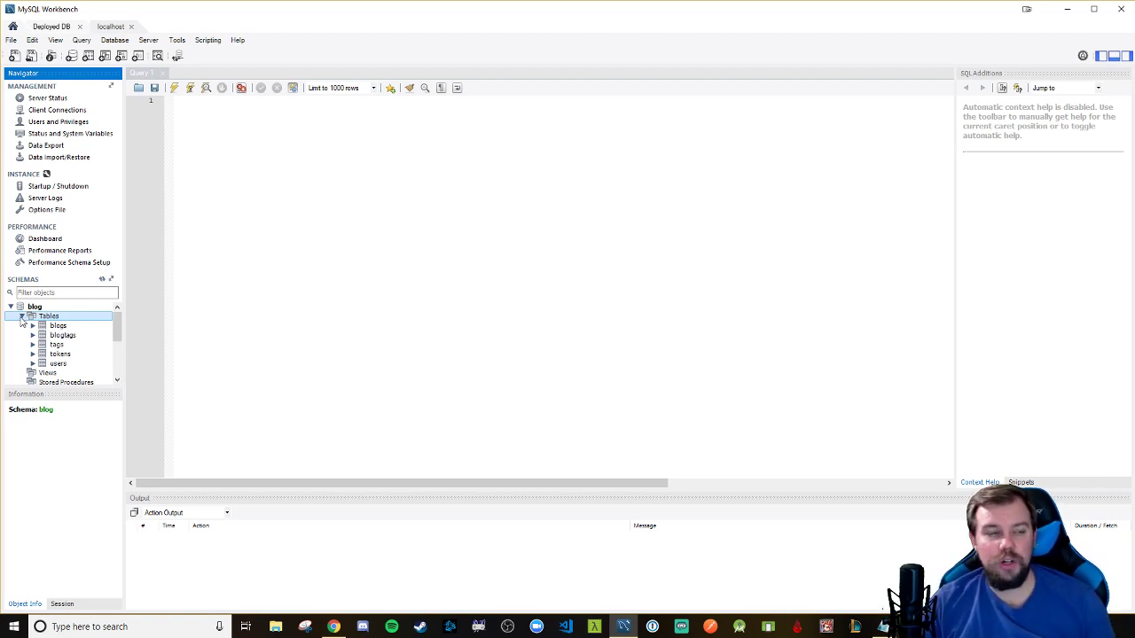
{"action": "left_click", "coordinate": [23, 317]}
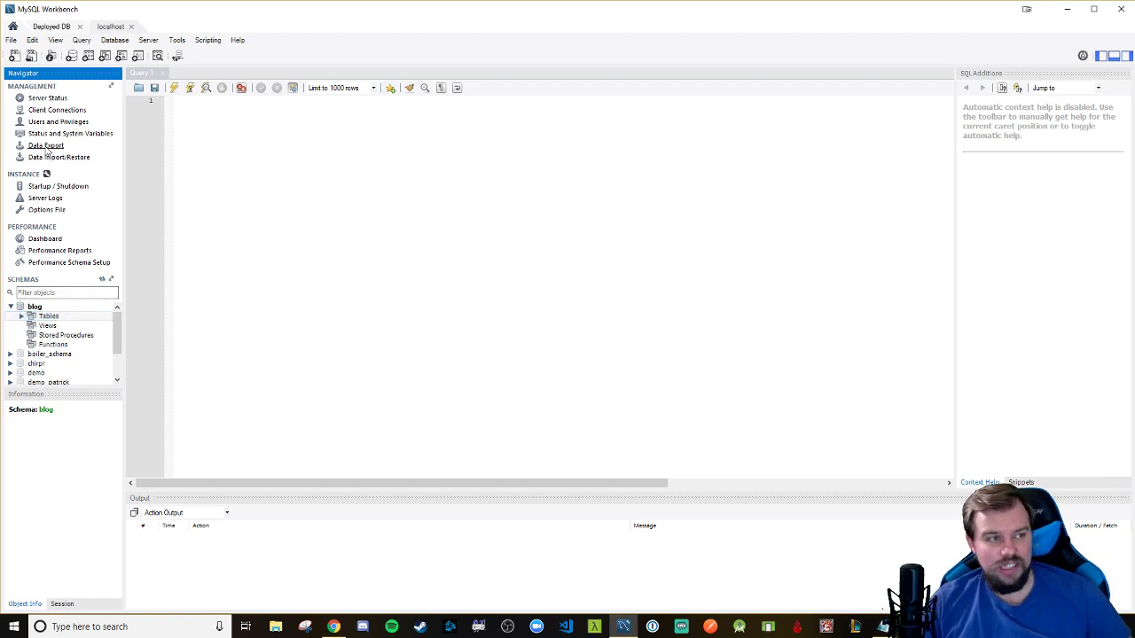
{"action": "left_click", "coordinate": [45, 144]}
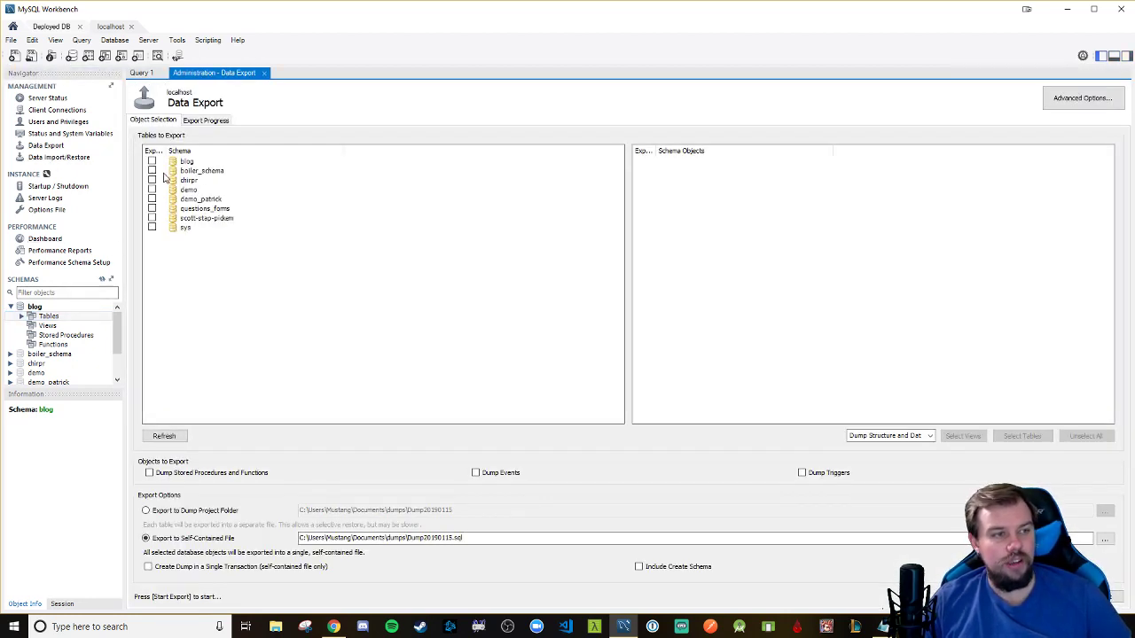
Tick the blog schema for export and keep 'Dump Structure and Data' as the mode.
{"action": "left_click", "coordinate": [151, 161]}
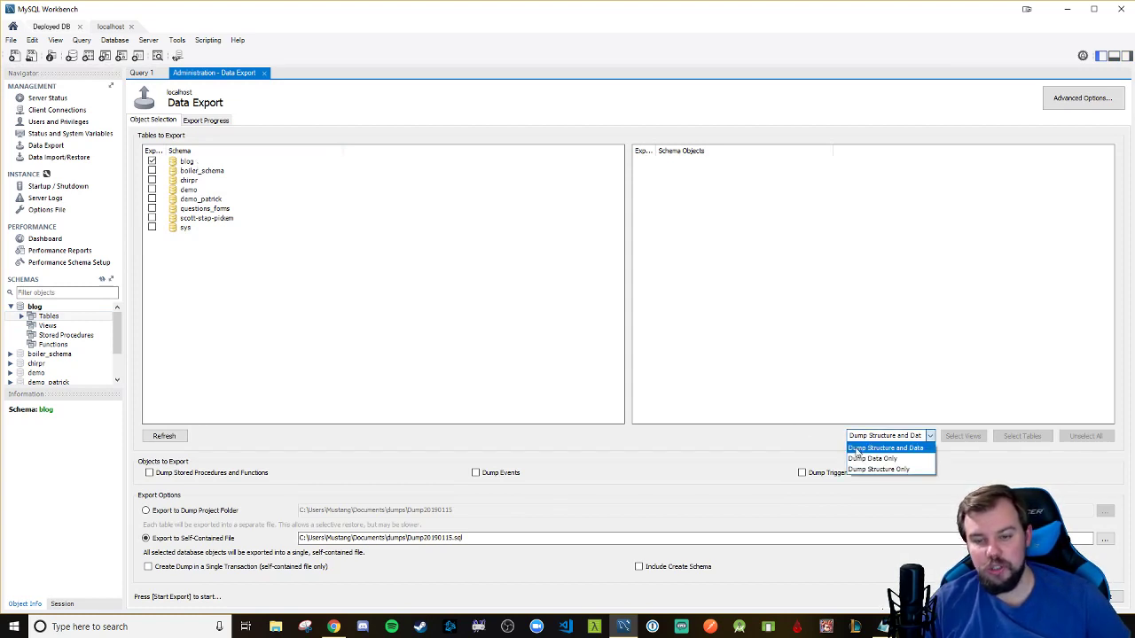
{"action": "left_click", "coordinate": [886, 447]}
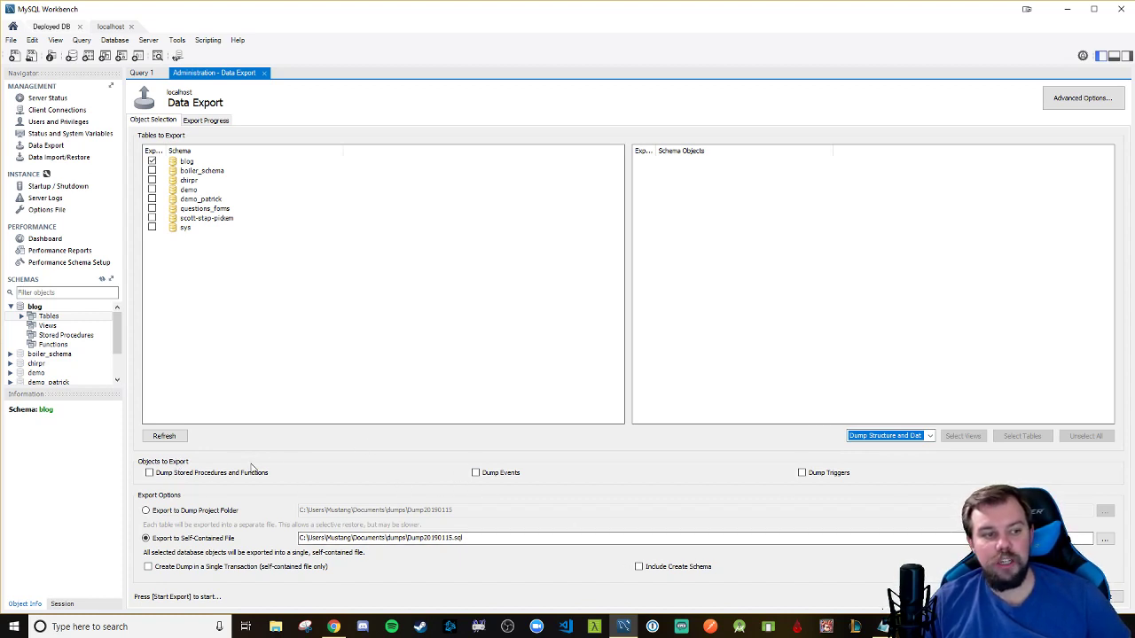
{"action": "left_click", "coordinate": [149, 473]}
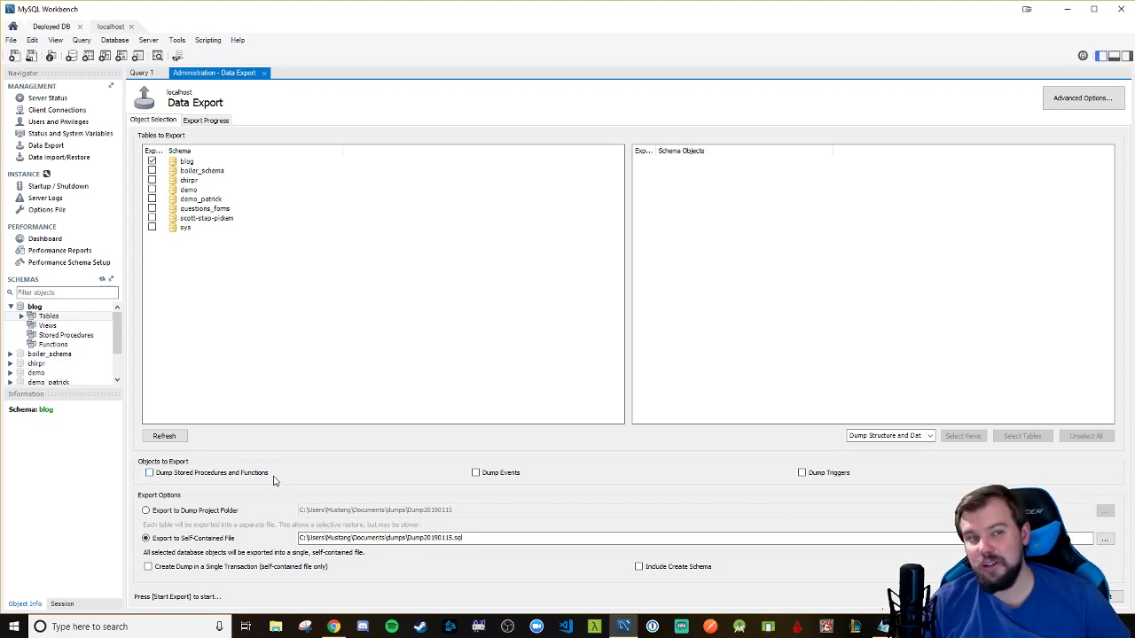
{"action": "mouse_move", "coordinate": [280, 474]}
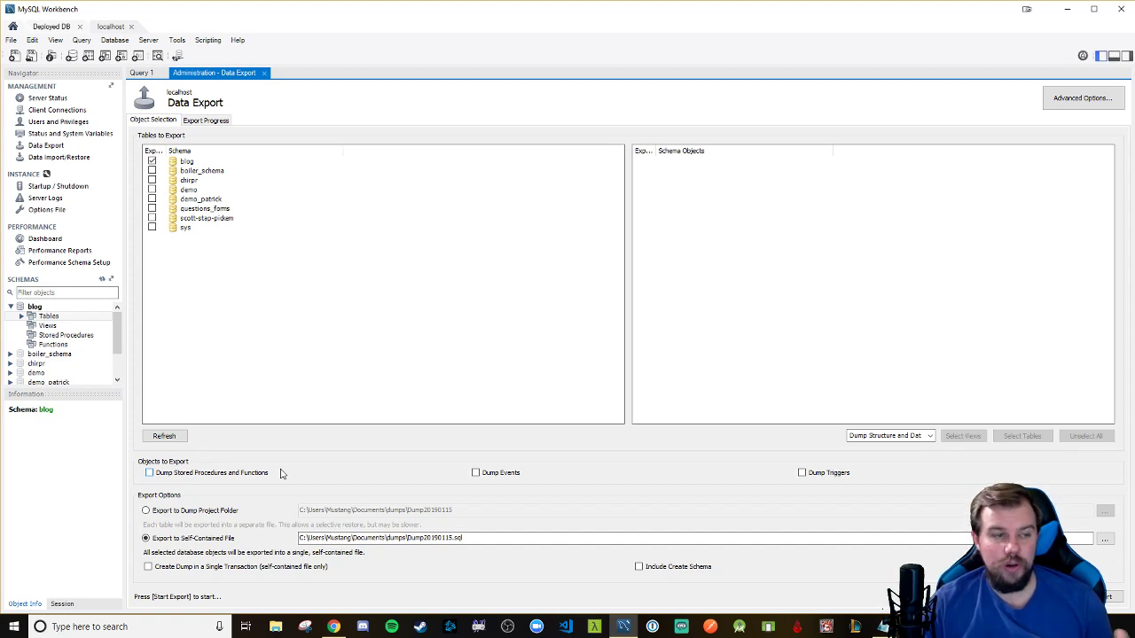
{"action": "mouse_move", "coordinate": [42, 73]}
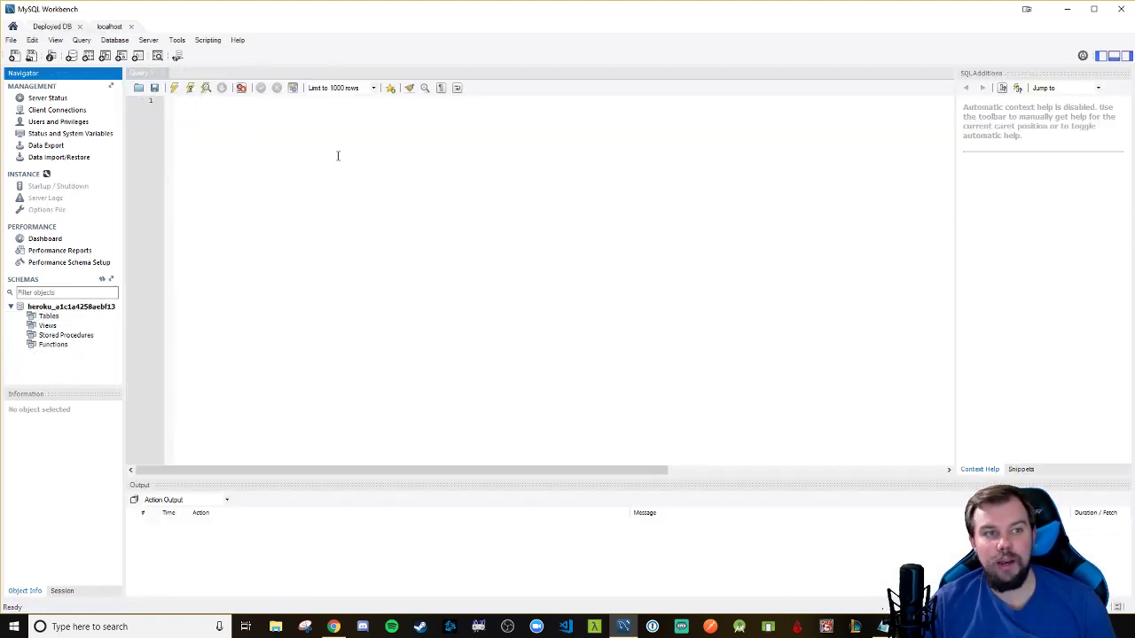
Export blog from localhost to a self-contained file at the default path, in a single transaction.
{"action": "left_click", "coordinate": [46, 144]}
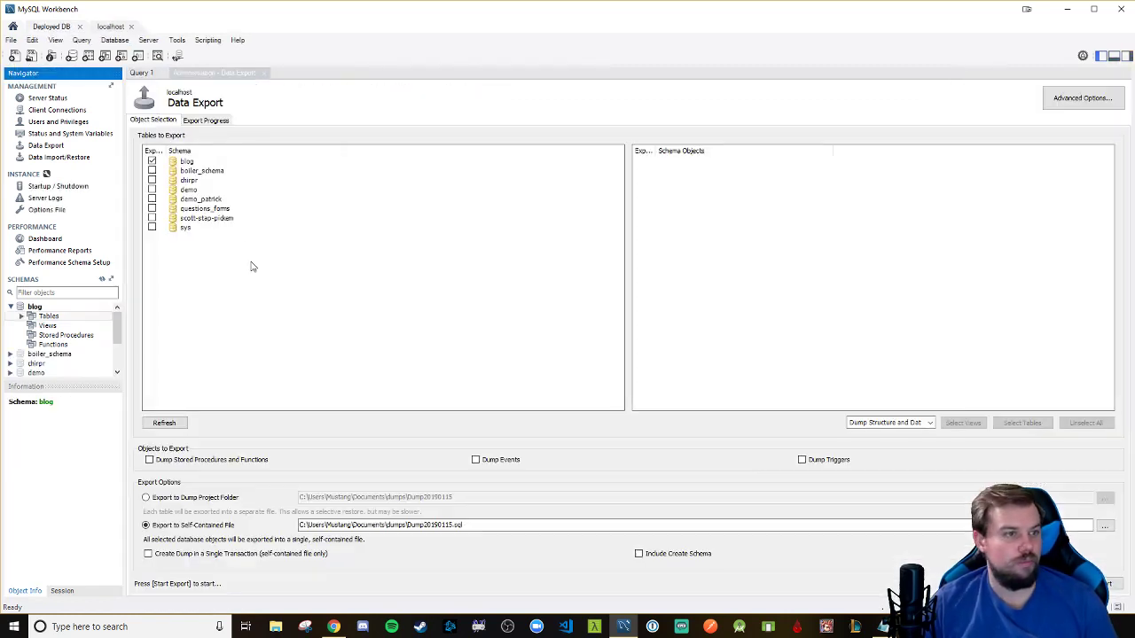
{"action": "left_click", "coordinate": [146, 525]}
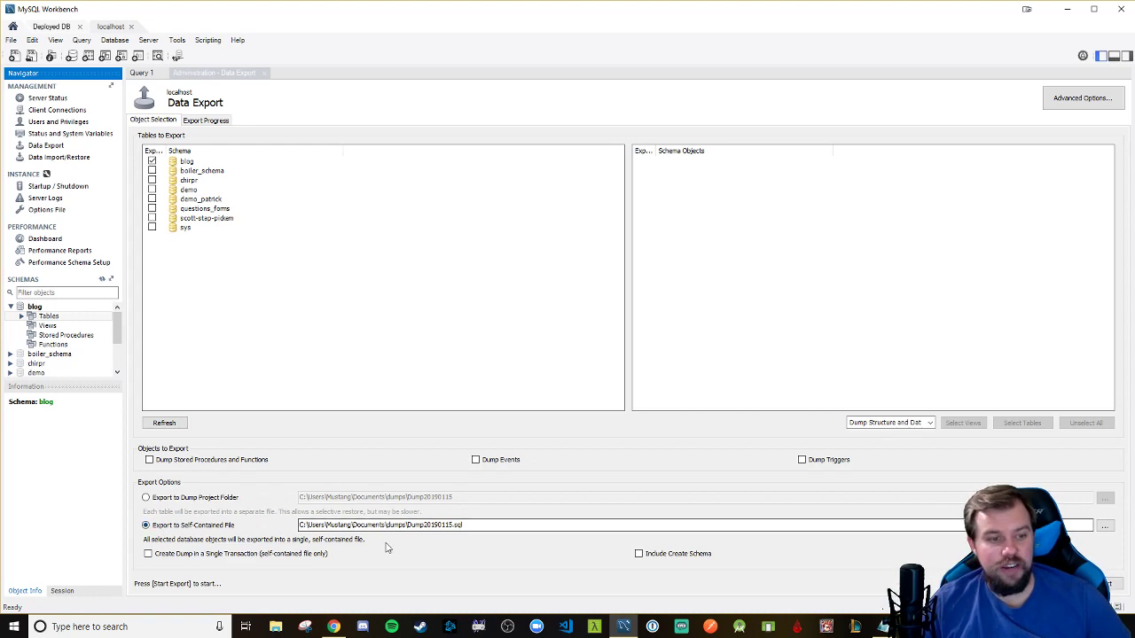
{"action": "left_click", "coordinate": [1105, 525]}
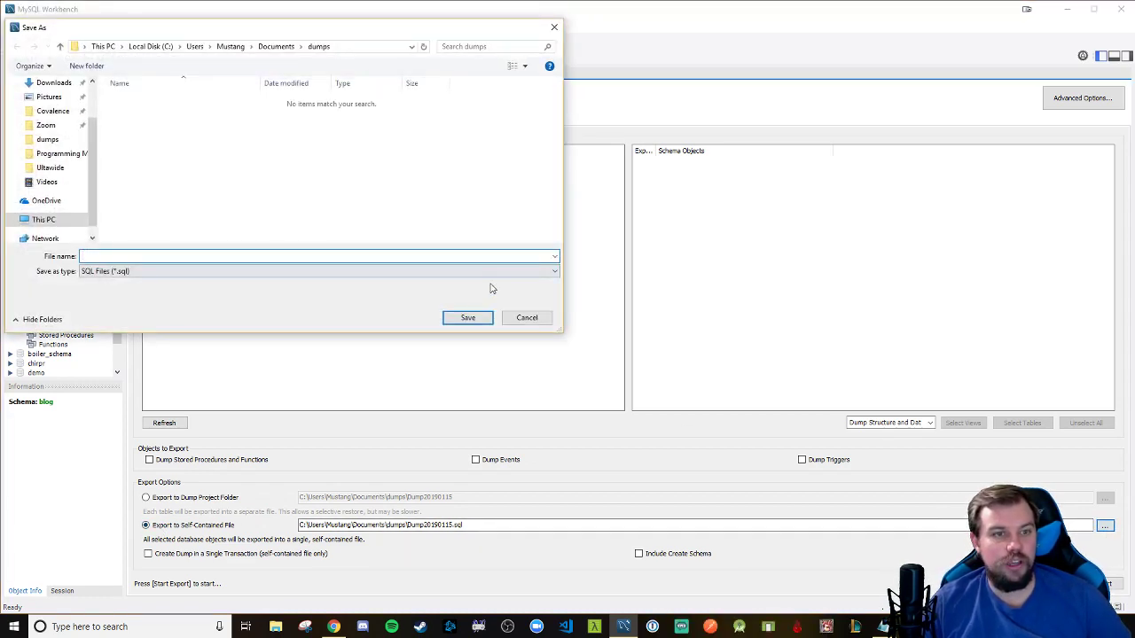
{"action": "left_click", "coordinate": [526, 317]}
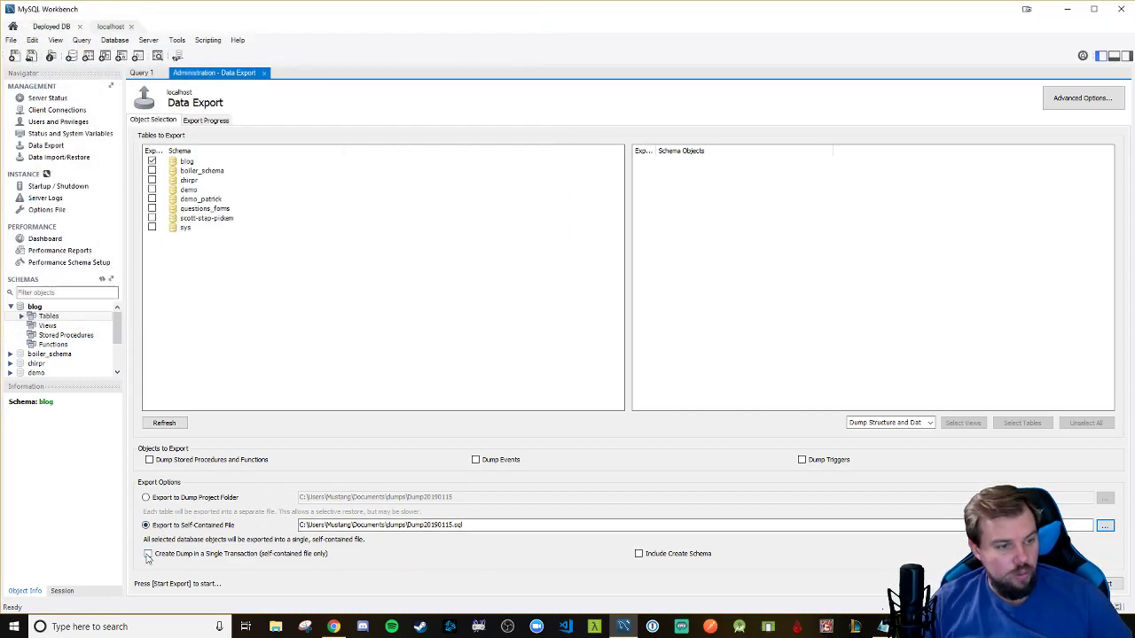
{"action": "left_click", "coordinate": [149, 553]}
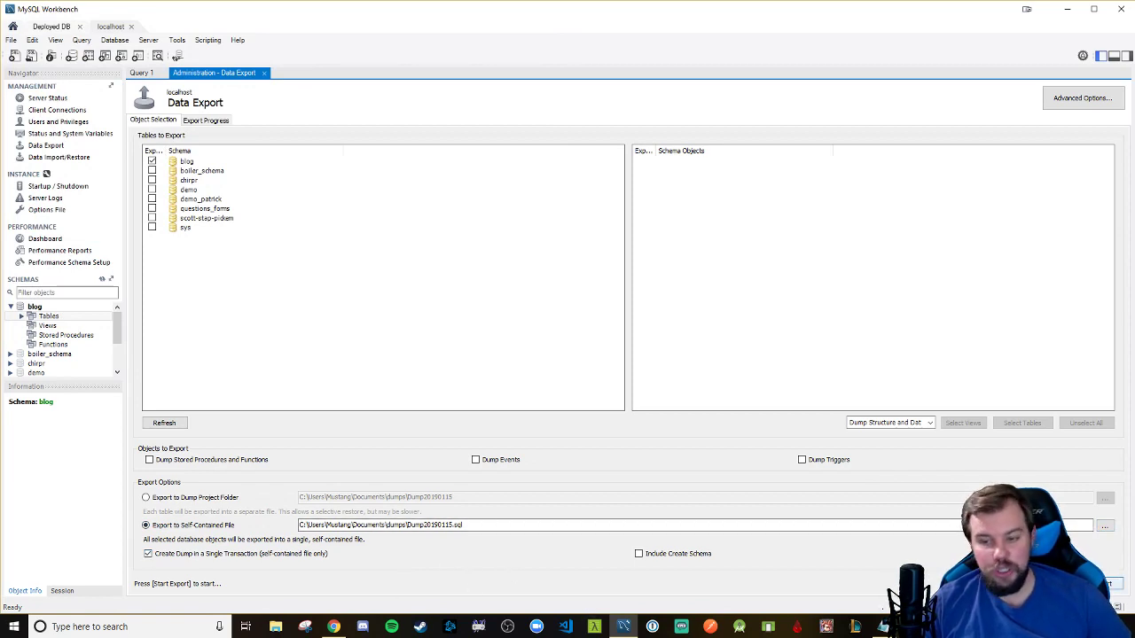
{"action": "left_click", "coordinate": [1111, 583]}
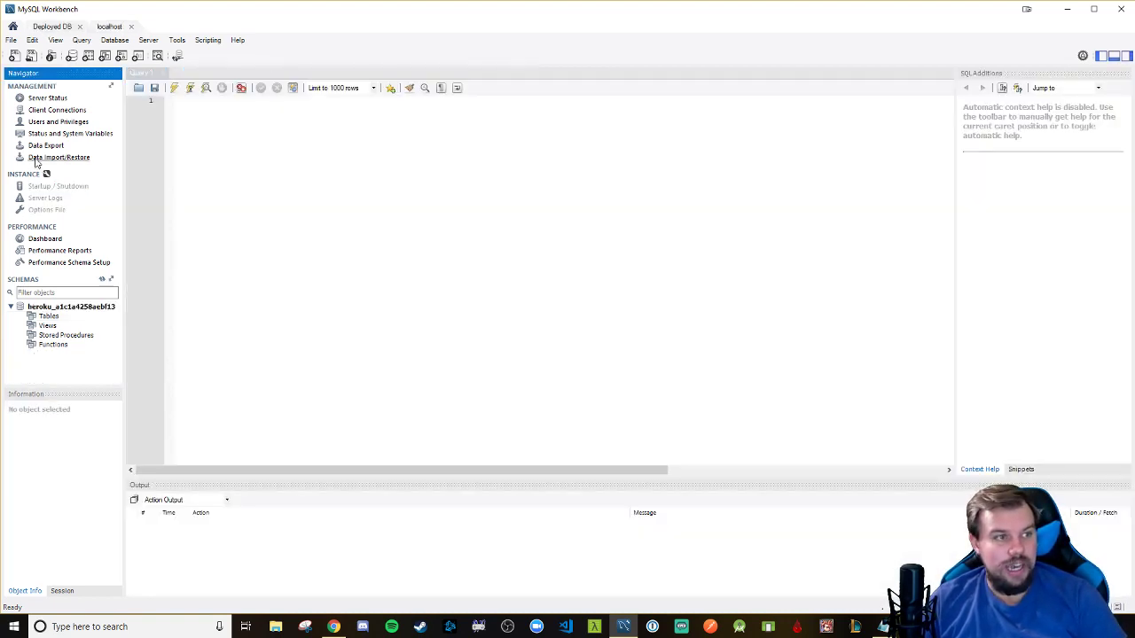
Set Data Import to restore from the self-contained file Dump20190115.
{"action": "left_click", "coordinate": [60, 157]}
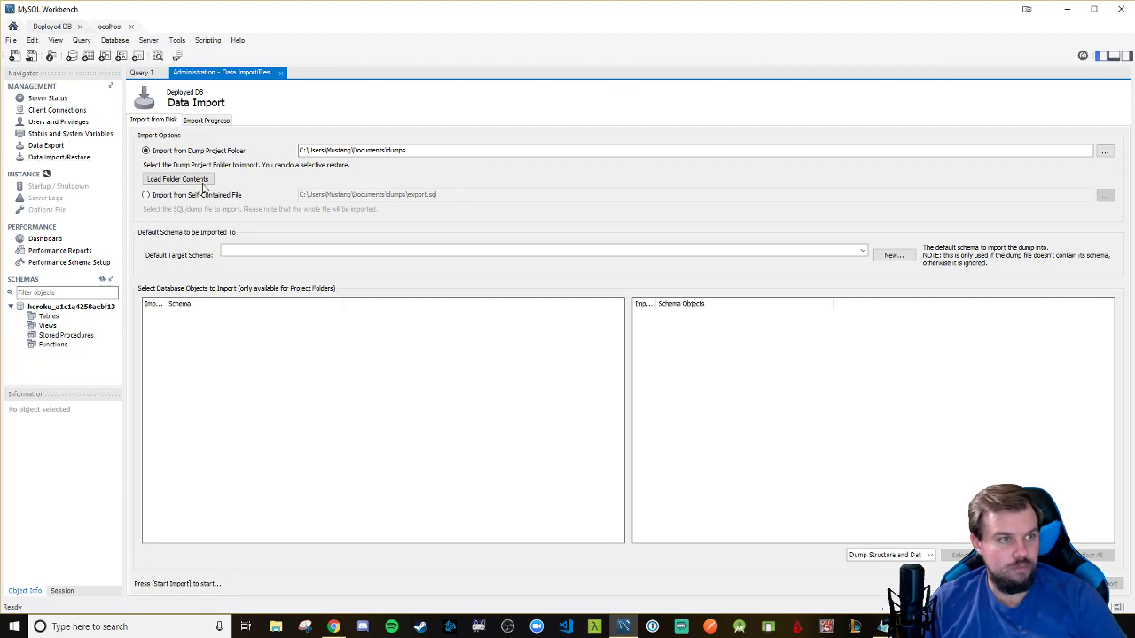
{"action": "left_click", "coordinate": [147, 194]}
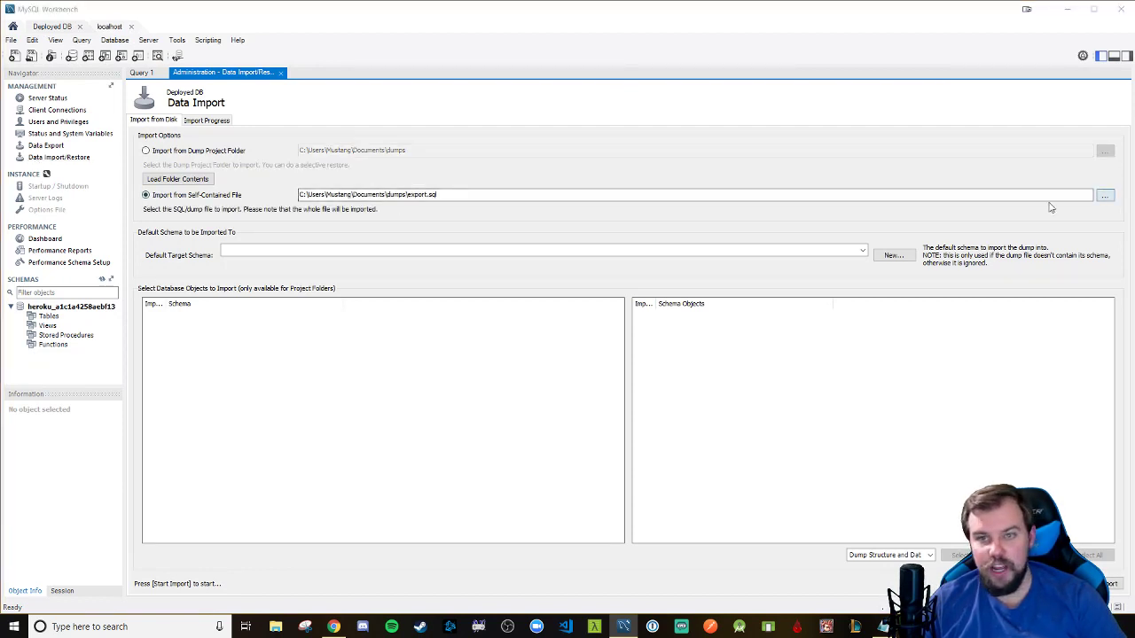
{"action": "left_click", "coordinate": [1105, 195]}
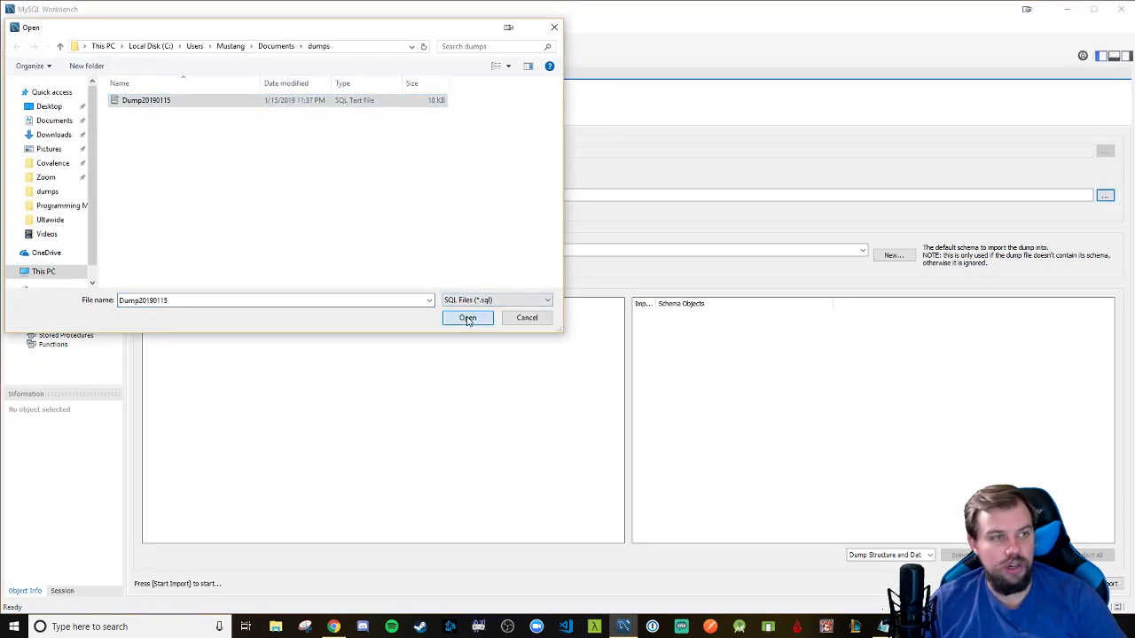
{"action": "left_click", "coordinate": [467, 318]}
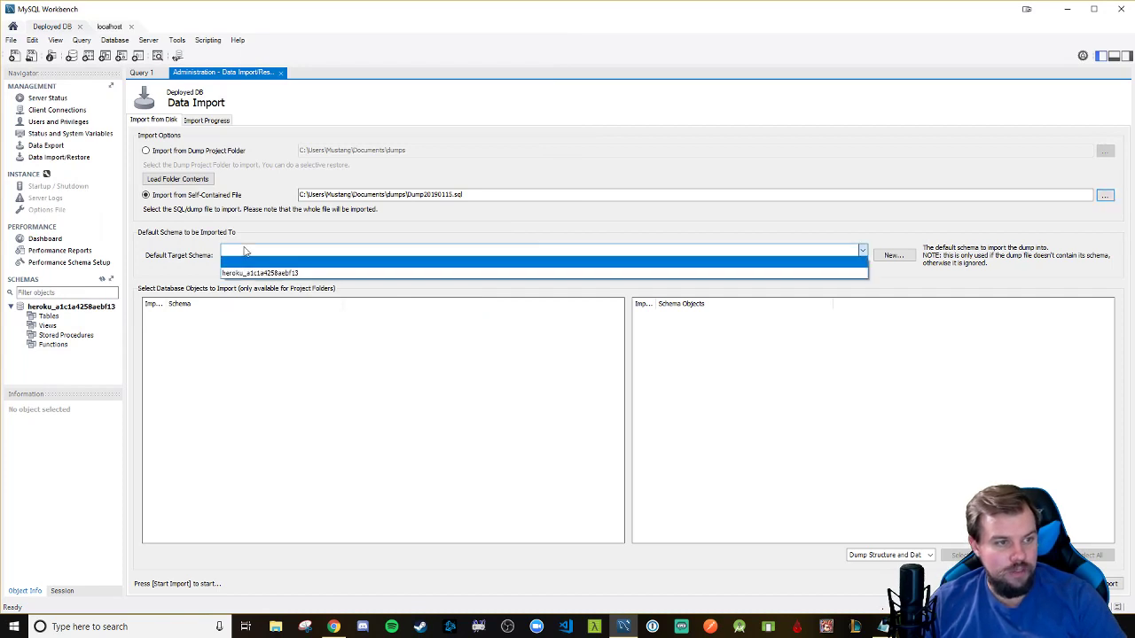
{"action": "mouse_move", "coordinate": [257, 273]}
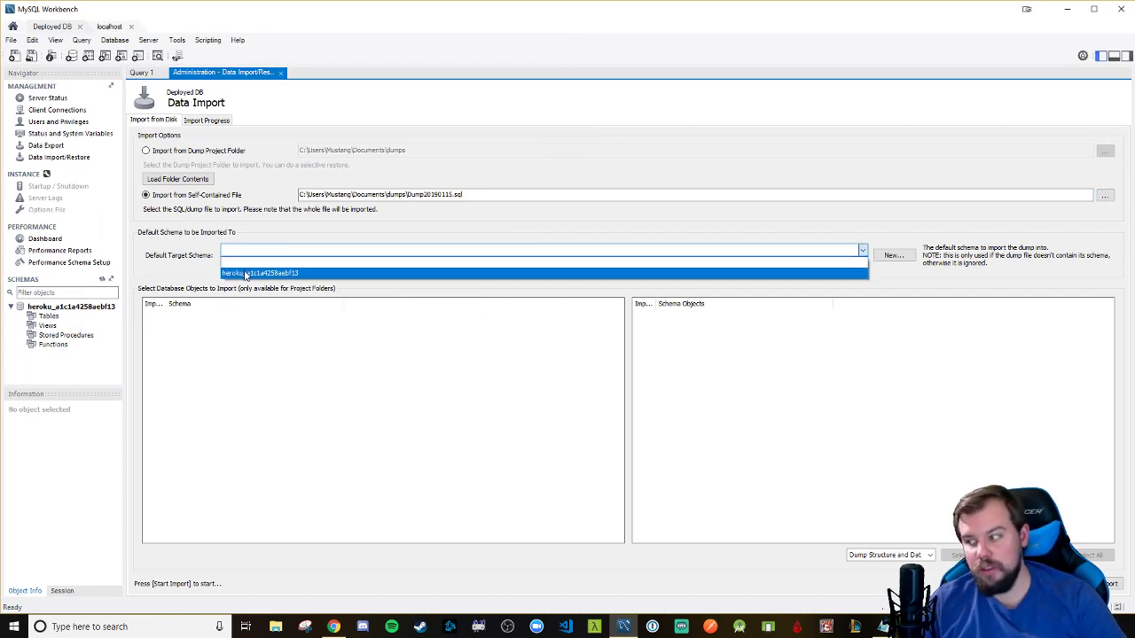
Import the dump into the heroku schema, check the new tables, and close the import page.
{"action": "left_click", "coordinate": [258, 272]}
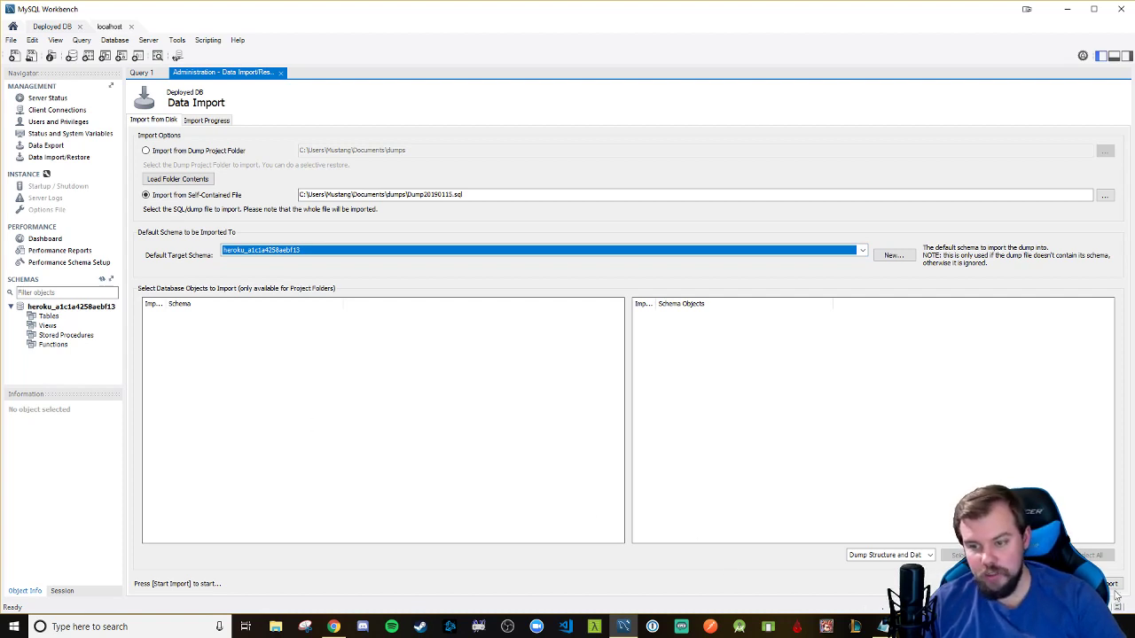
{"action": "left_click", "coordinate": [1110, 583]}
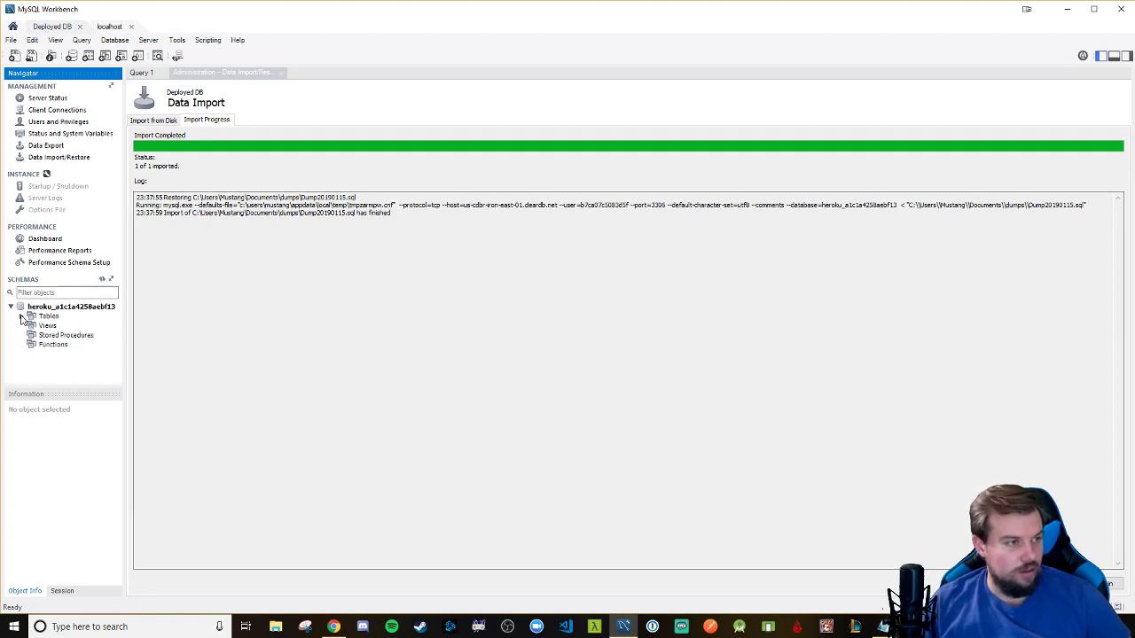
{"action": "left_click", "coordinate": [31, 317]}
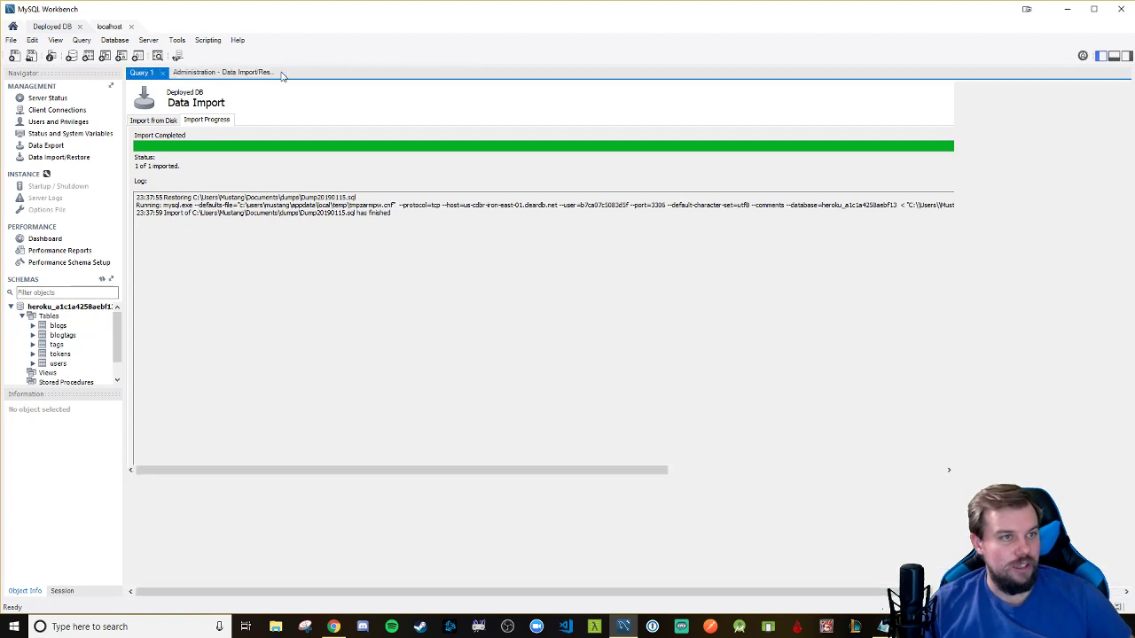
{"action": "left_click", "coordinate": [275, 72]}
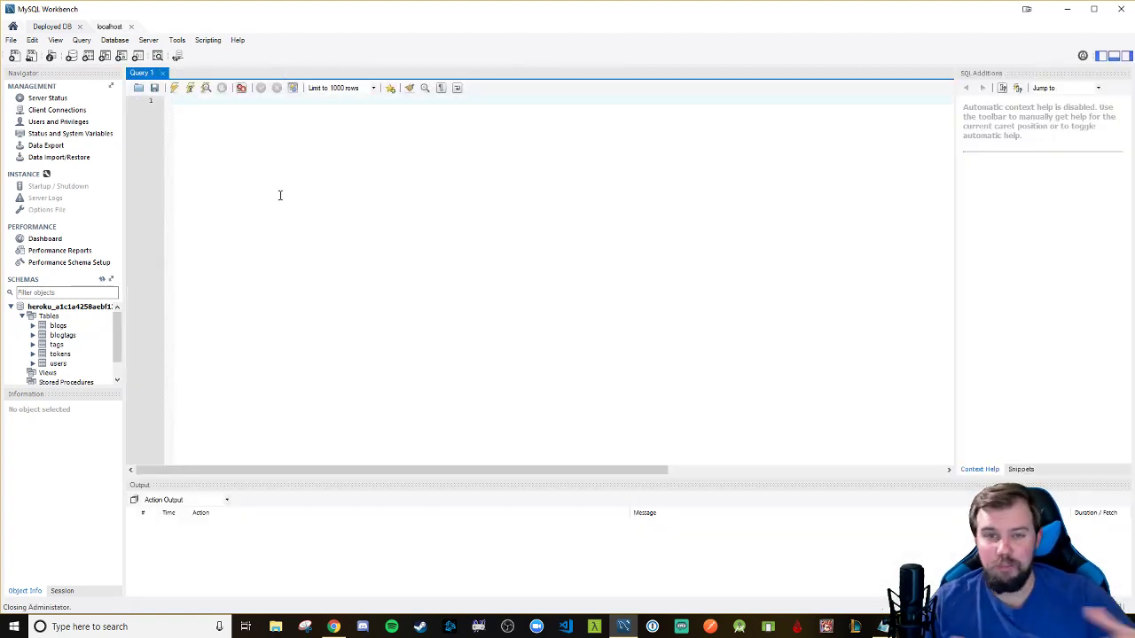
{"action": "mouse_move", "coordinate": [355, 198]}
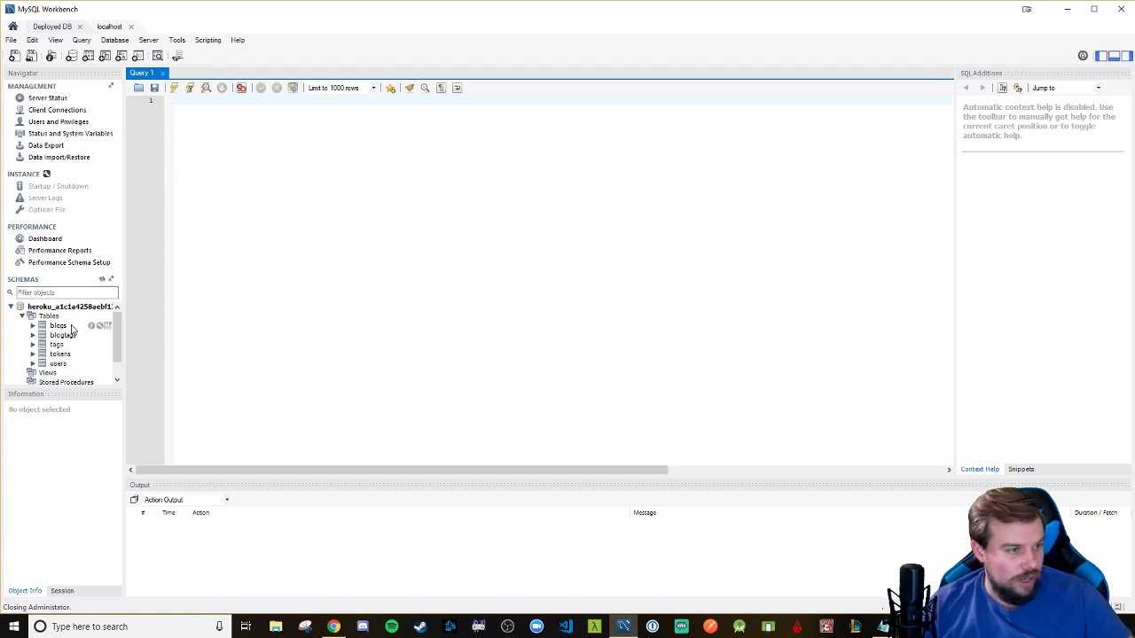
Enter the query SELECT * FROM blogs and scroll through the 52 returned rows.
{"action": "type", "text": "SELE"}
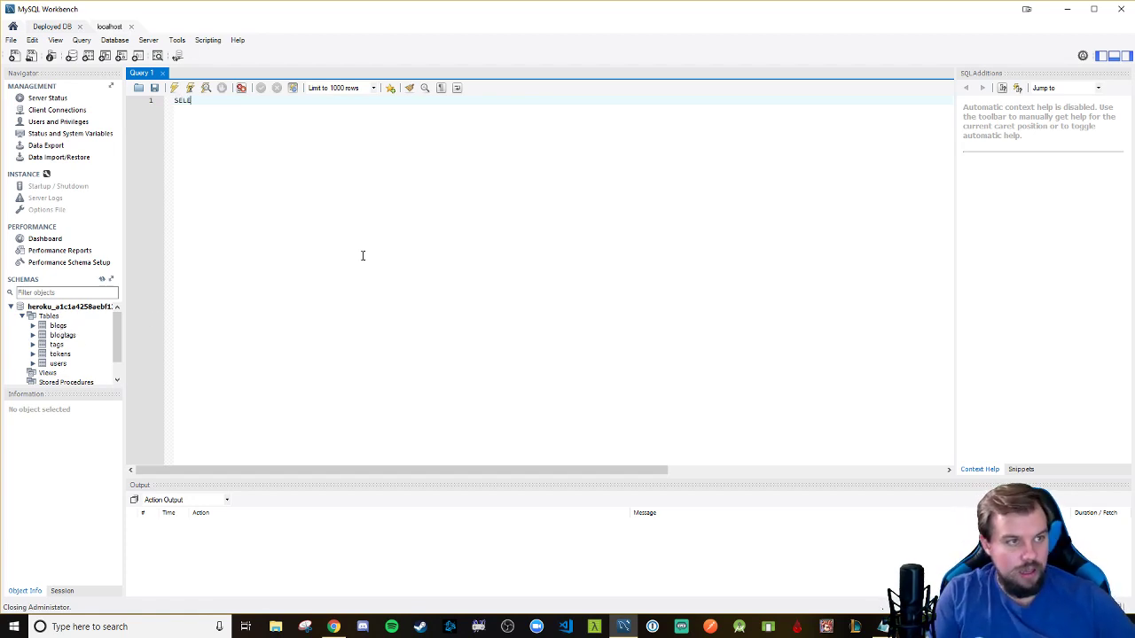
{"action": "type", "text": "CT * FROM blogs;"}
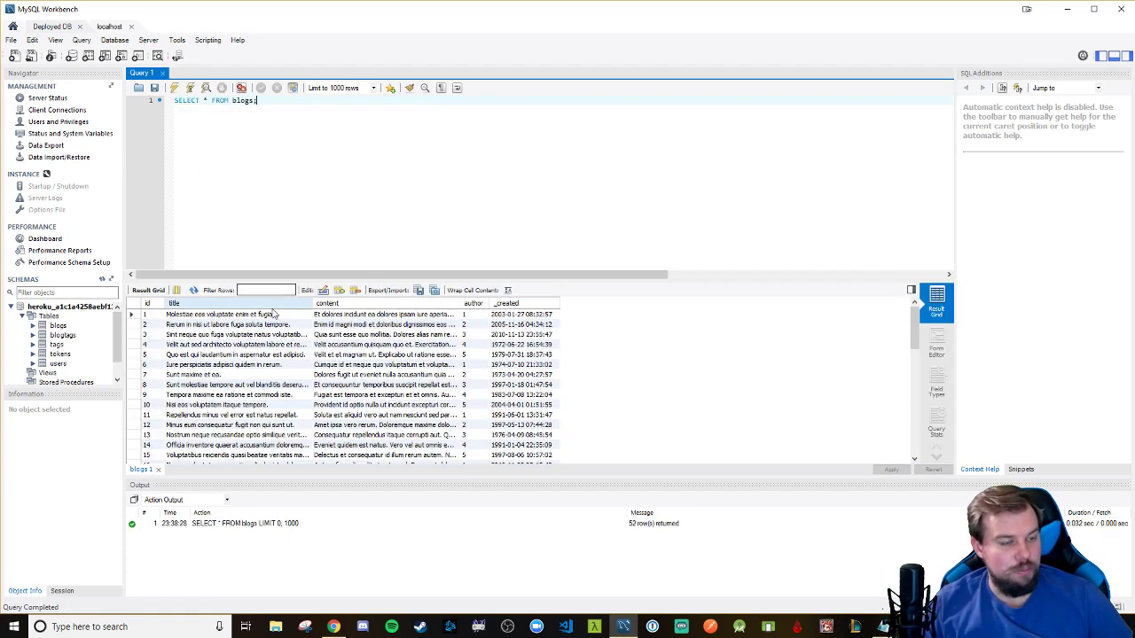
{"action": "scroll", "scroll_direction": "down", "scroll_amount": 3}
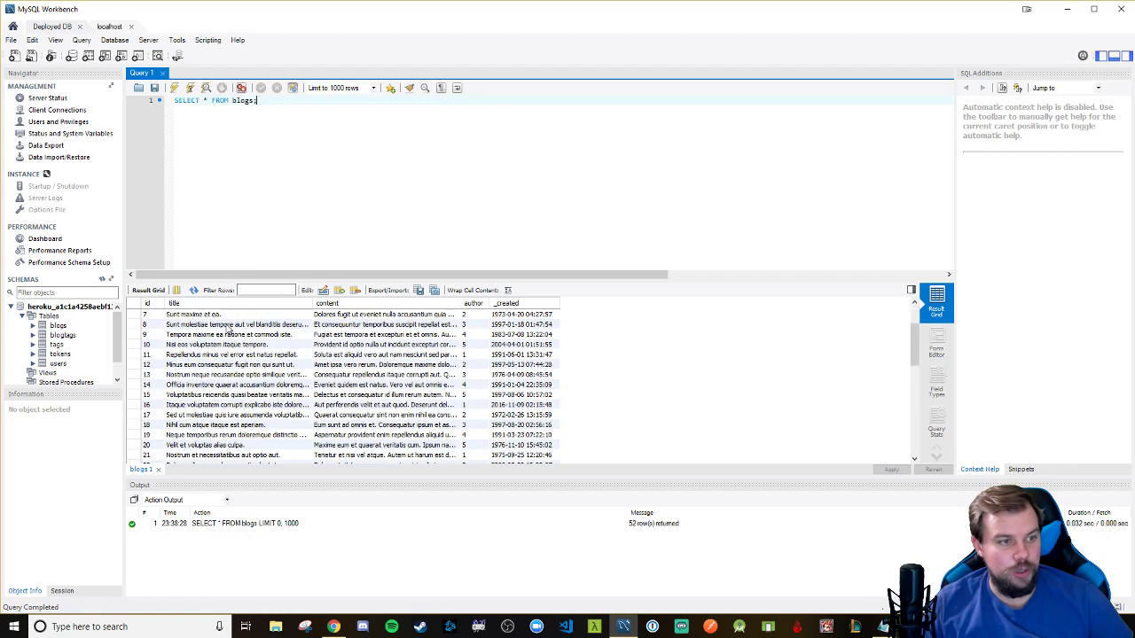
{"action": "scroll", "scroll_direction": "down", "scroll_amount": 3}
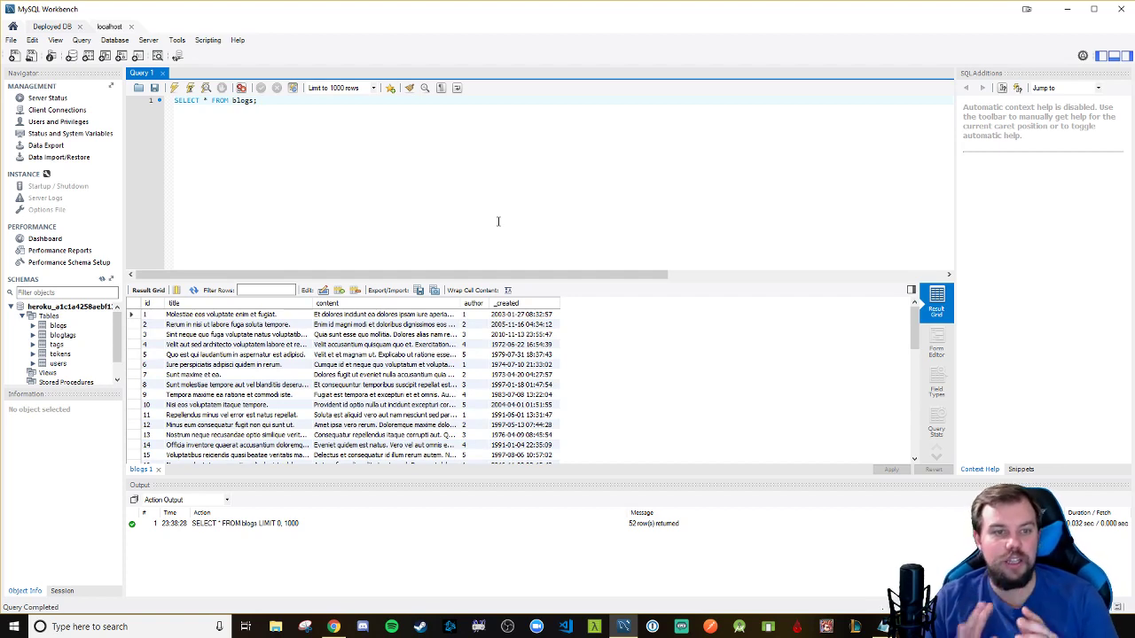
{"action": "mouse_move", "coordinate": [343, 220]}
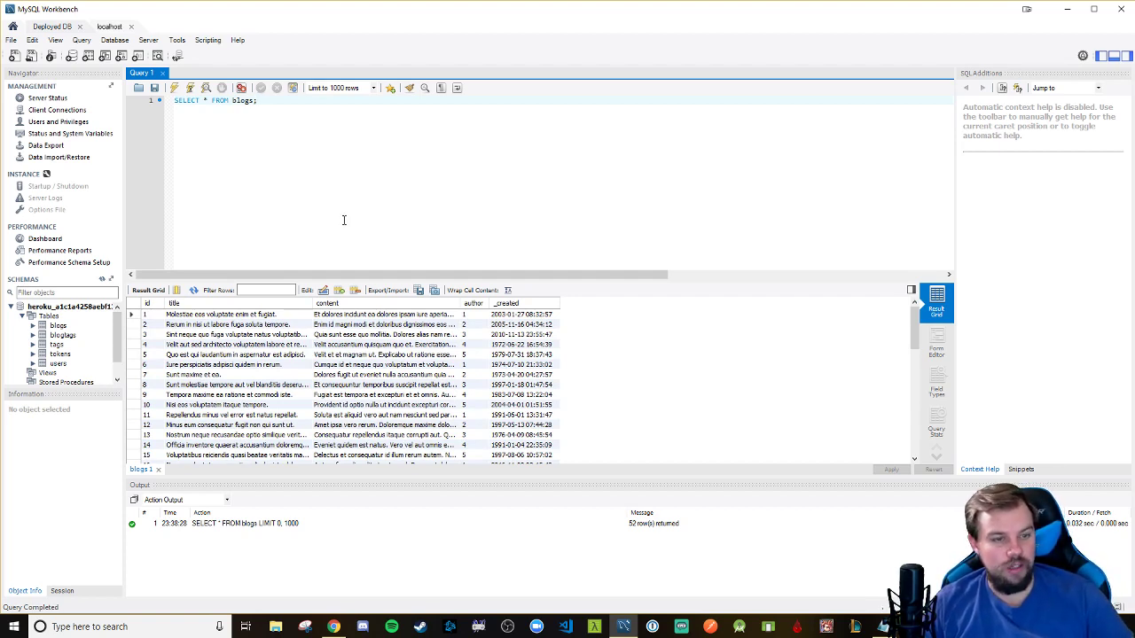